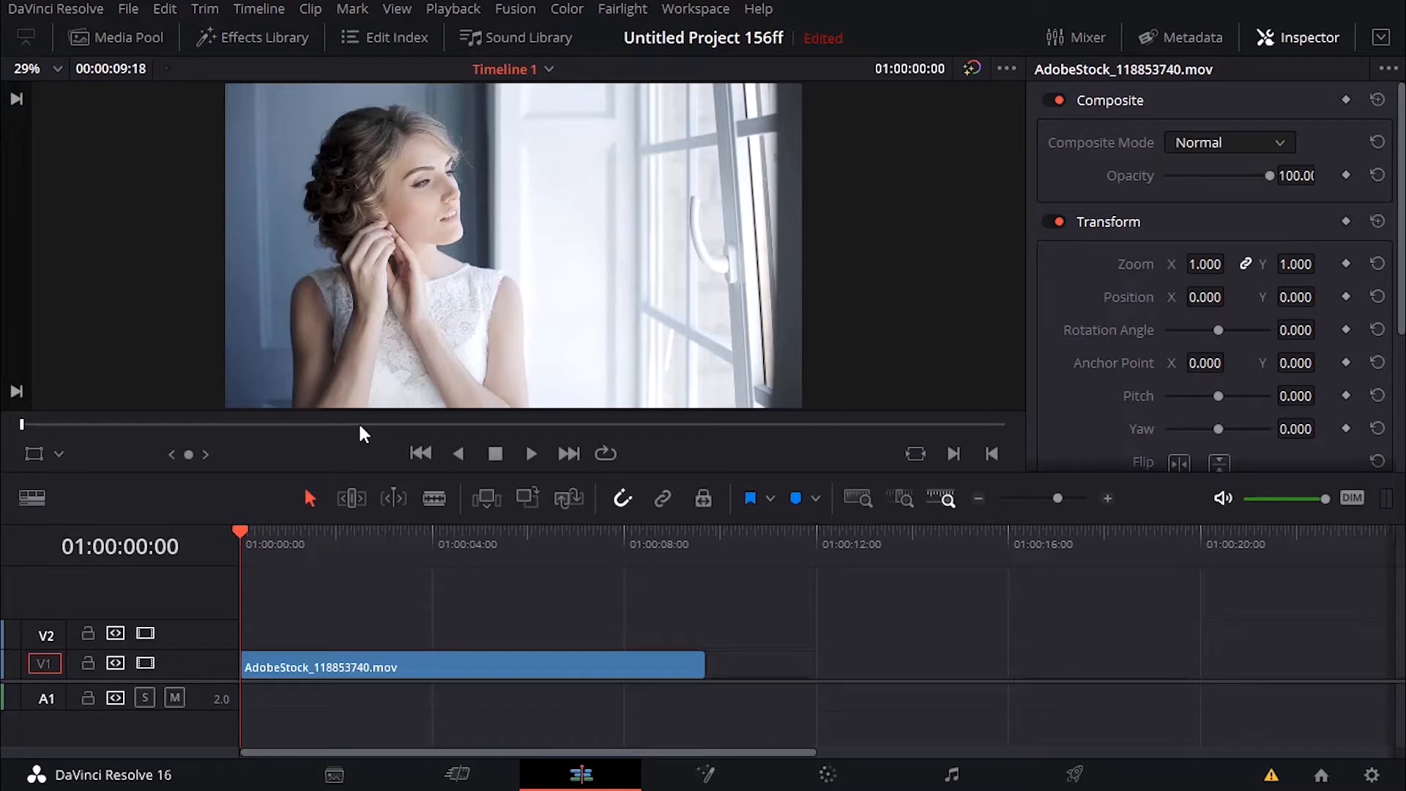
mouse_move(482, 217)
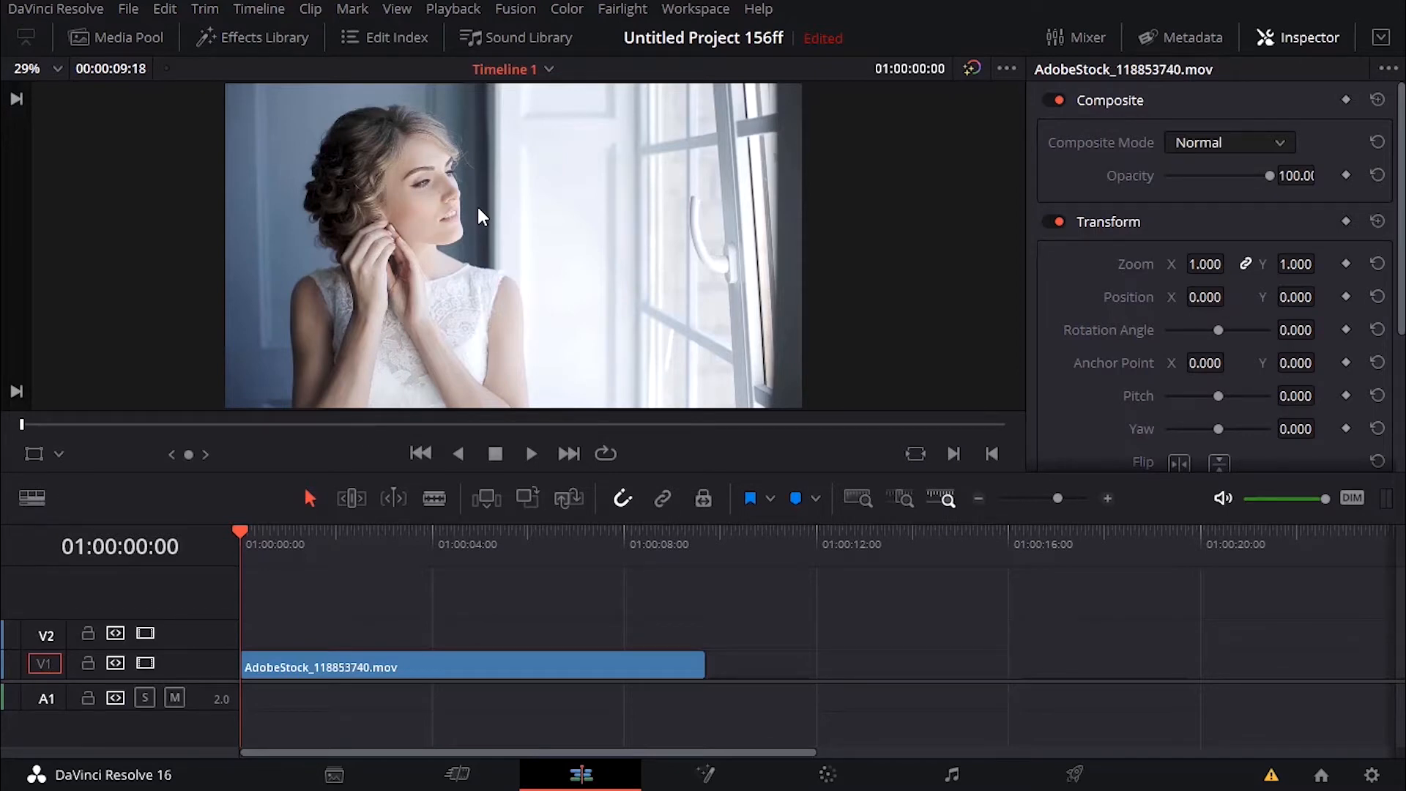
mouse_move(471, 233)
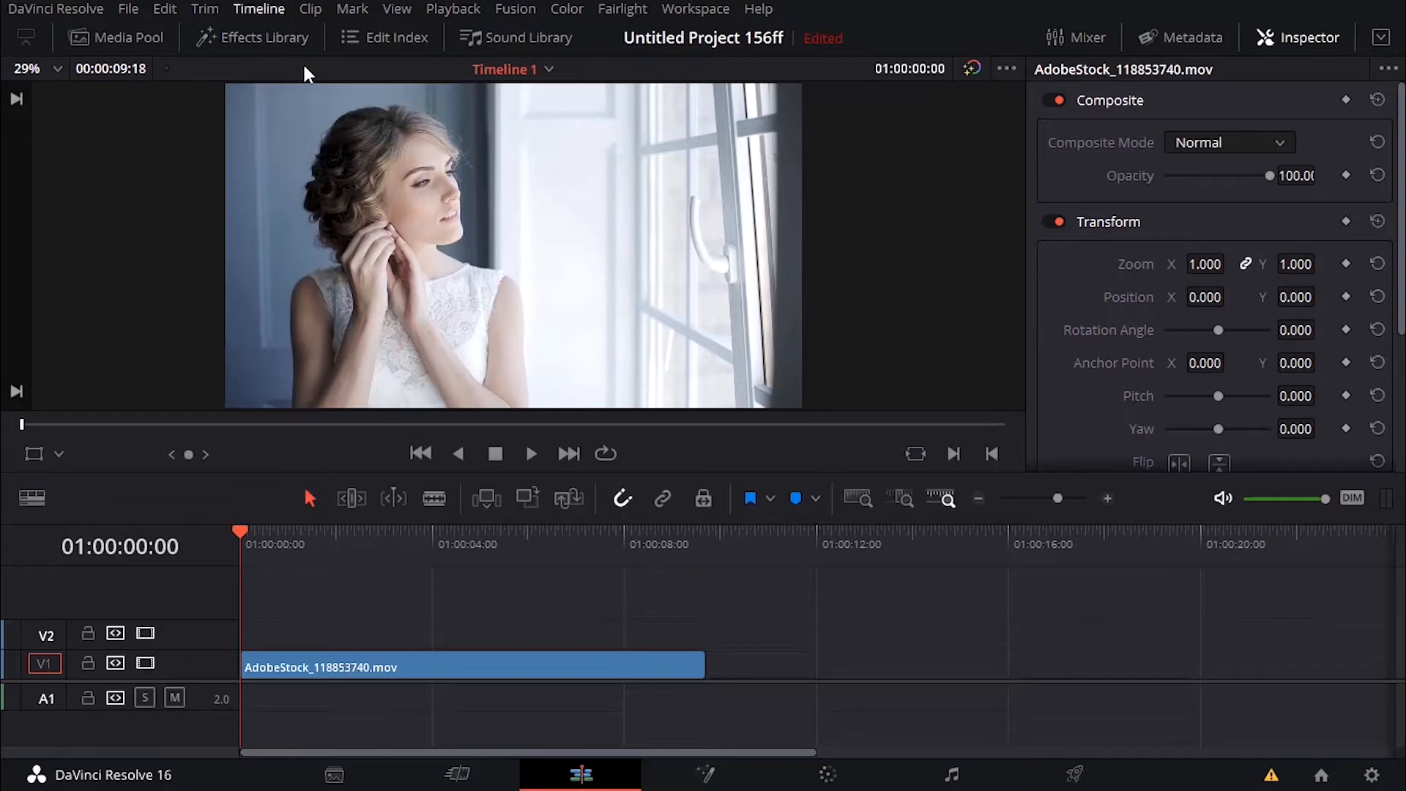
Step: Show the Effects Library transitions, make the woman-by-window clip fade in and out, and play it through
click(473, 667)
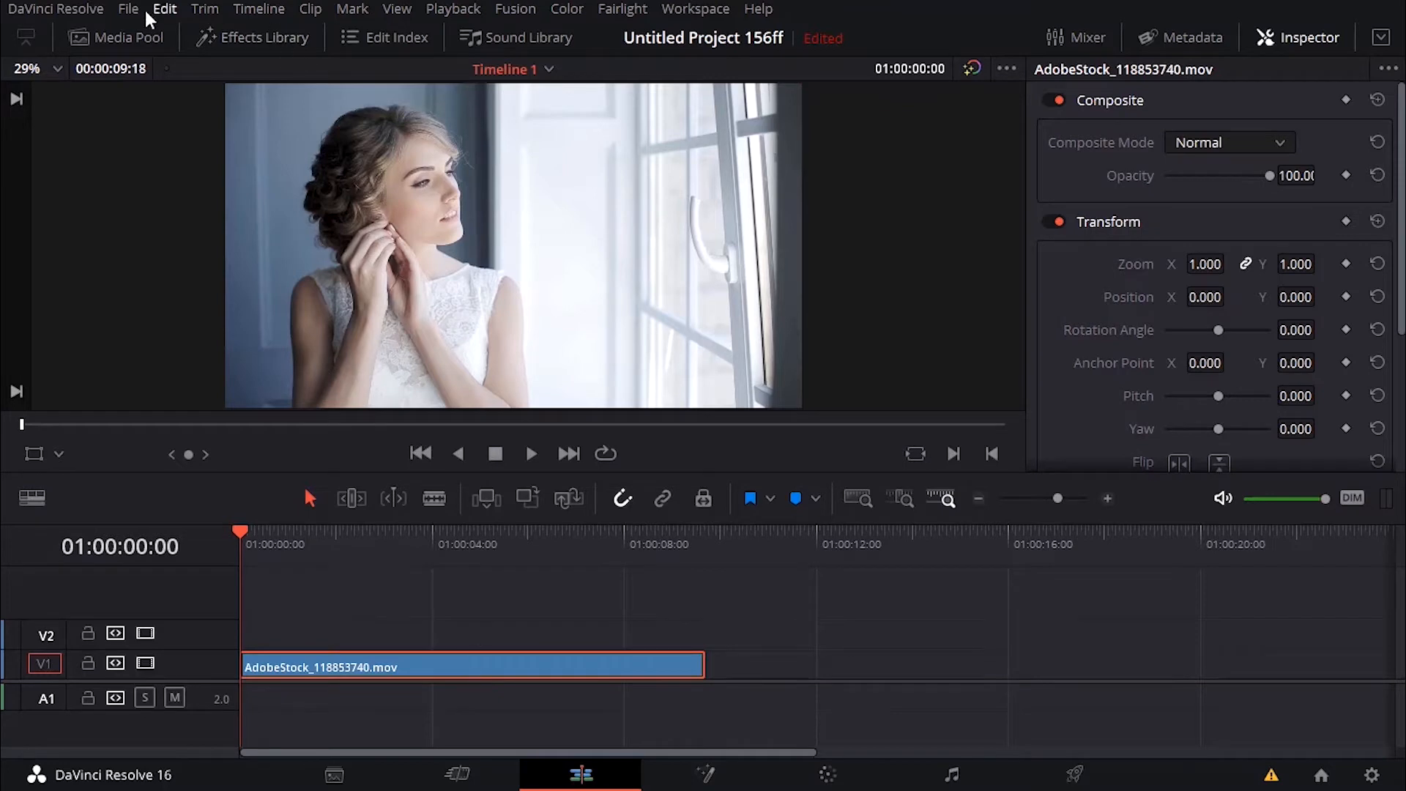
click(253, 37)
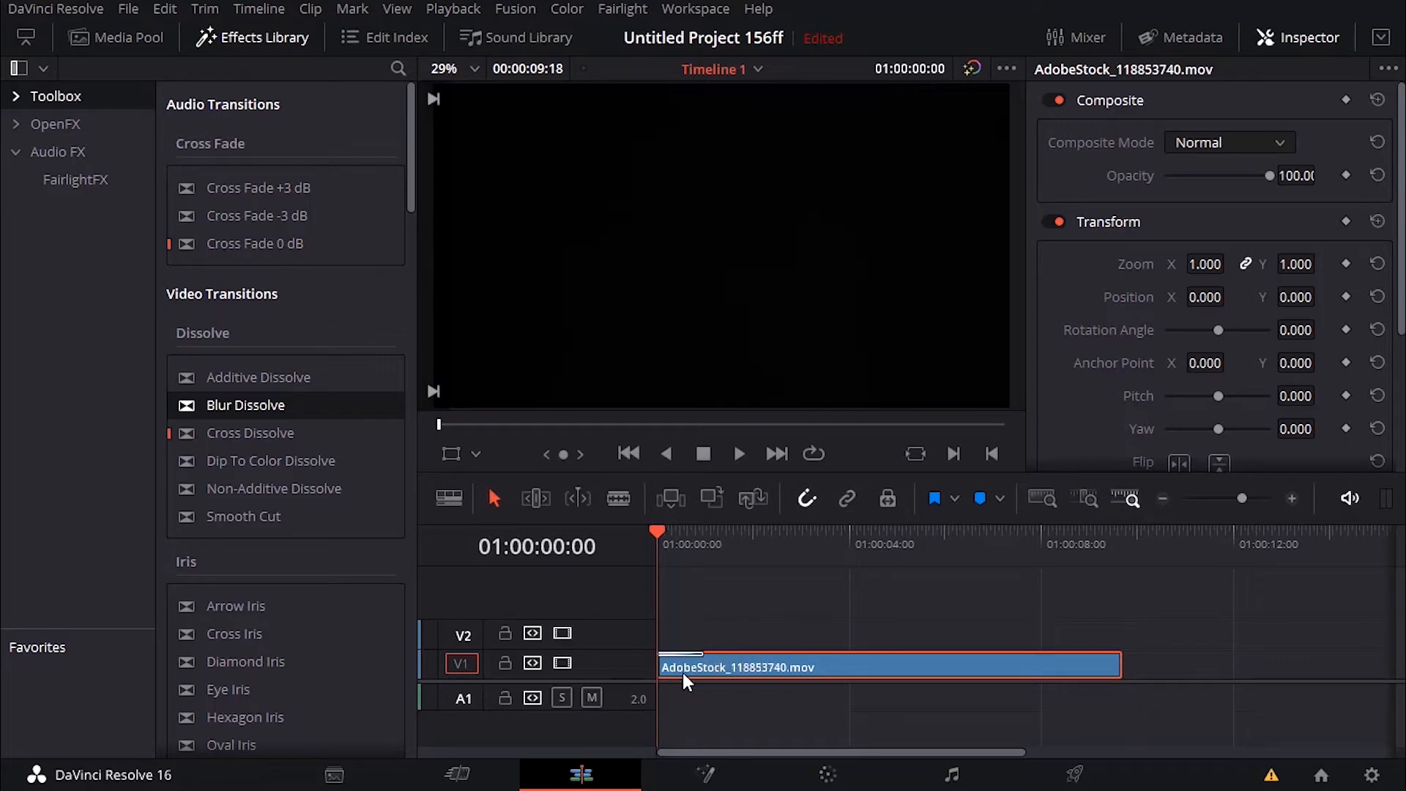
drag(245, 404, 1128, 646)
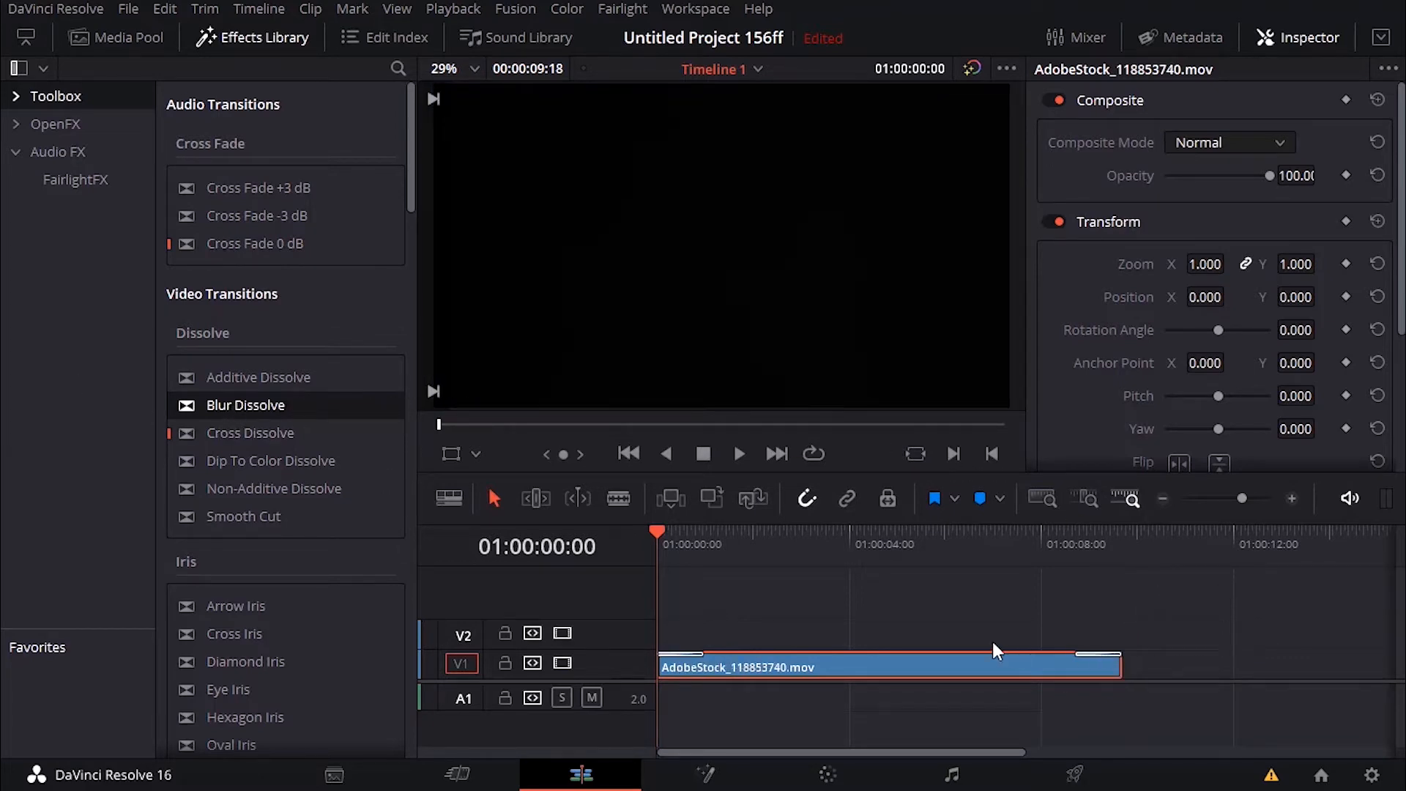
click(738, 452)
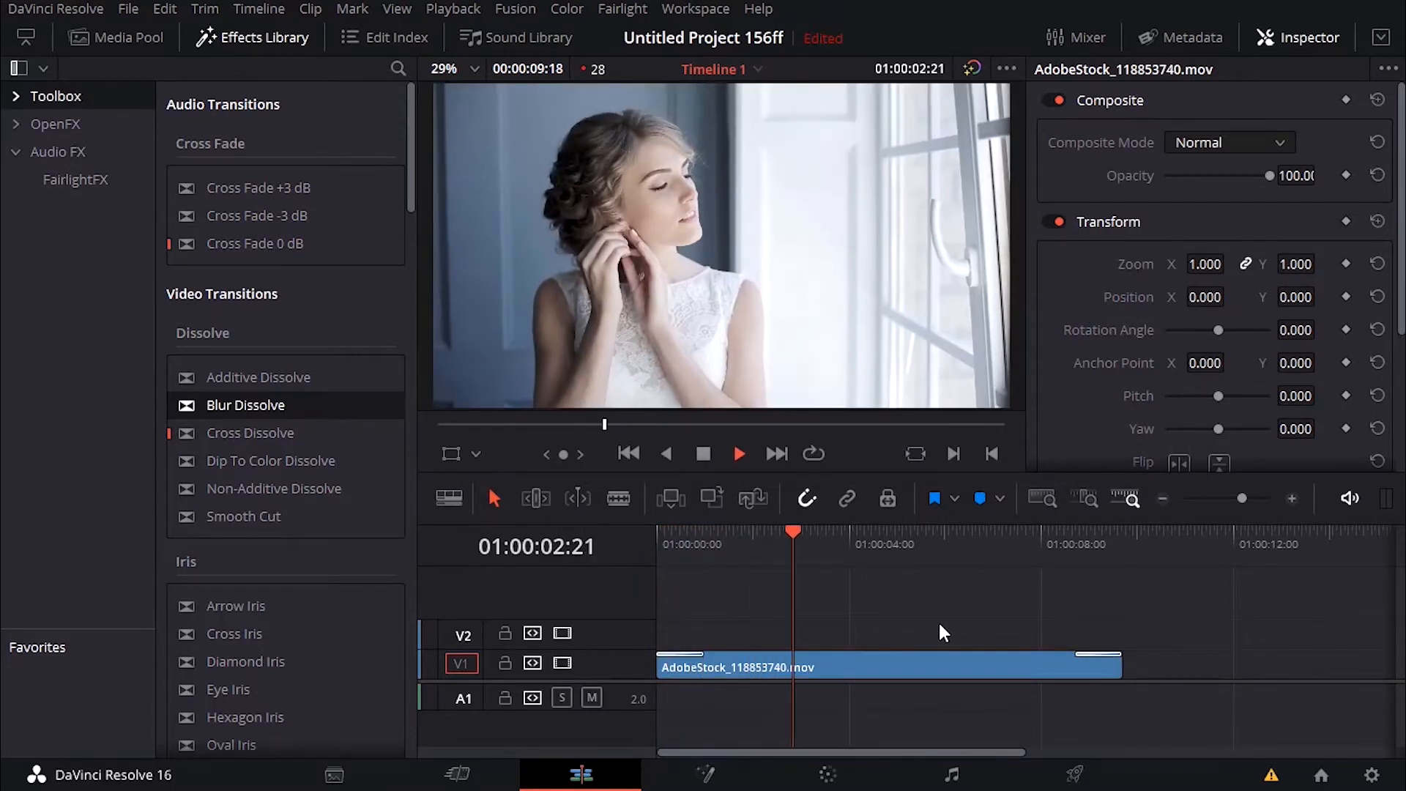
click(887, 531)
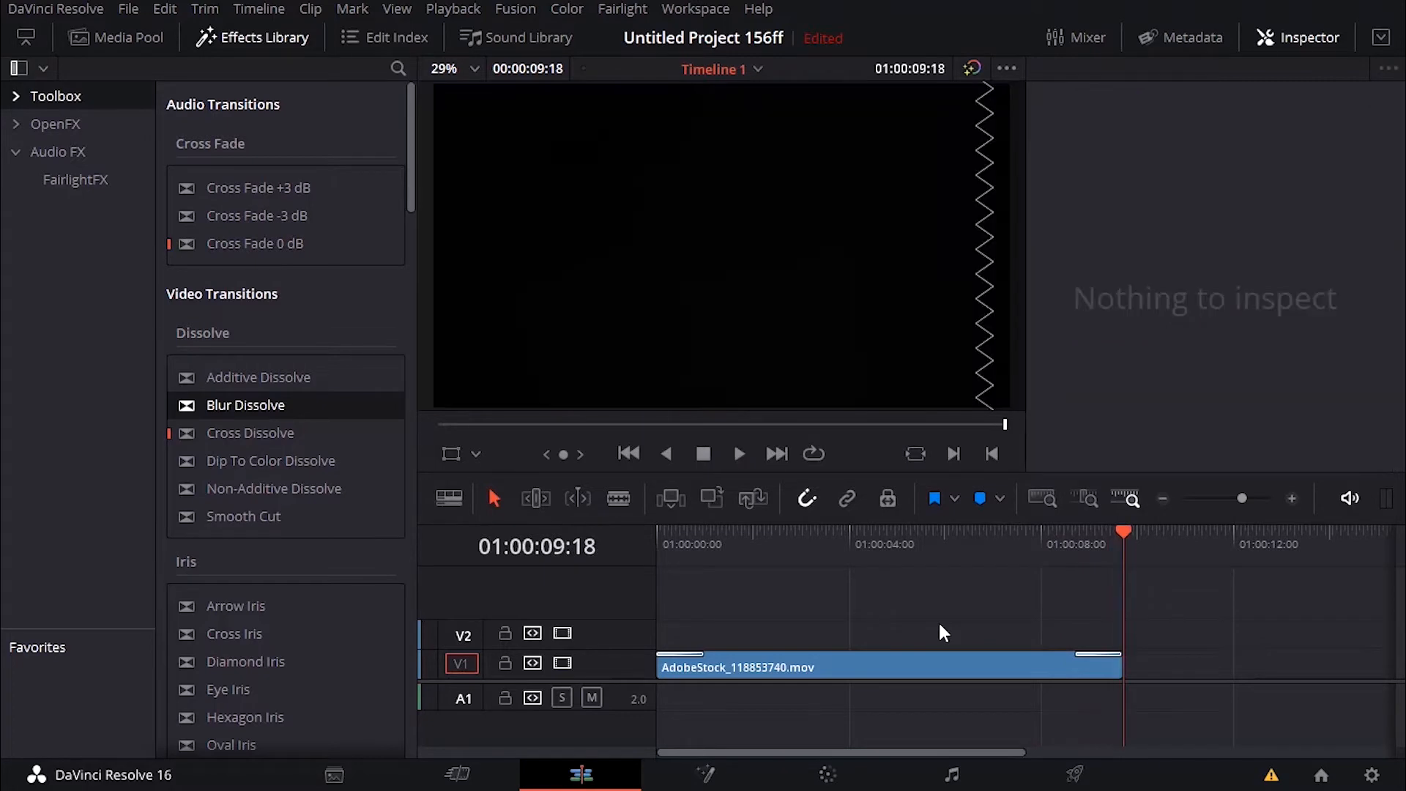
Step: Add AdobeStock_236351212.mov from the Media Pool onto V1 right after the first clip
click(1099, 655)
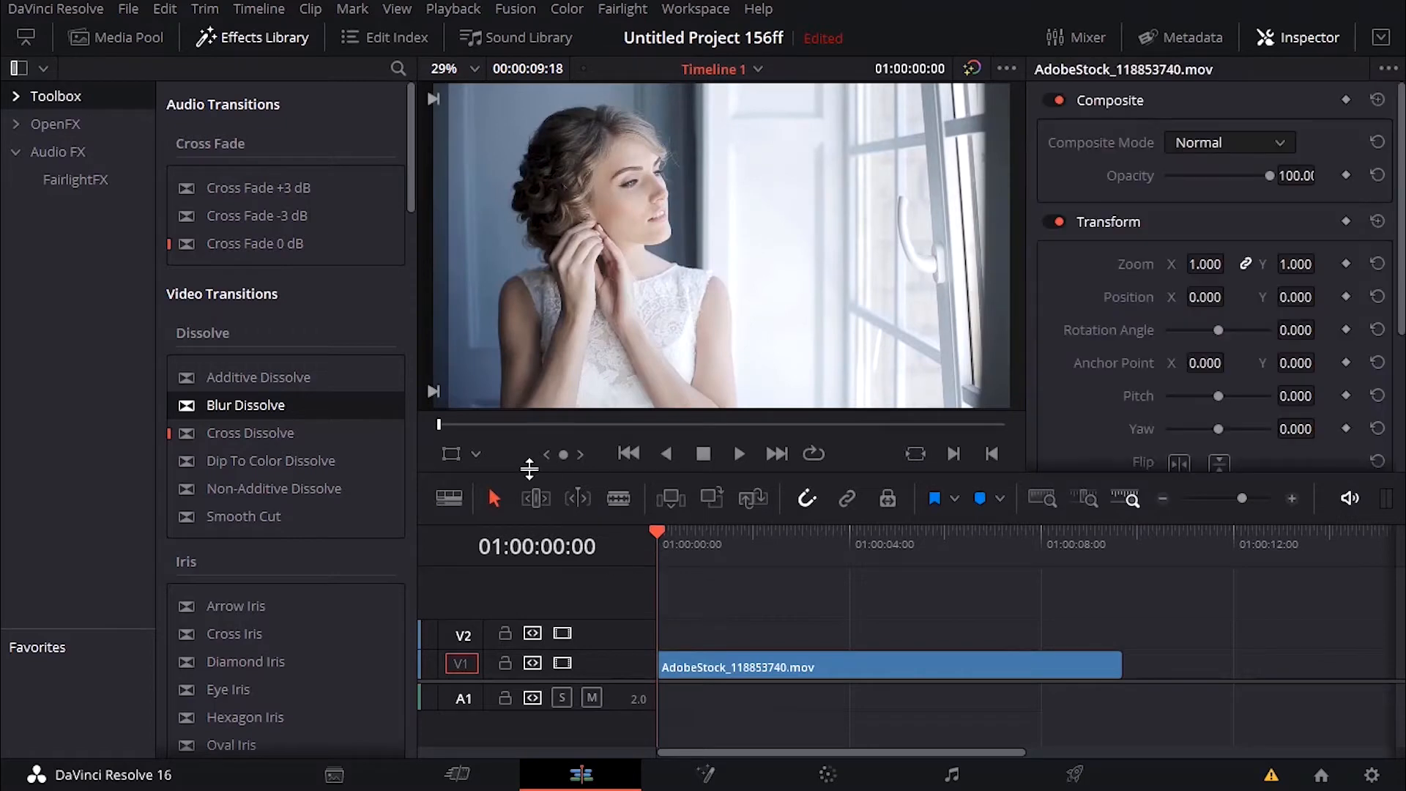
click(127, 37)
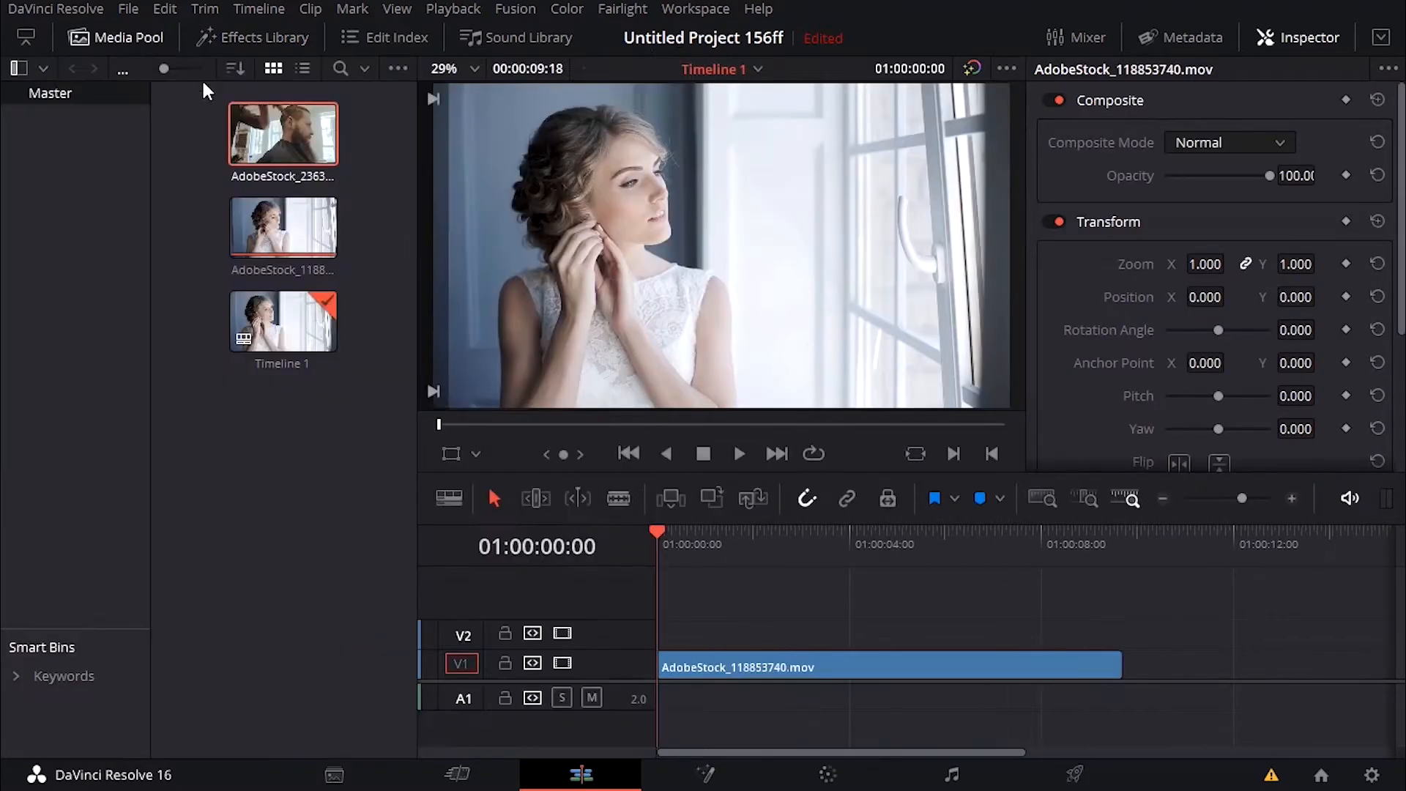
drag(283, 132, 1139, 691)
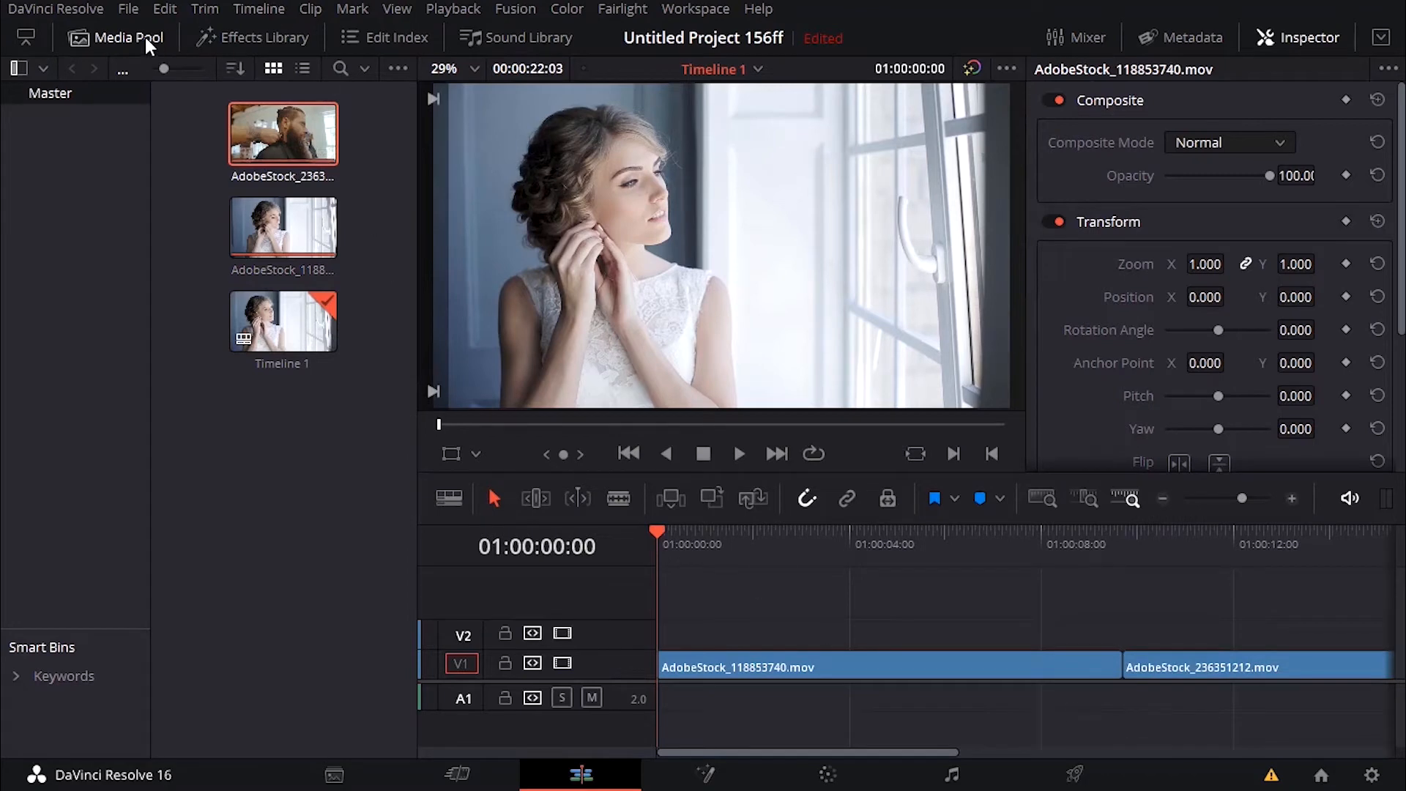
click(263, 37)
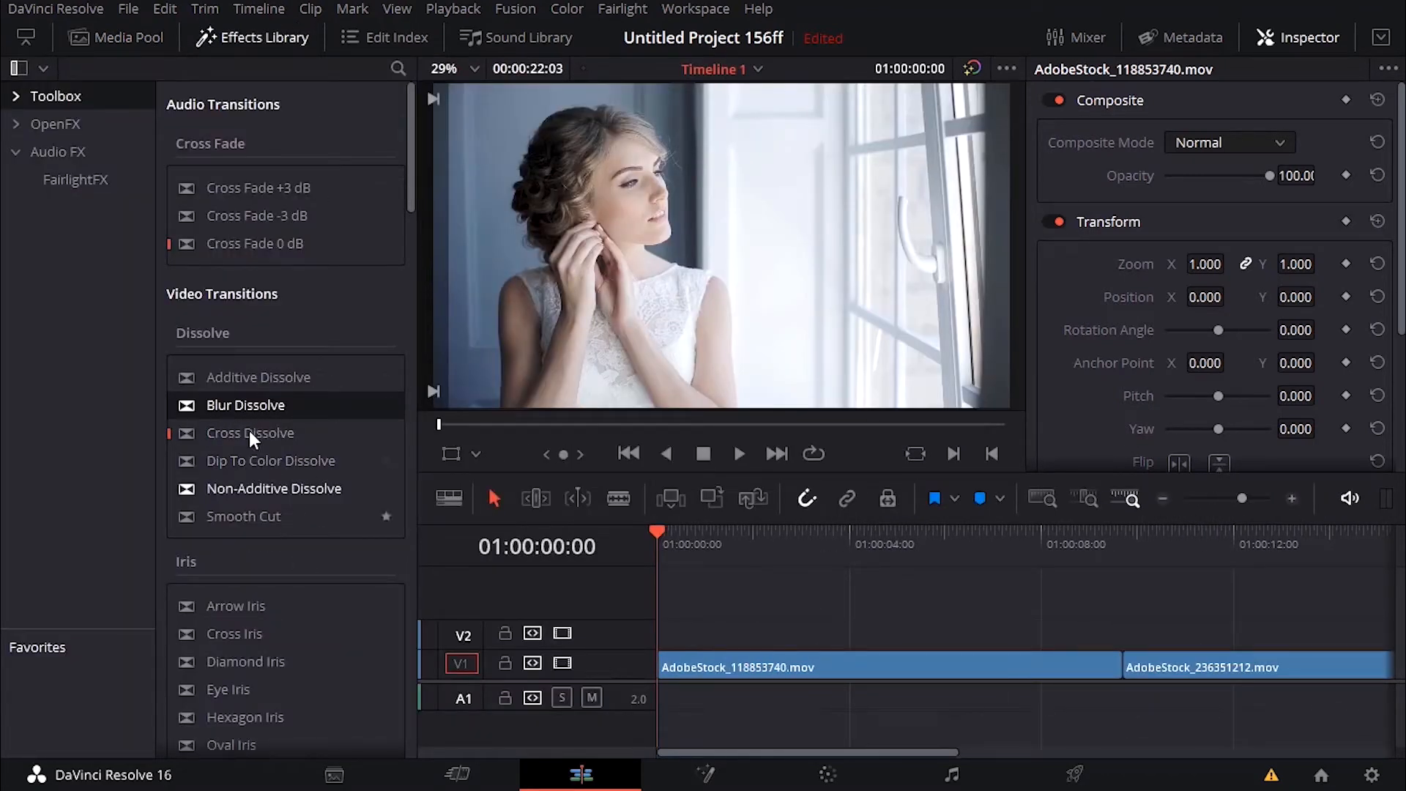
scroll(down, 3)
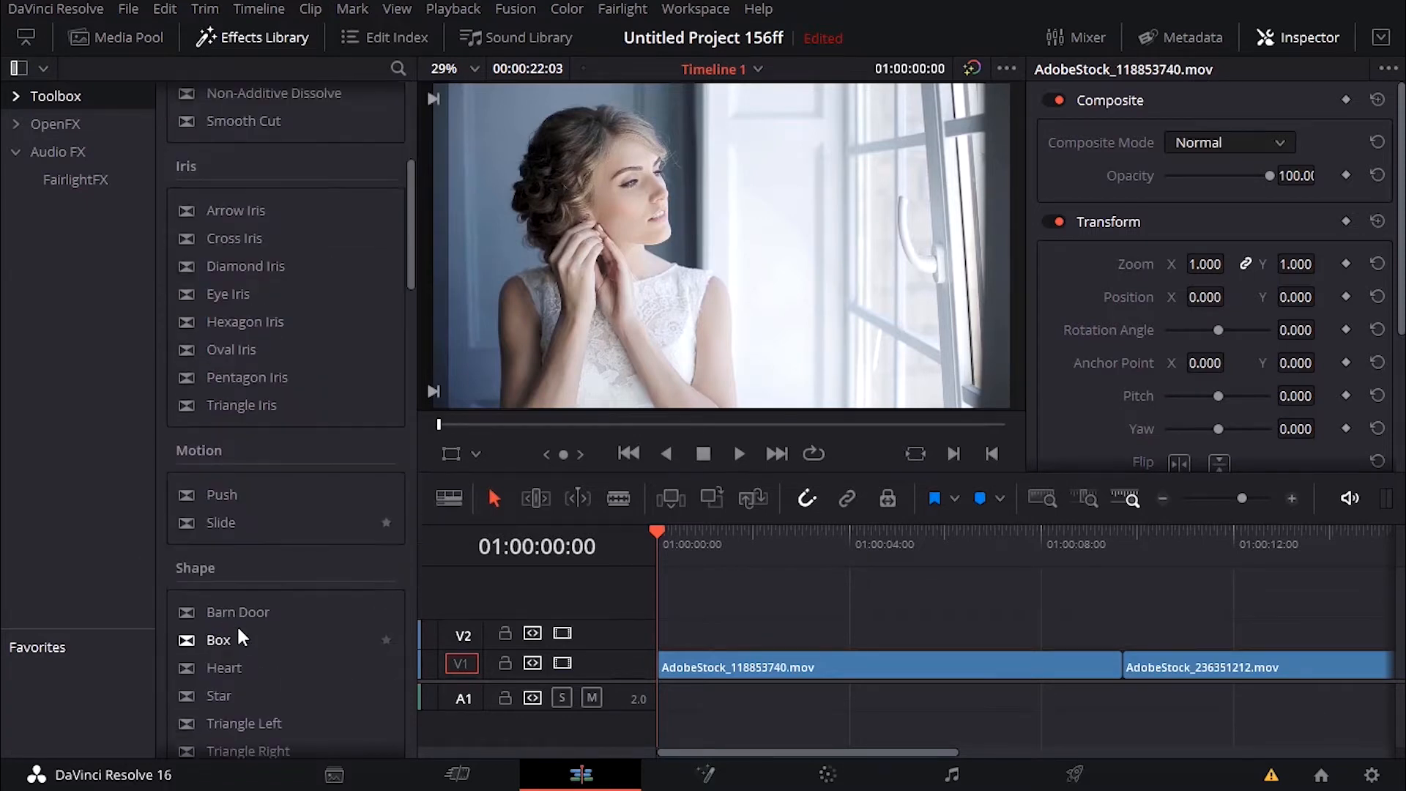
scroll(down, 3)
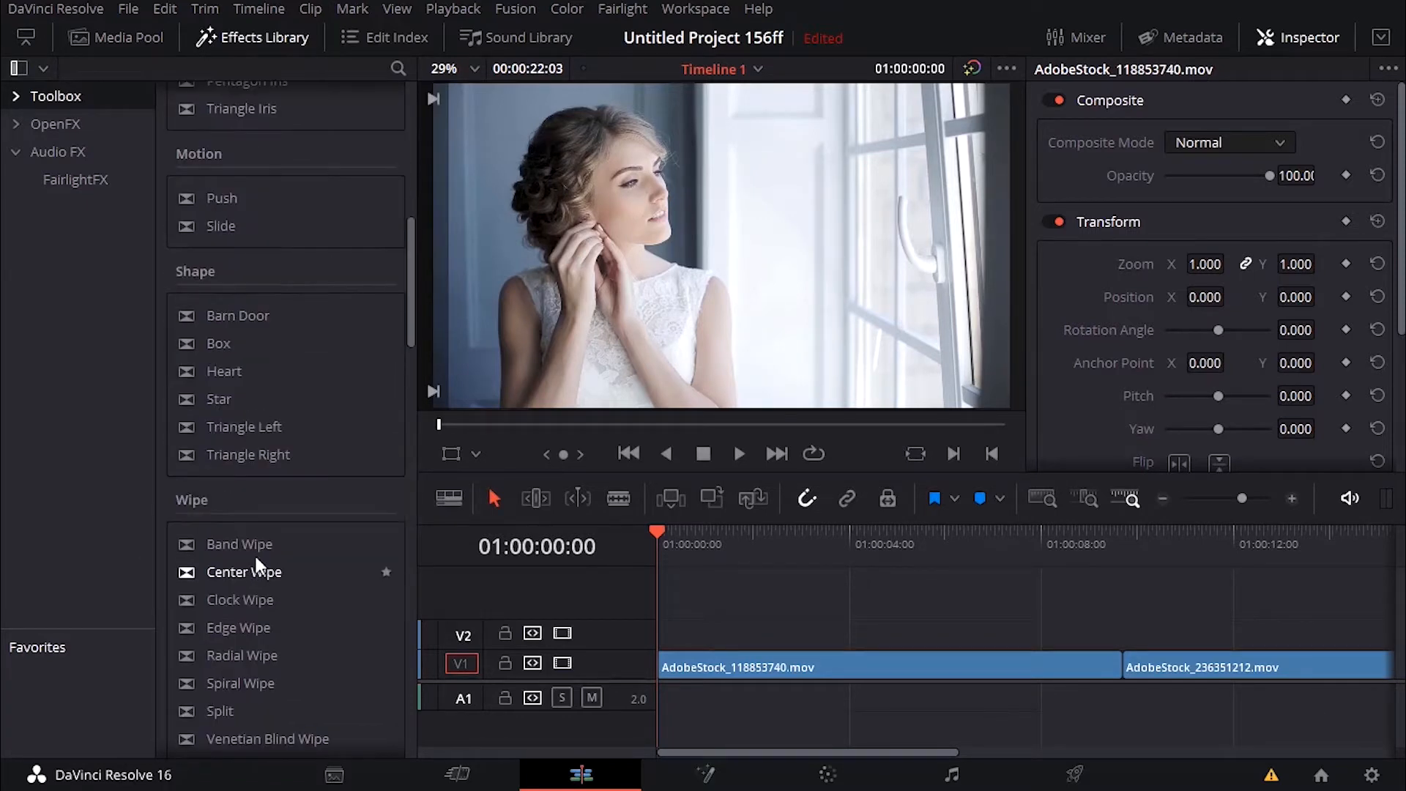
drag(239, 544, 1166, 667)
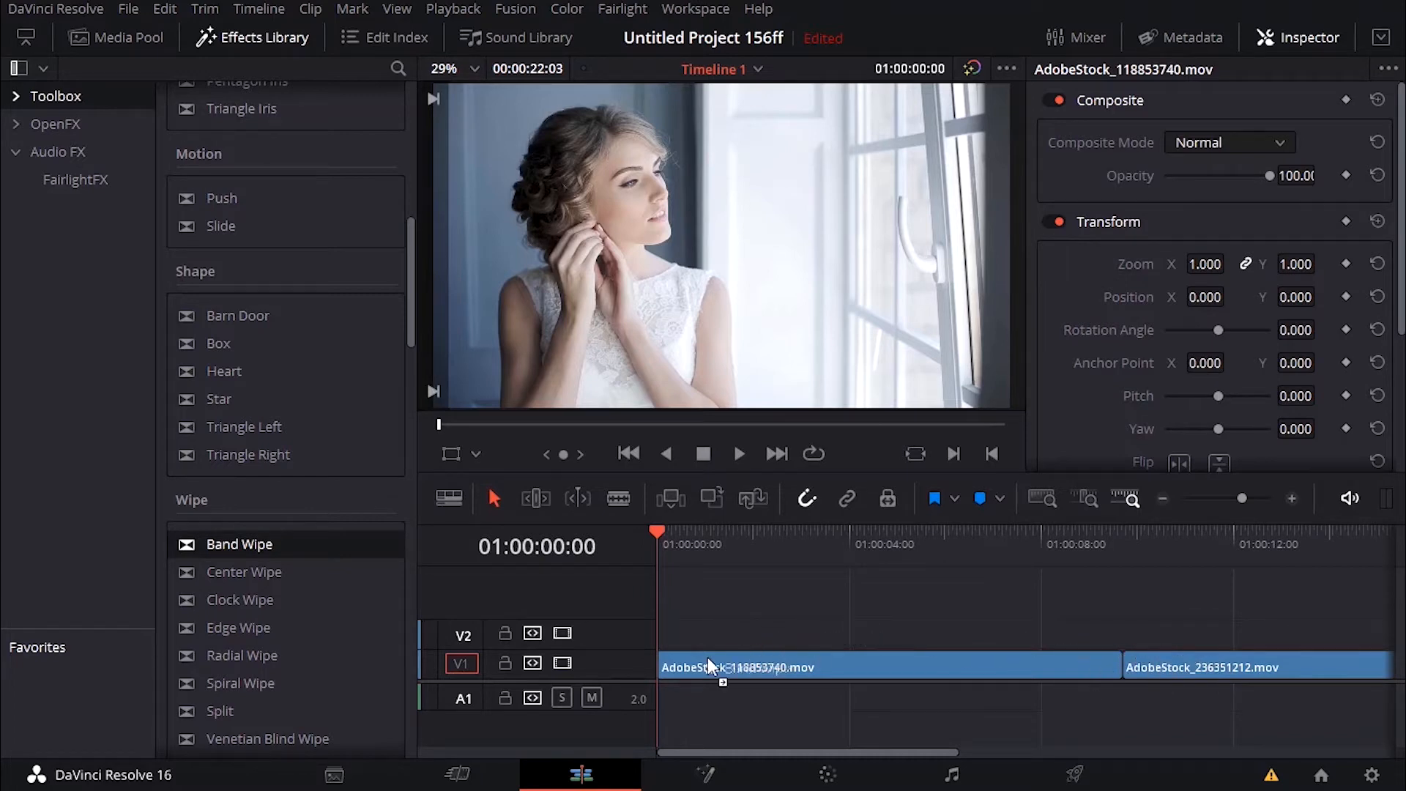
drag(240, 544, 682, 666)
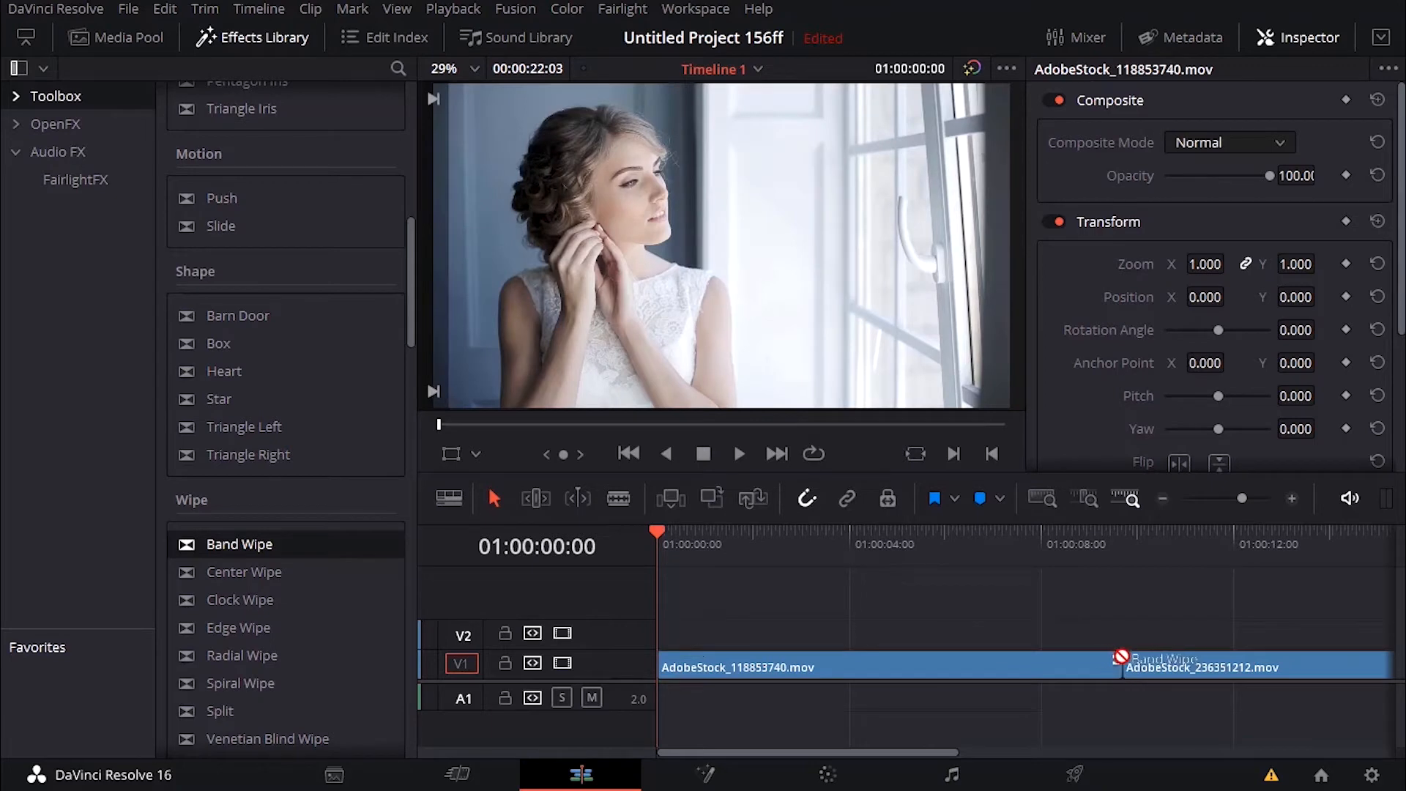
mouse_move(1130, 662)
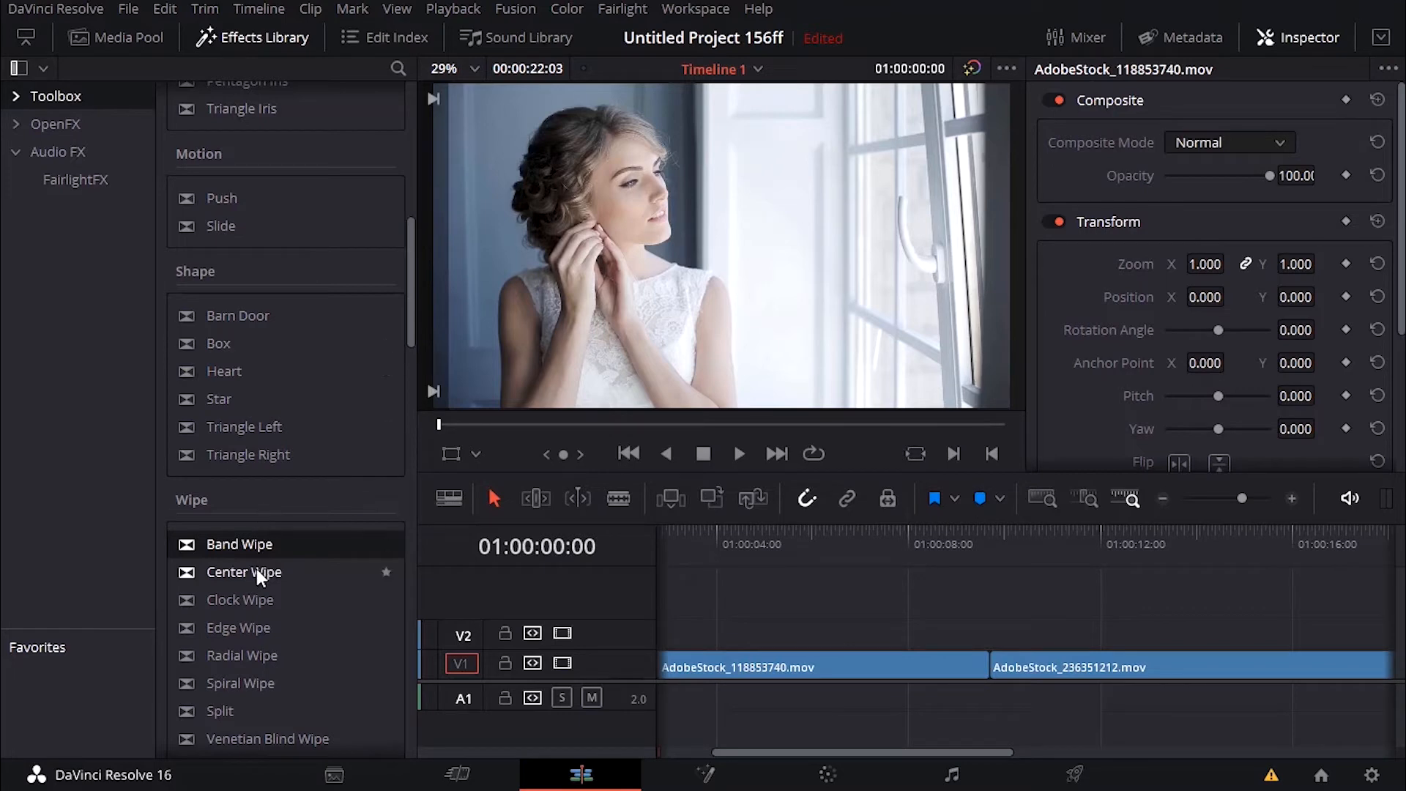
Step: Raise Video Track Height in Timeline View Options so Video 1 and Video 2 labels show
drag(244, 572, 1009, 666)
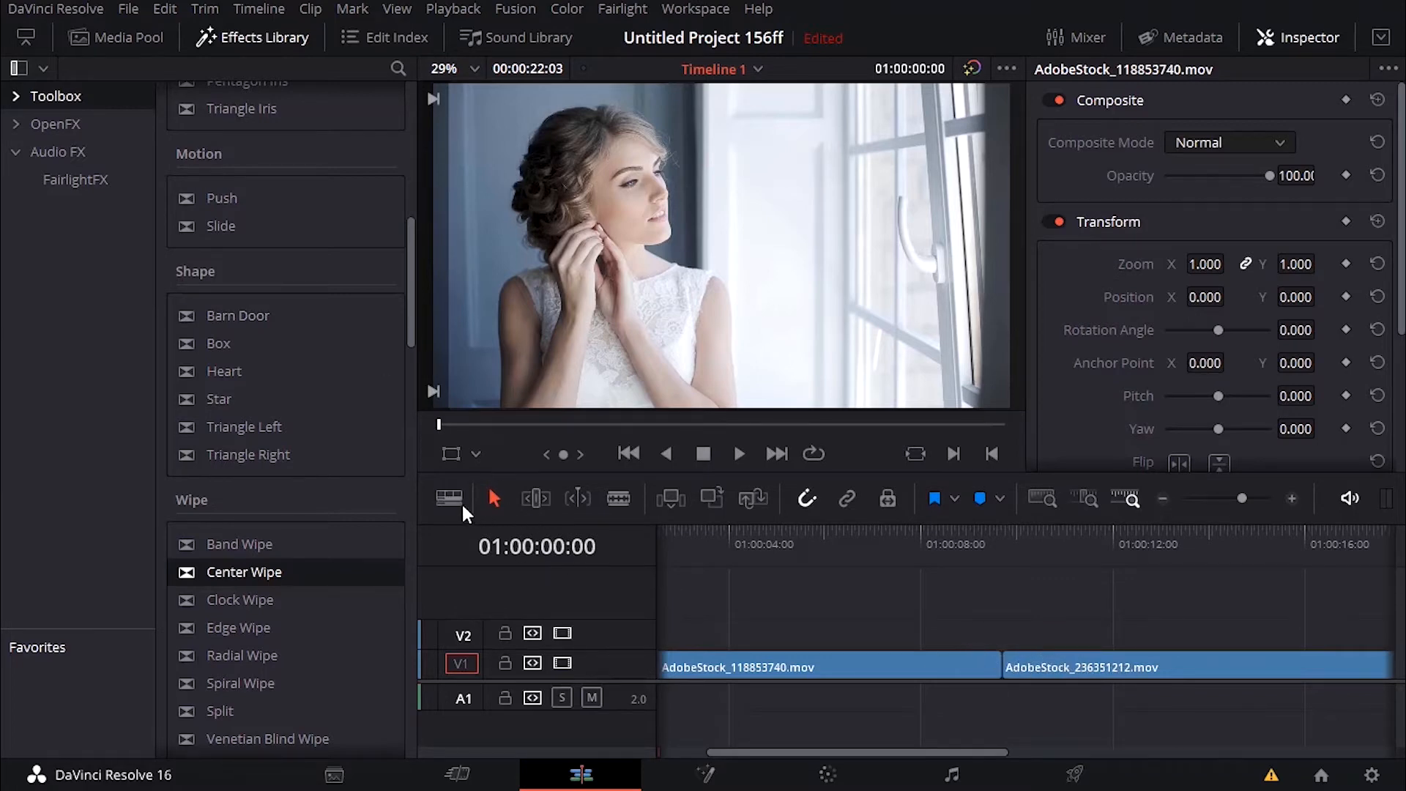
click(449, 499)
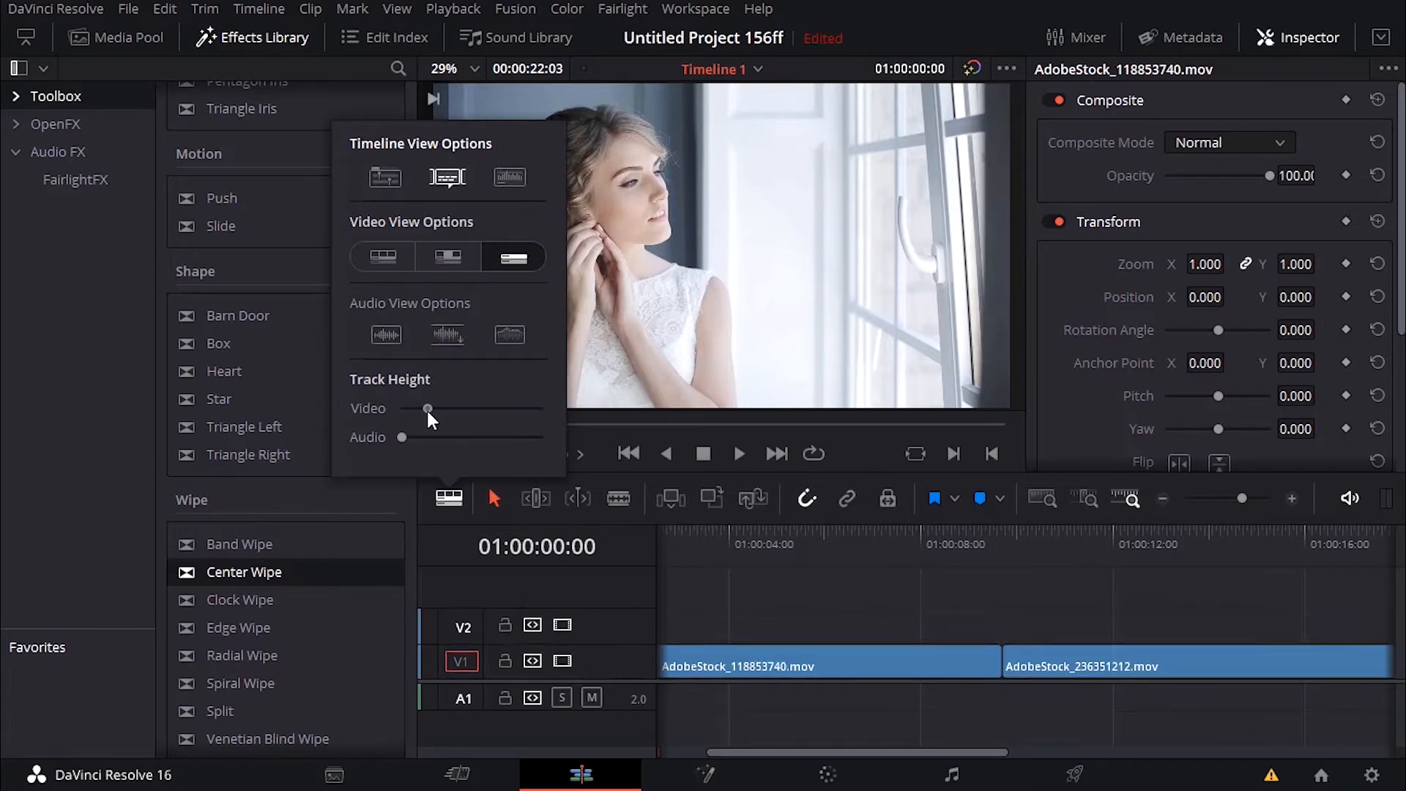
drag(428, 408, 525, 408)
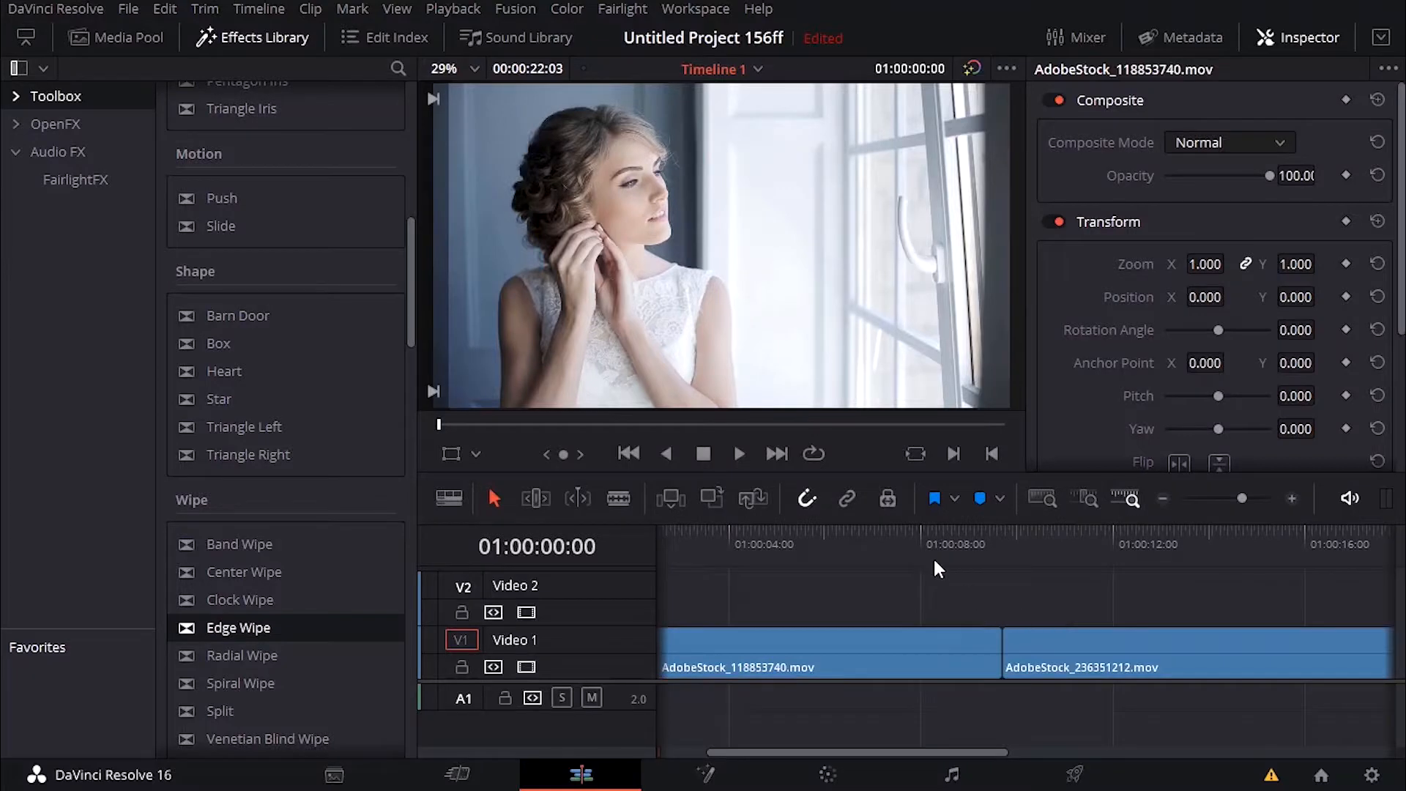
mouse_move(926, 502)
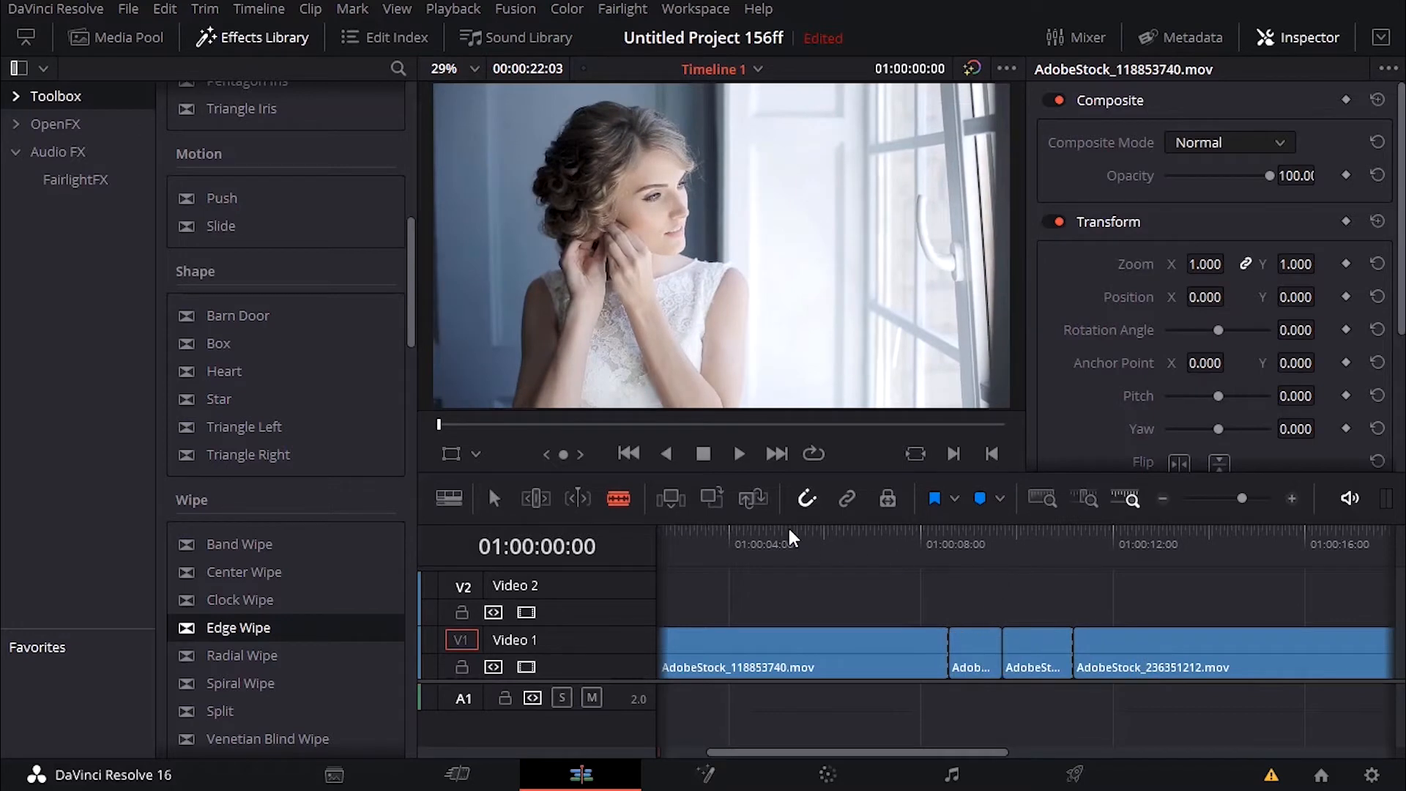
mouse_move(493, 507)
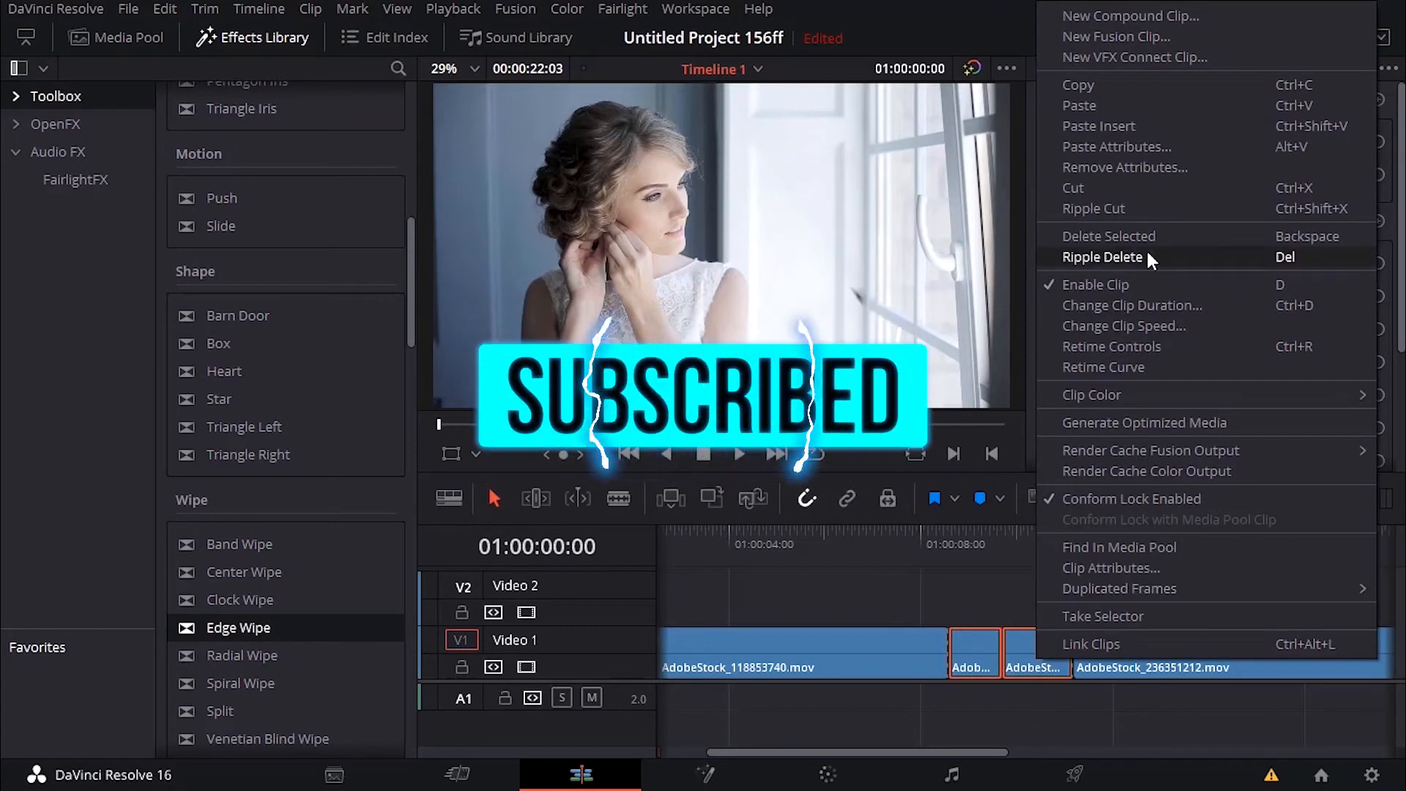
Step: Ripple Delete the two short blade-cut pieces beside the clips' join
click(1102, 258)
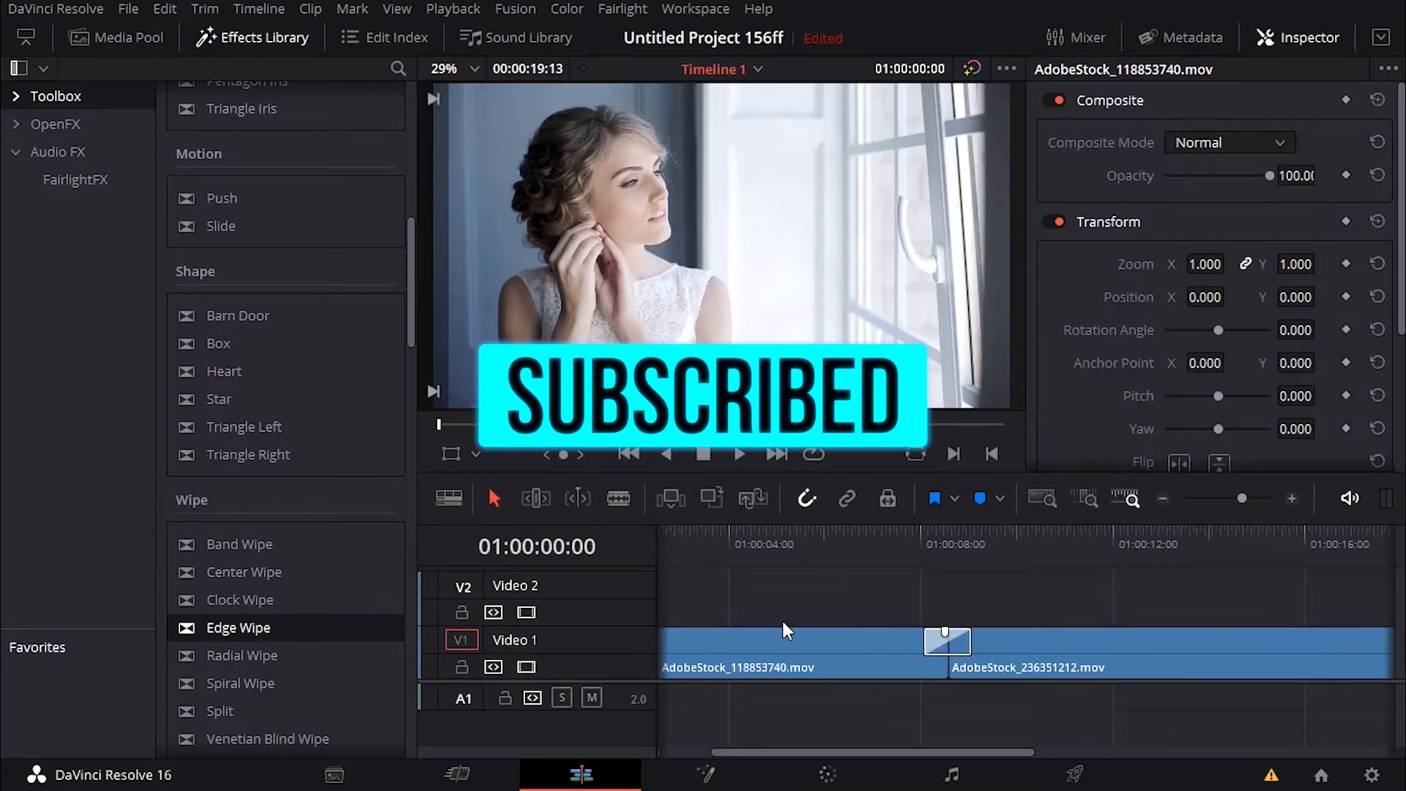
Step: Separate the wipe at the cut into two wipes on each clip's facing end, then preview
click(882, 531)
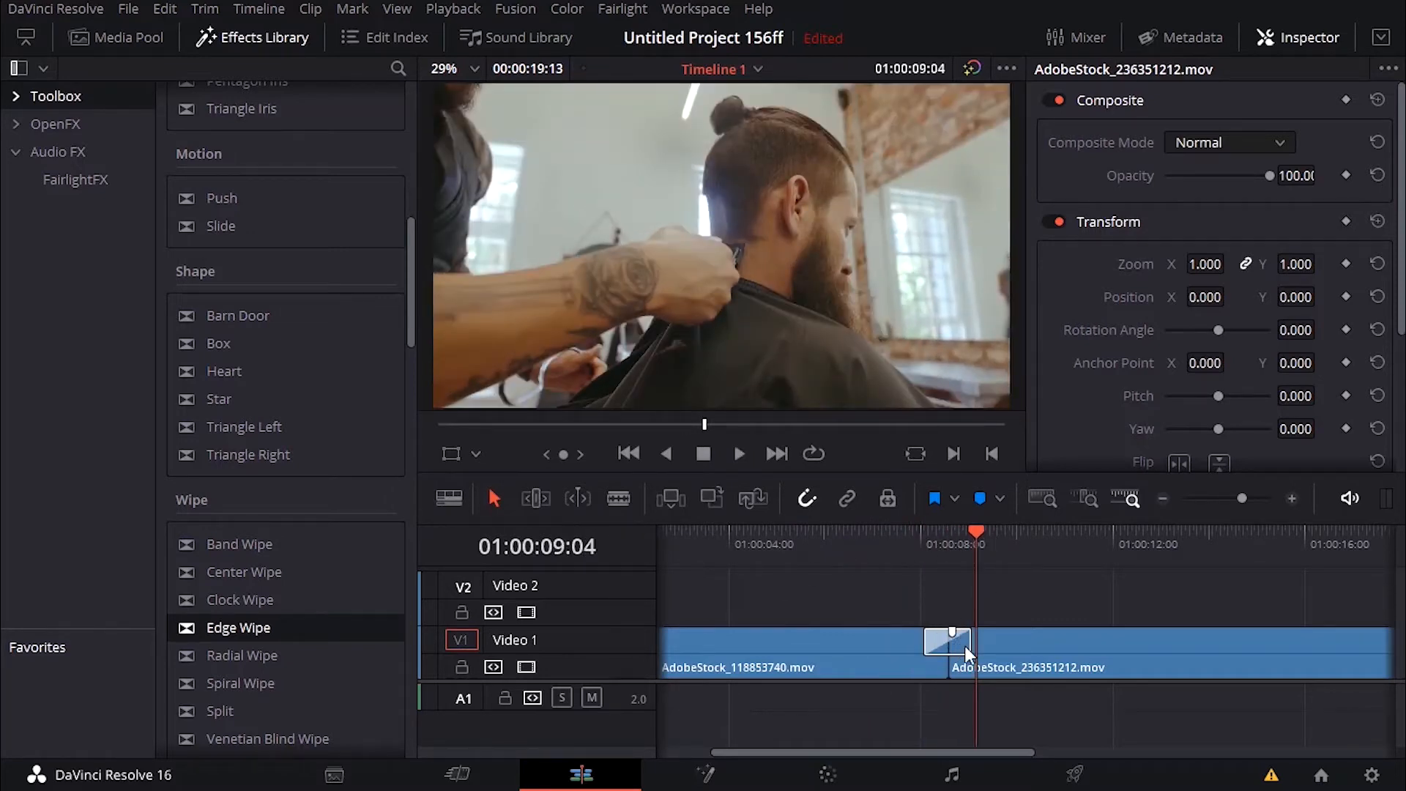
click(947, 639)
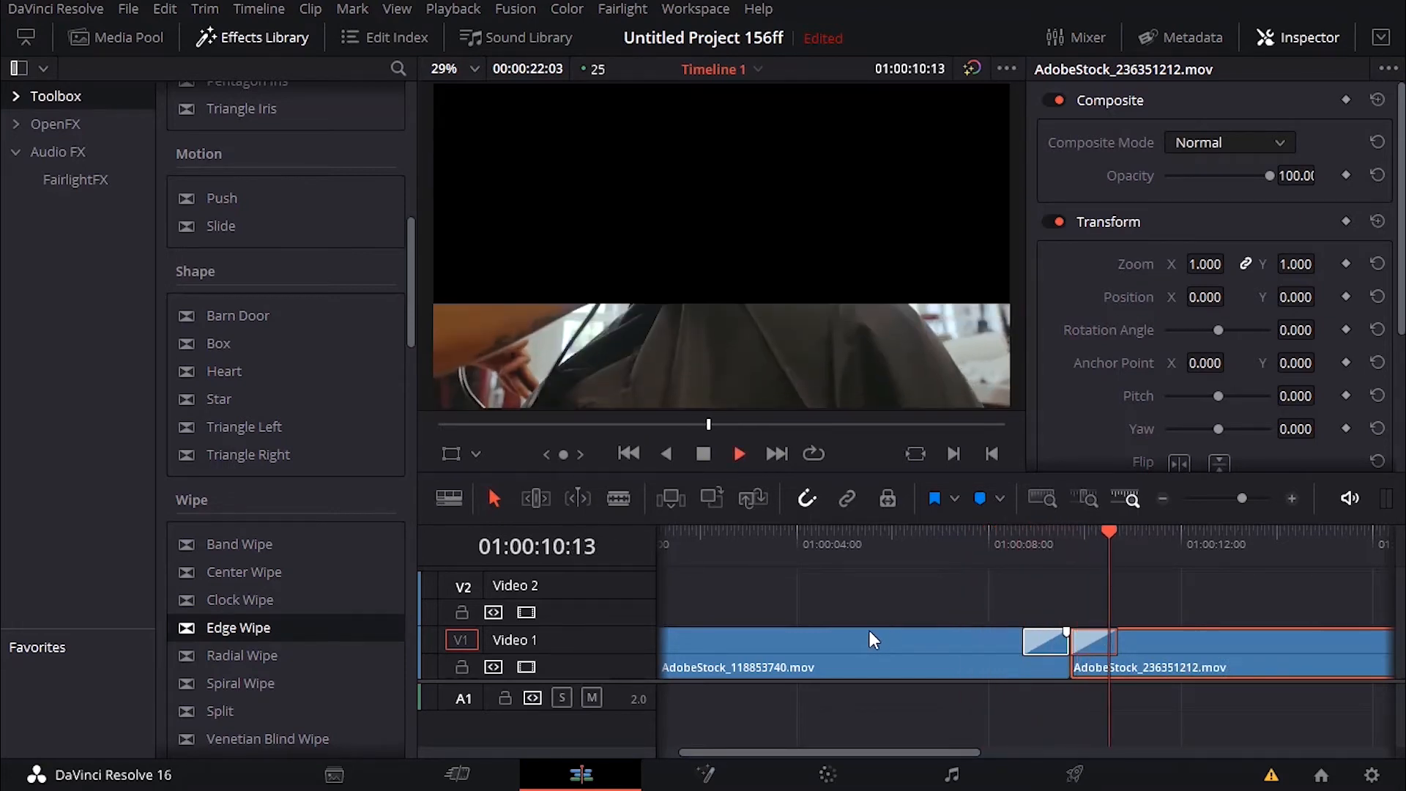
click(1024, 544)
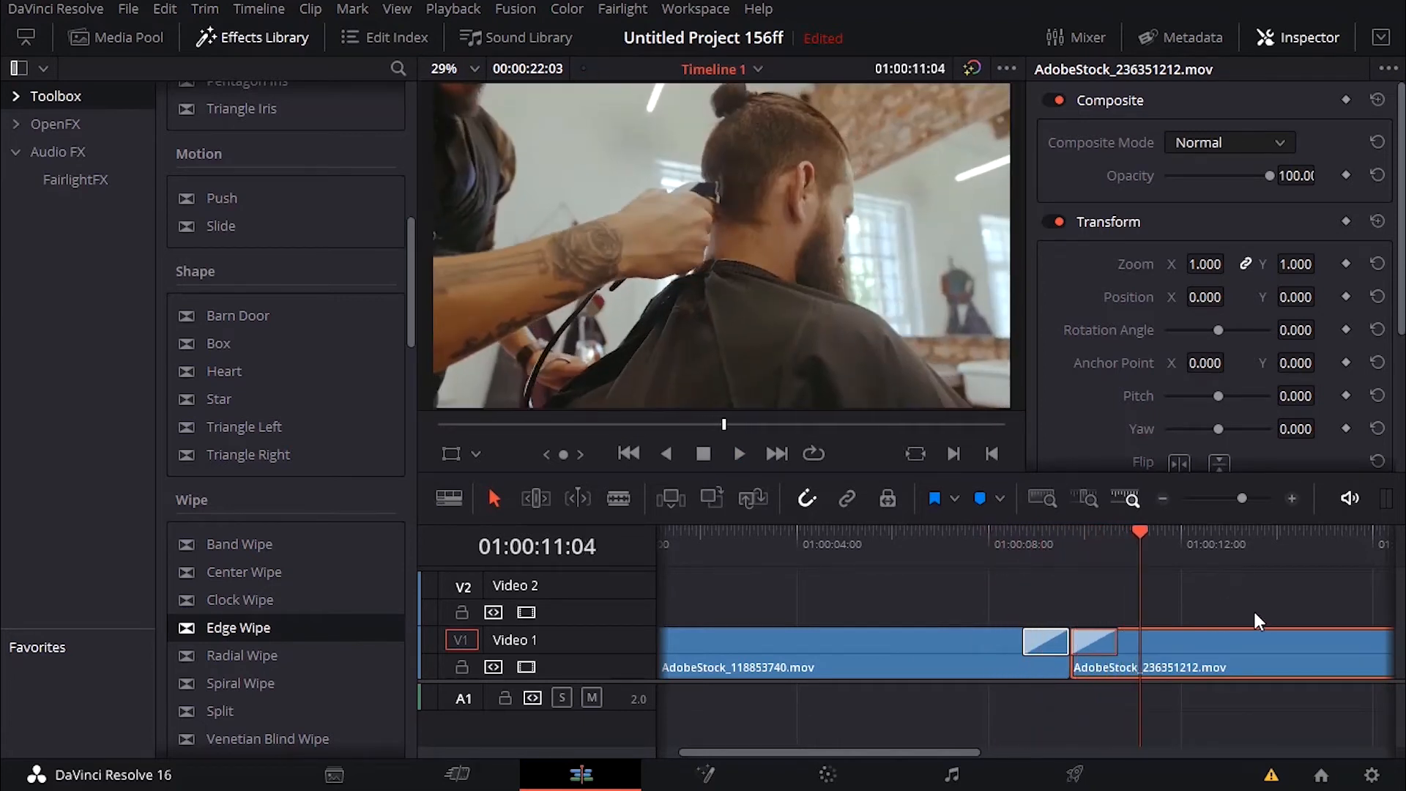
Step: Delete both wipes, trim the clips back together, and drop a Band Wipe on the join
click(1071, 544)
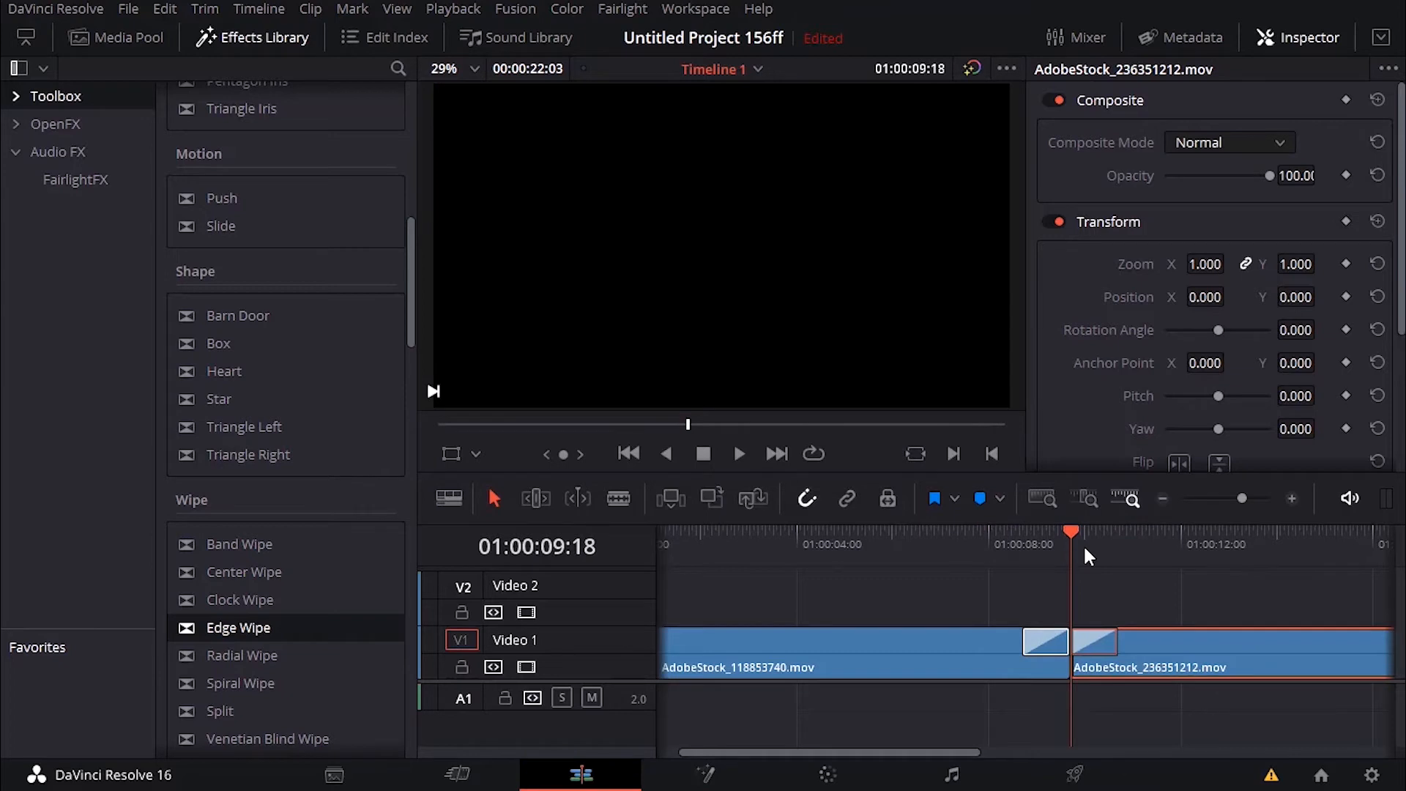
mouse_move(1062, 566)
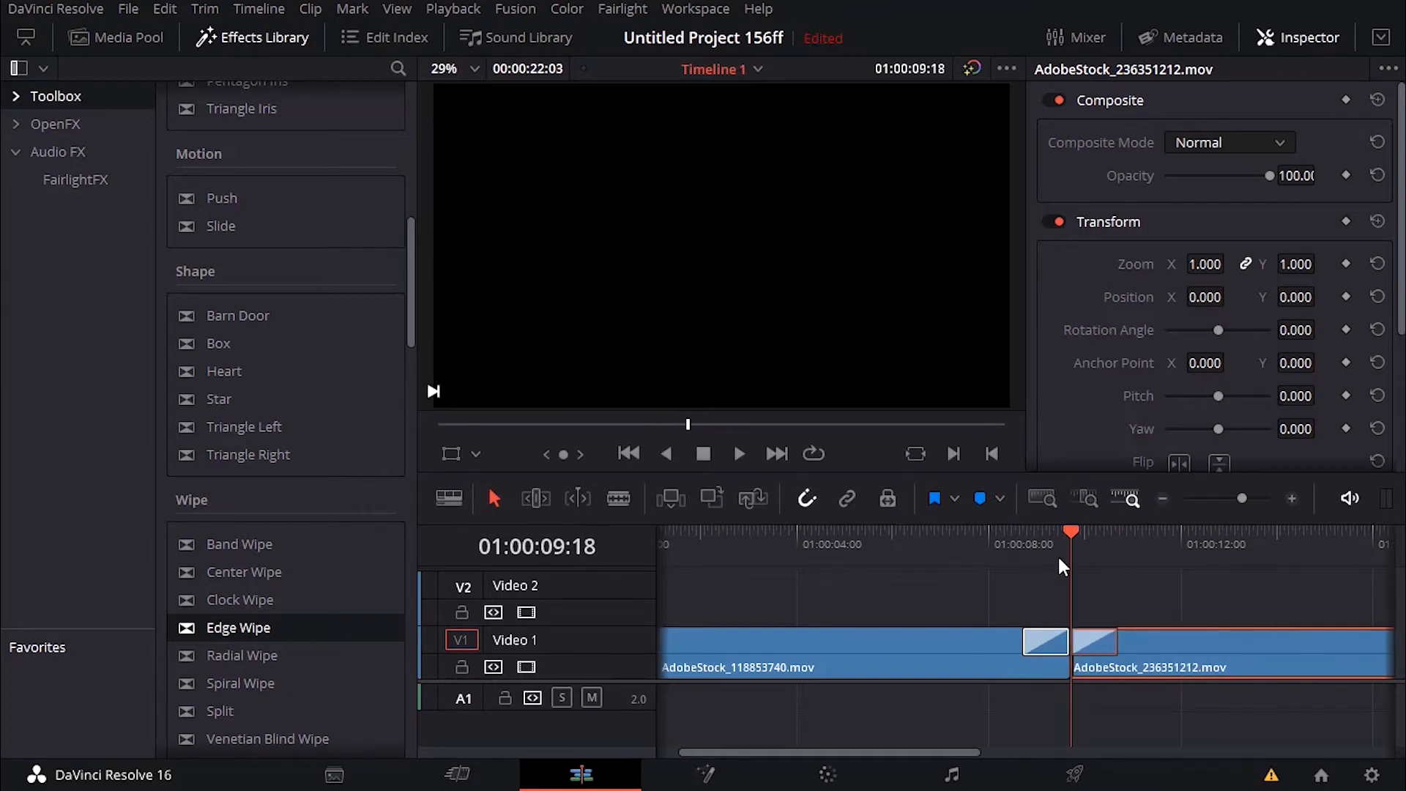
click(1045, 642)
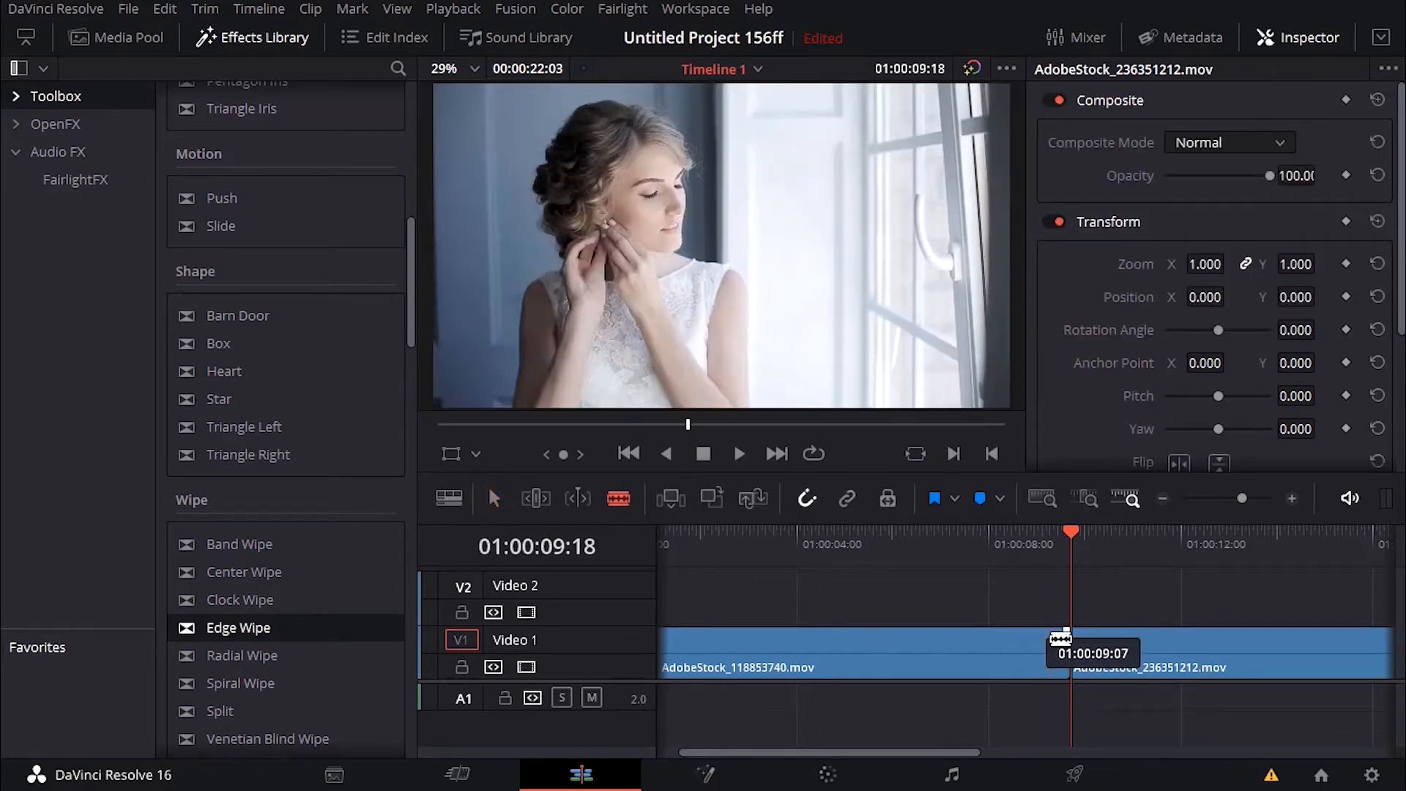
click(1072, 652)
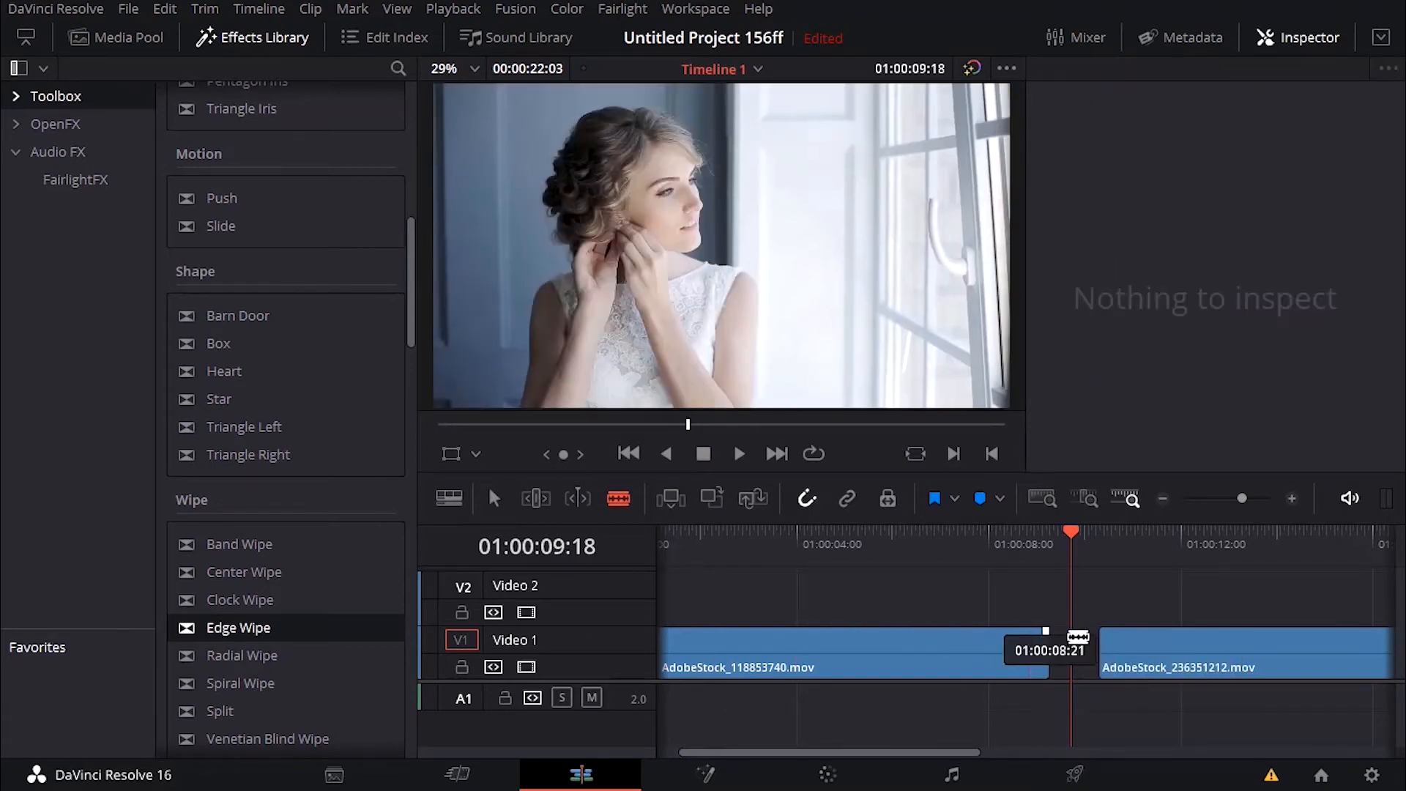
click(1166, 650)
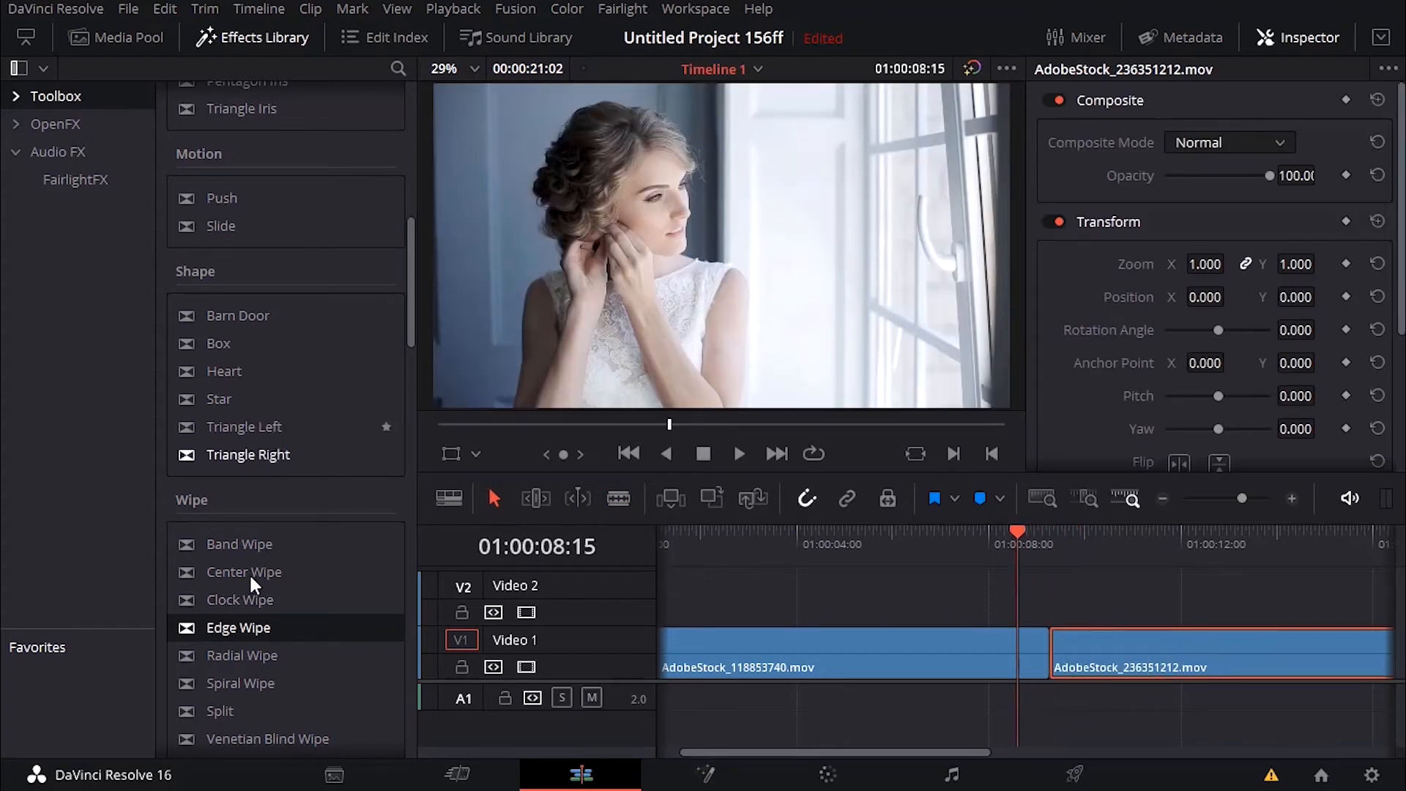
mouse_move(240, 544)
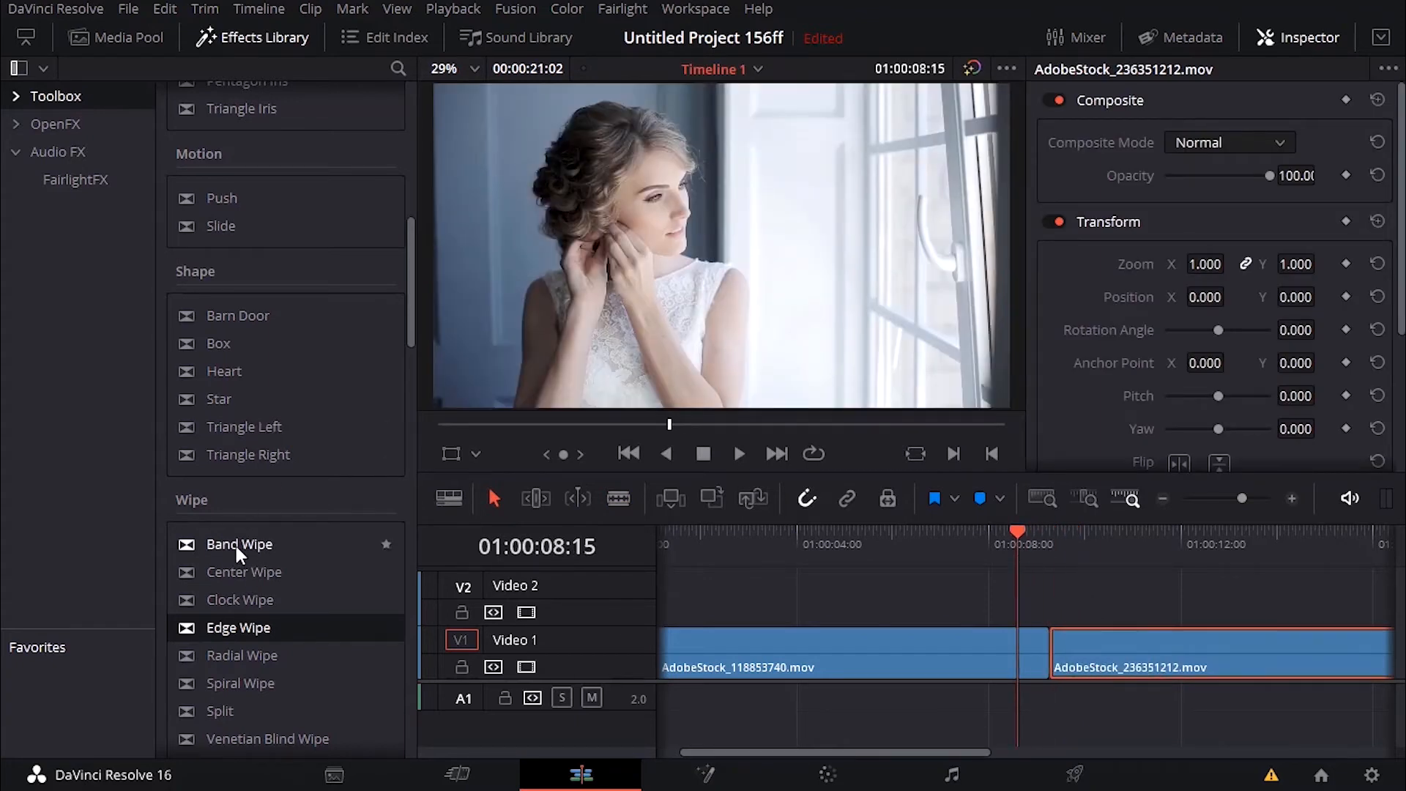
drag(239, 544, 1103, 646)
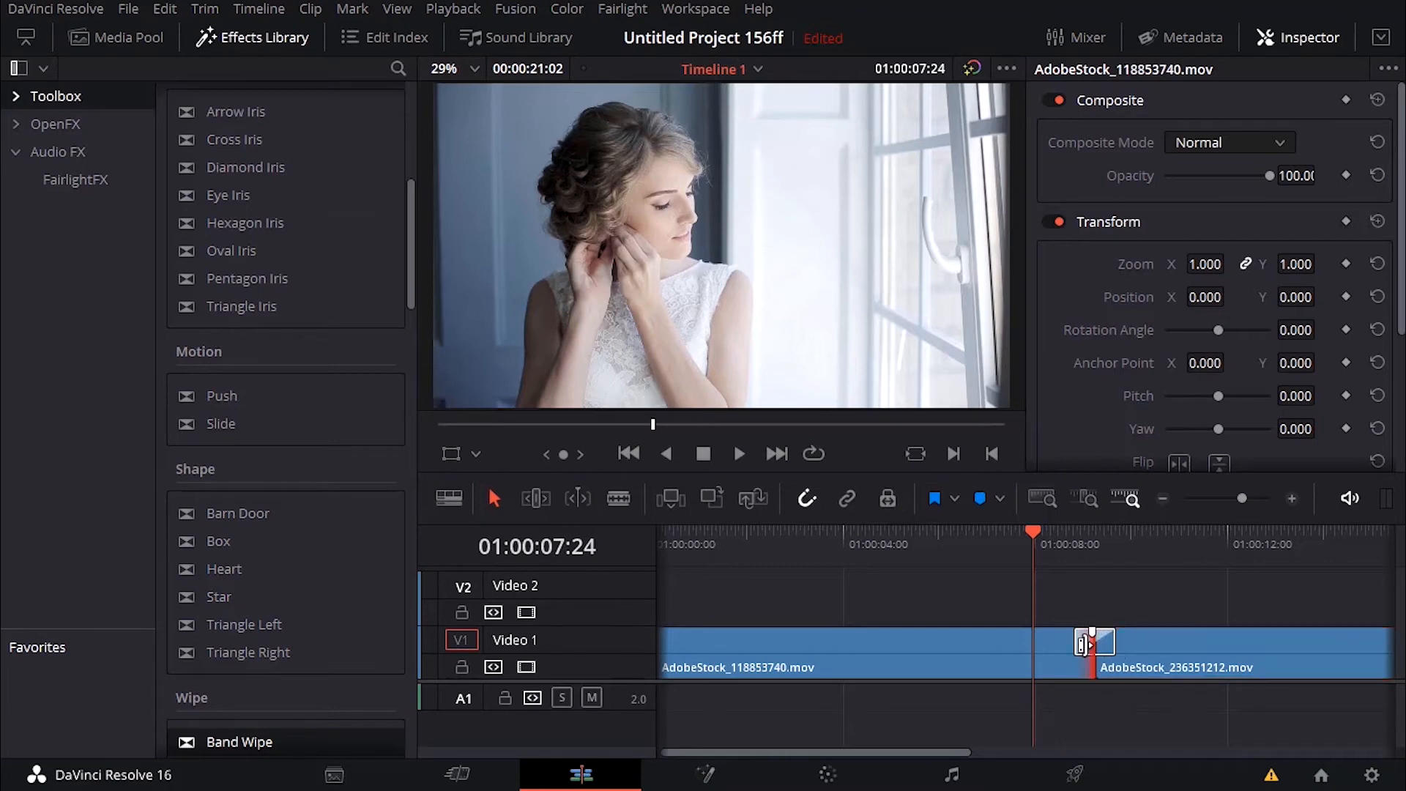
Step: Replace the transition at the cut with a Barn Door and play it back
click(1093, 641)
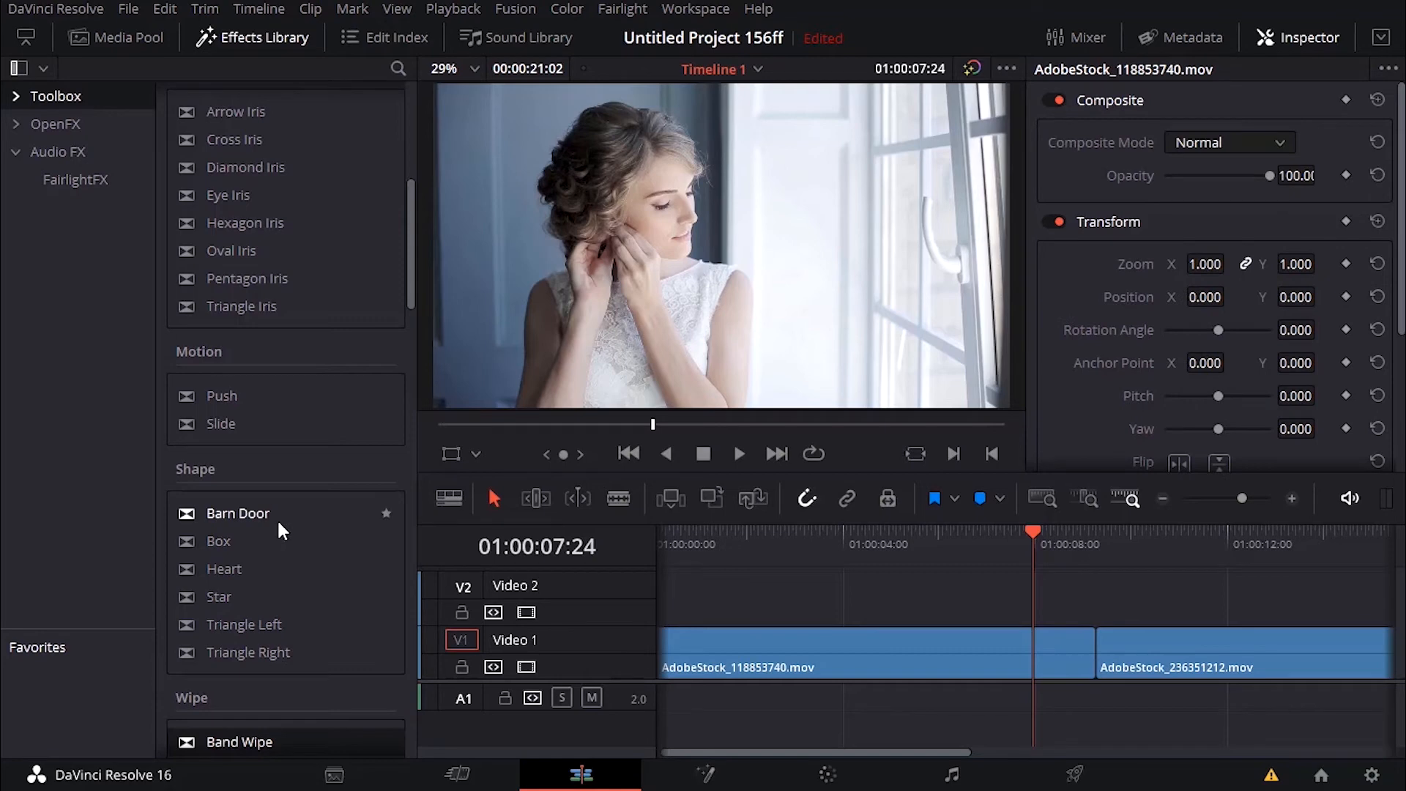
drag(238, 512, 1095, 643)
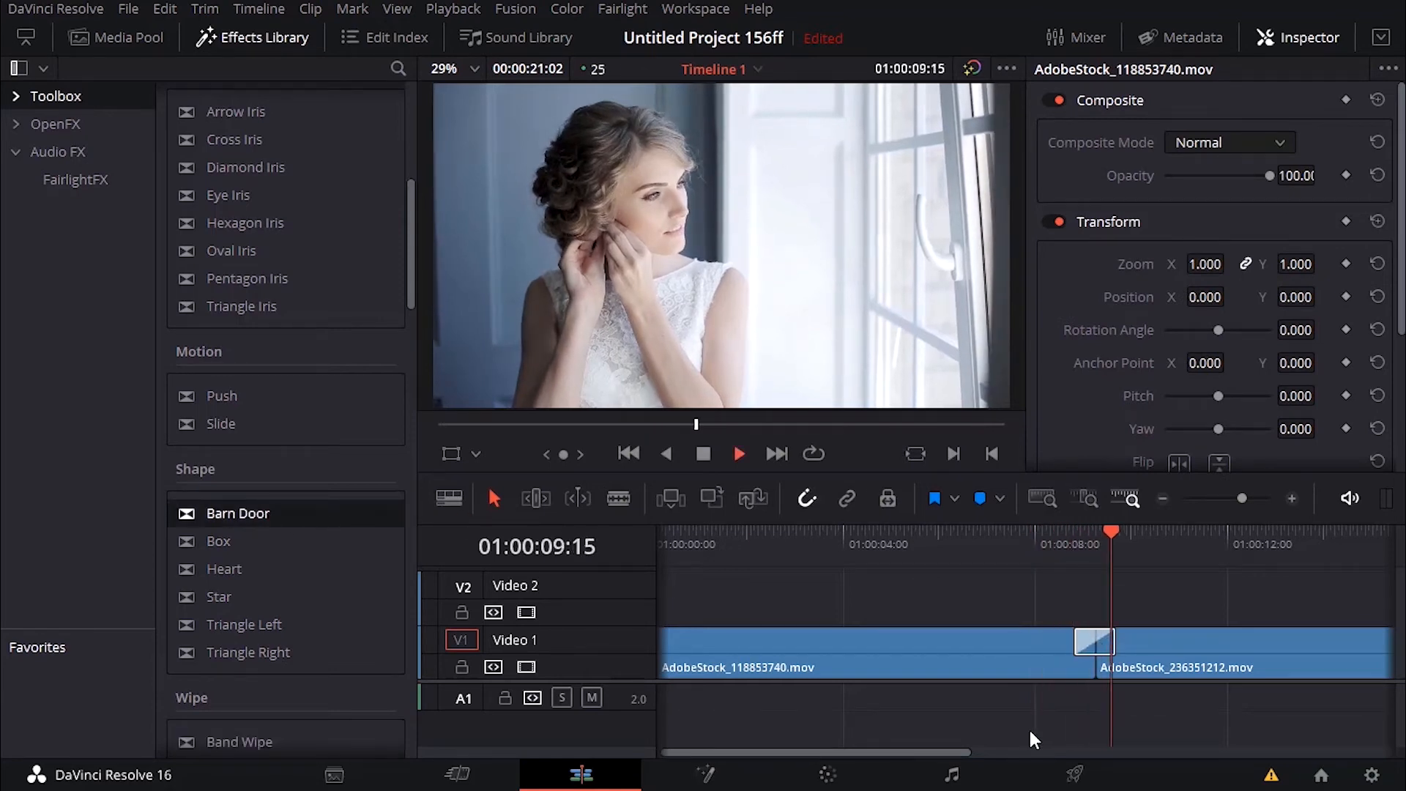
click(1000, 545)
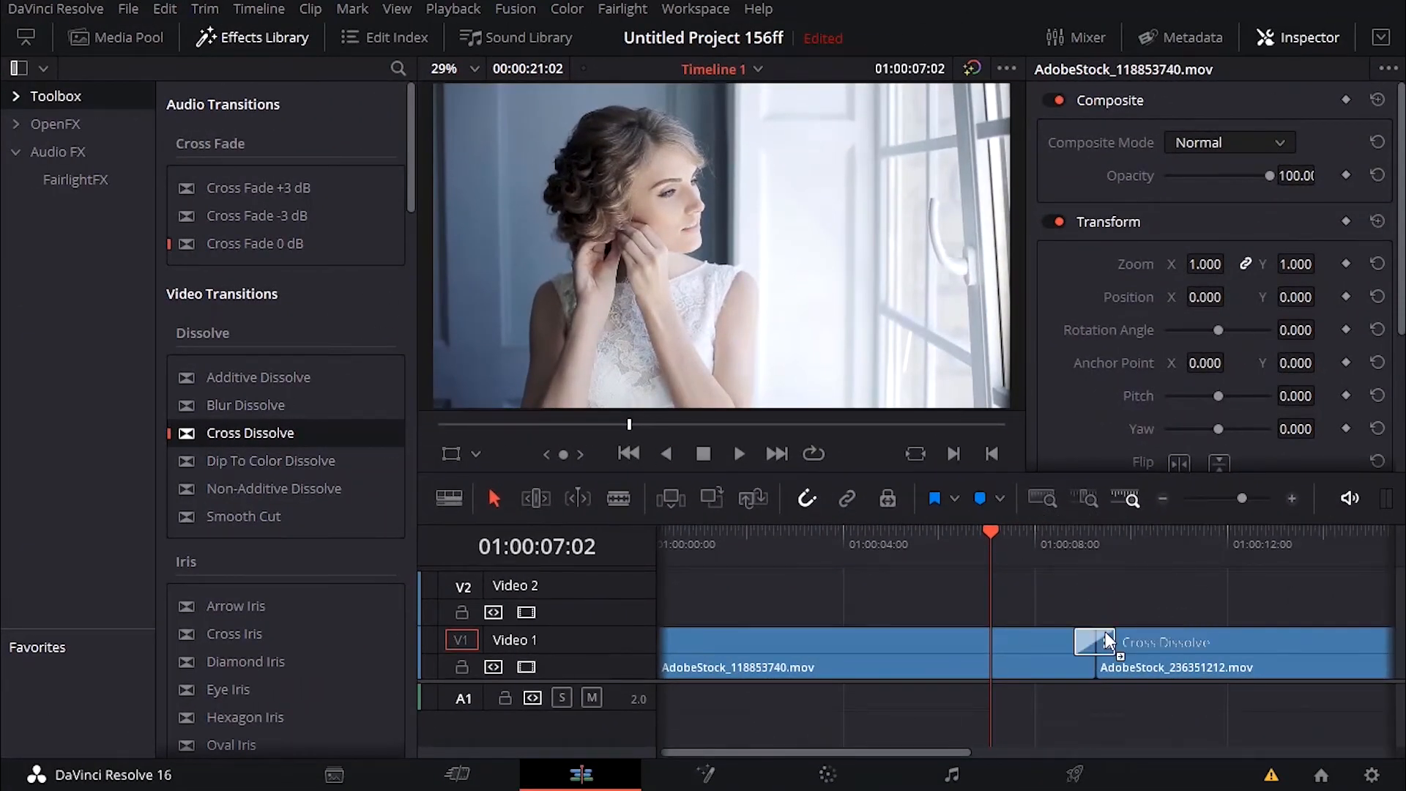
Step: Swap in a Cross Dissolve at the join, then play and stop the preview
click(739, 453)
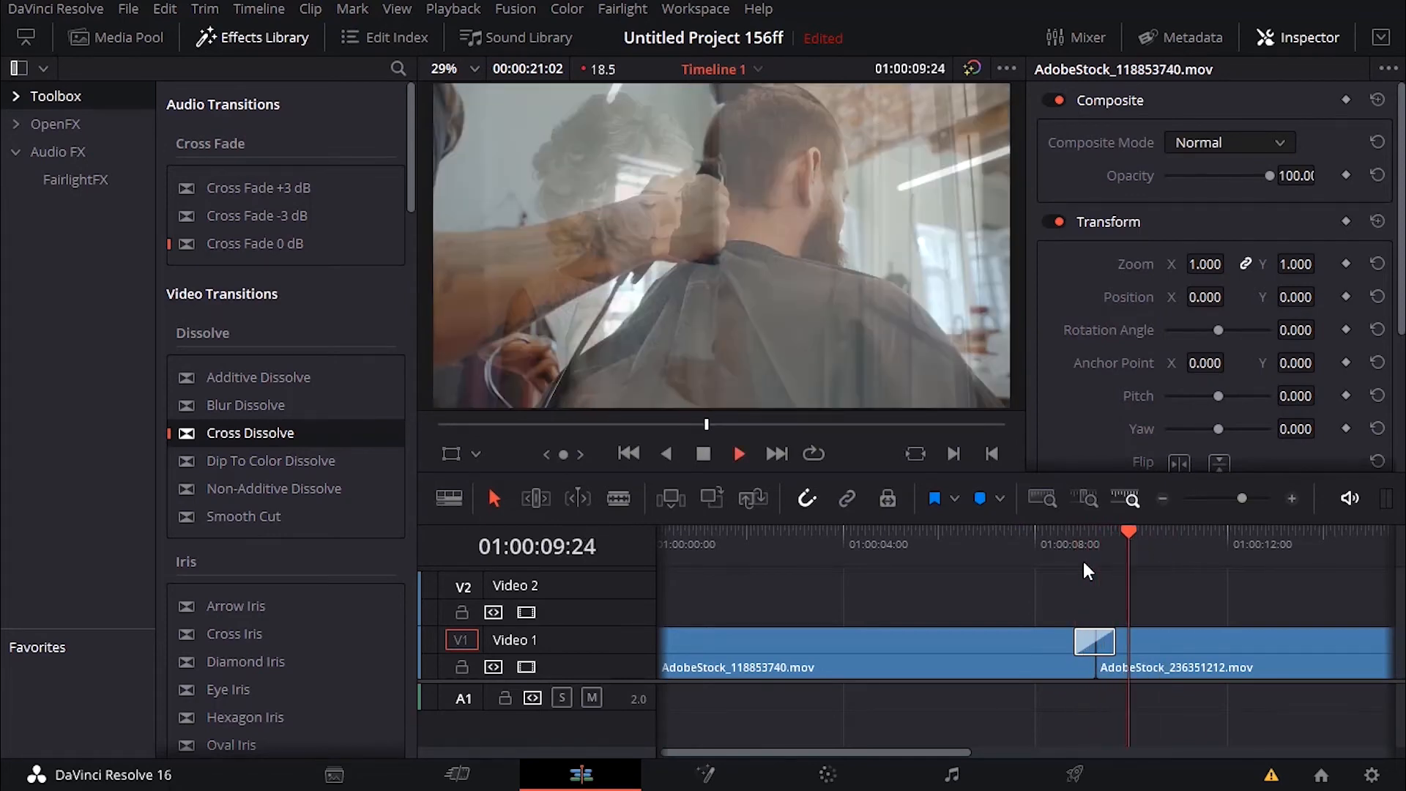
click(1026, 544)
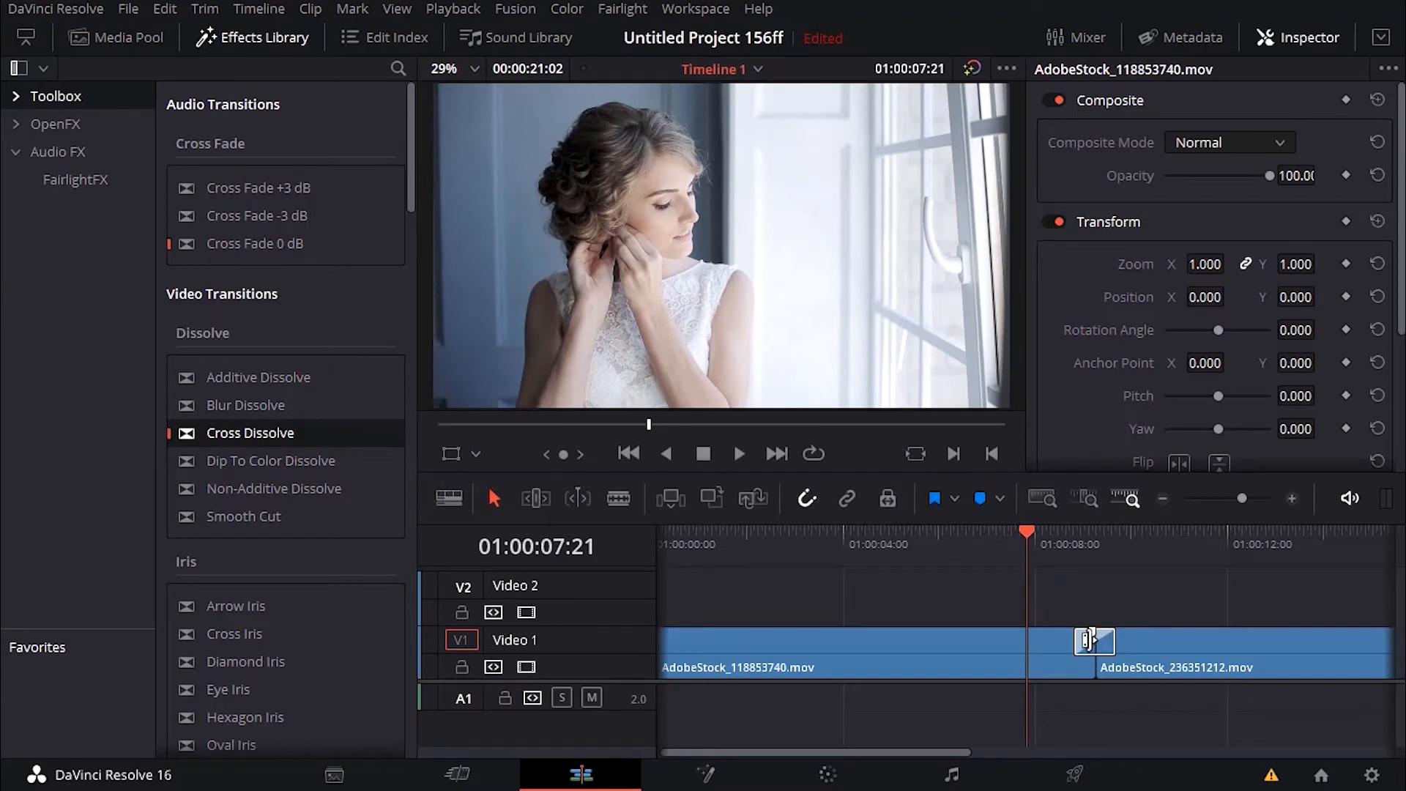
Step: Load the Cross Dissolve in the Inspector, drag its length shorter and longer, then back to 22 frames
click(1094, 642)
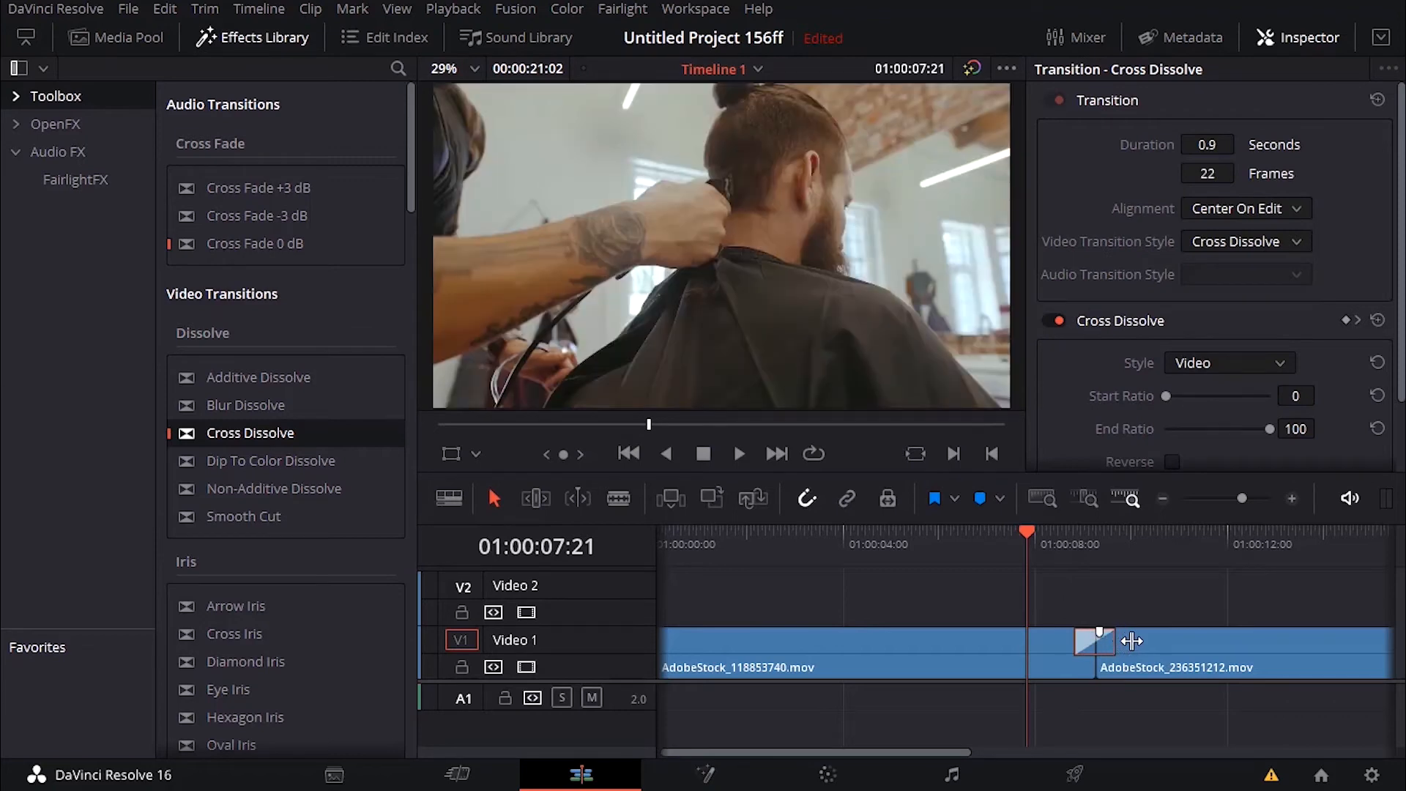
drag(1096, 641, 1105, 641)
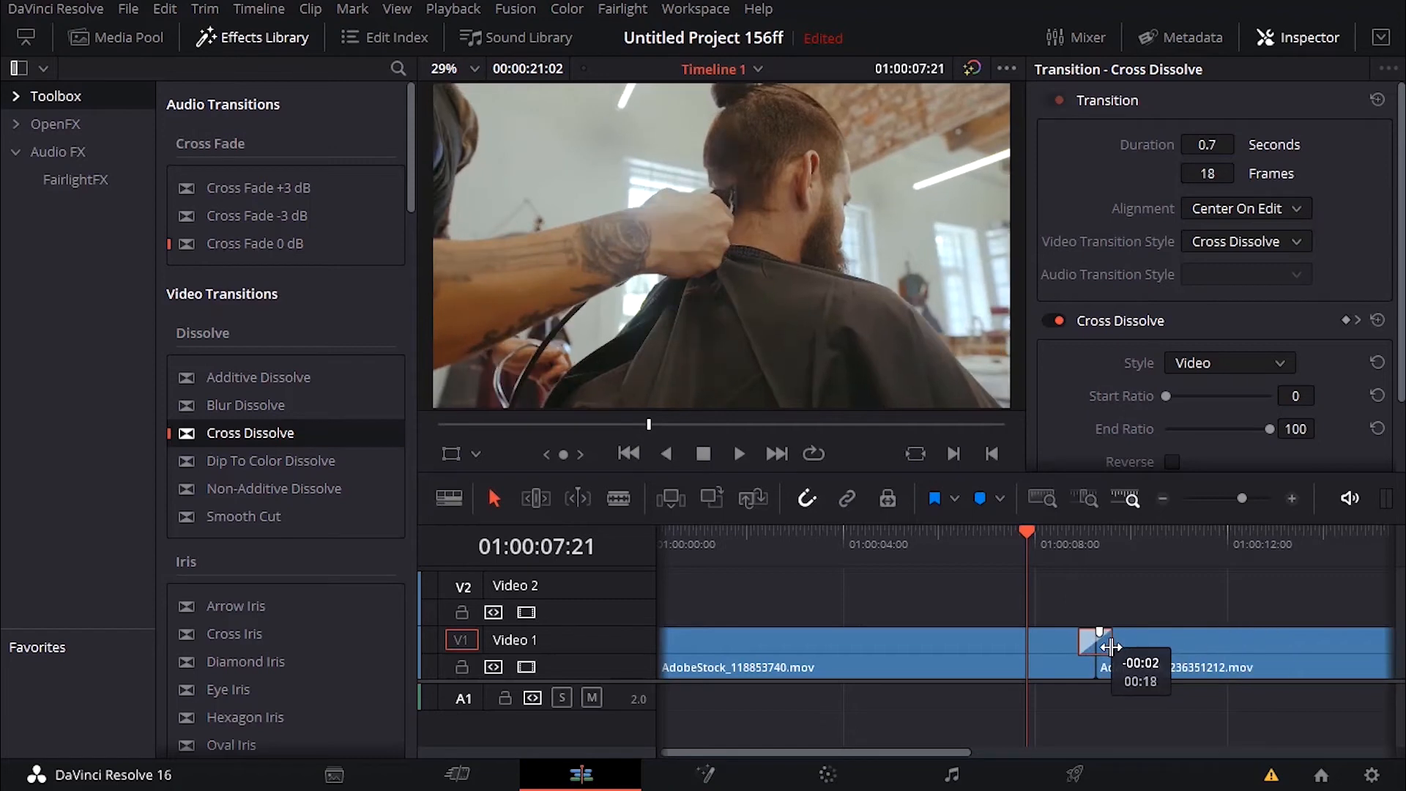
drag(1112, 643, 1166, 642)
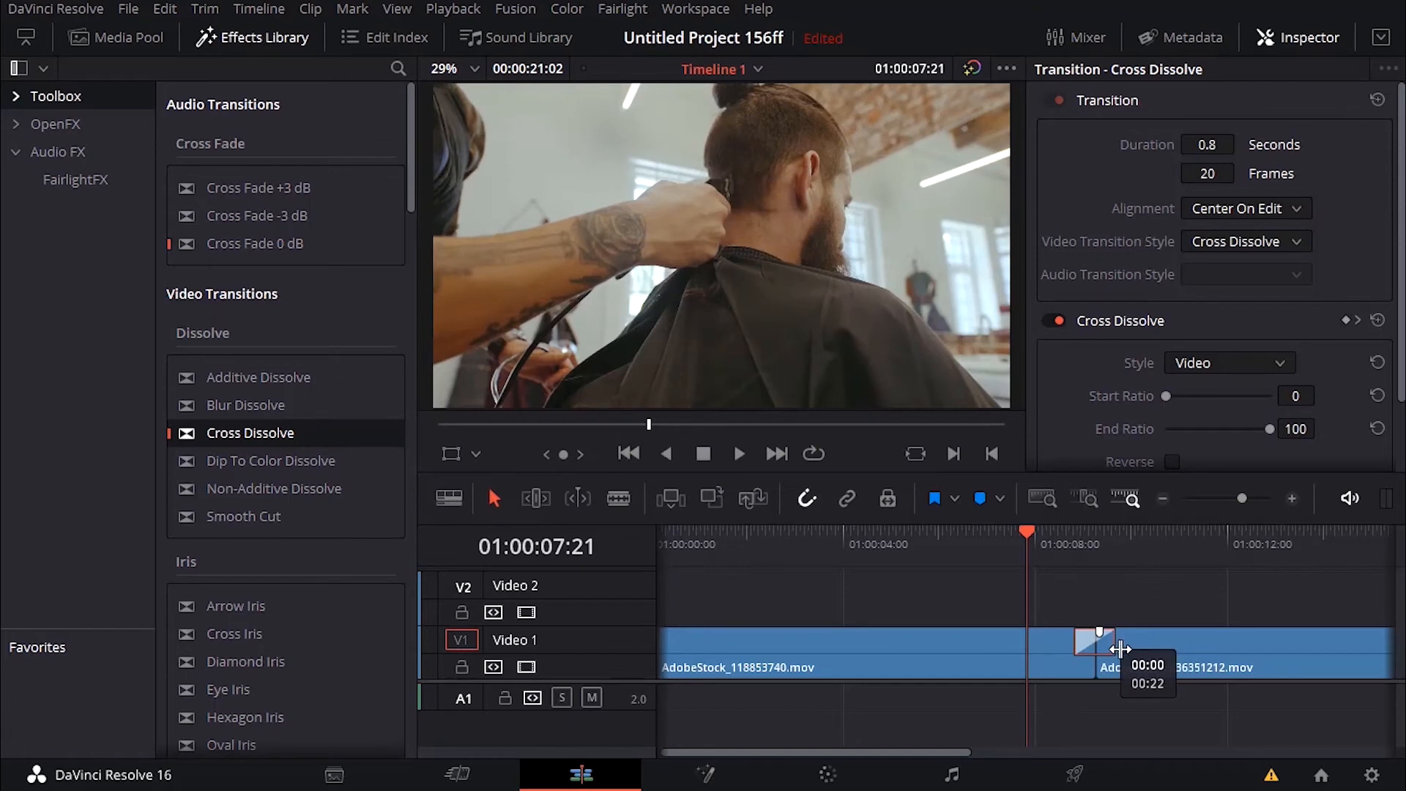
drag(1112, 641, 1099, 642)
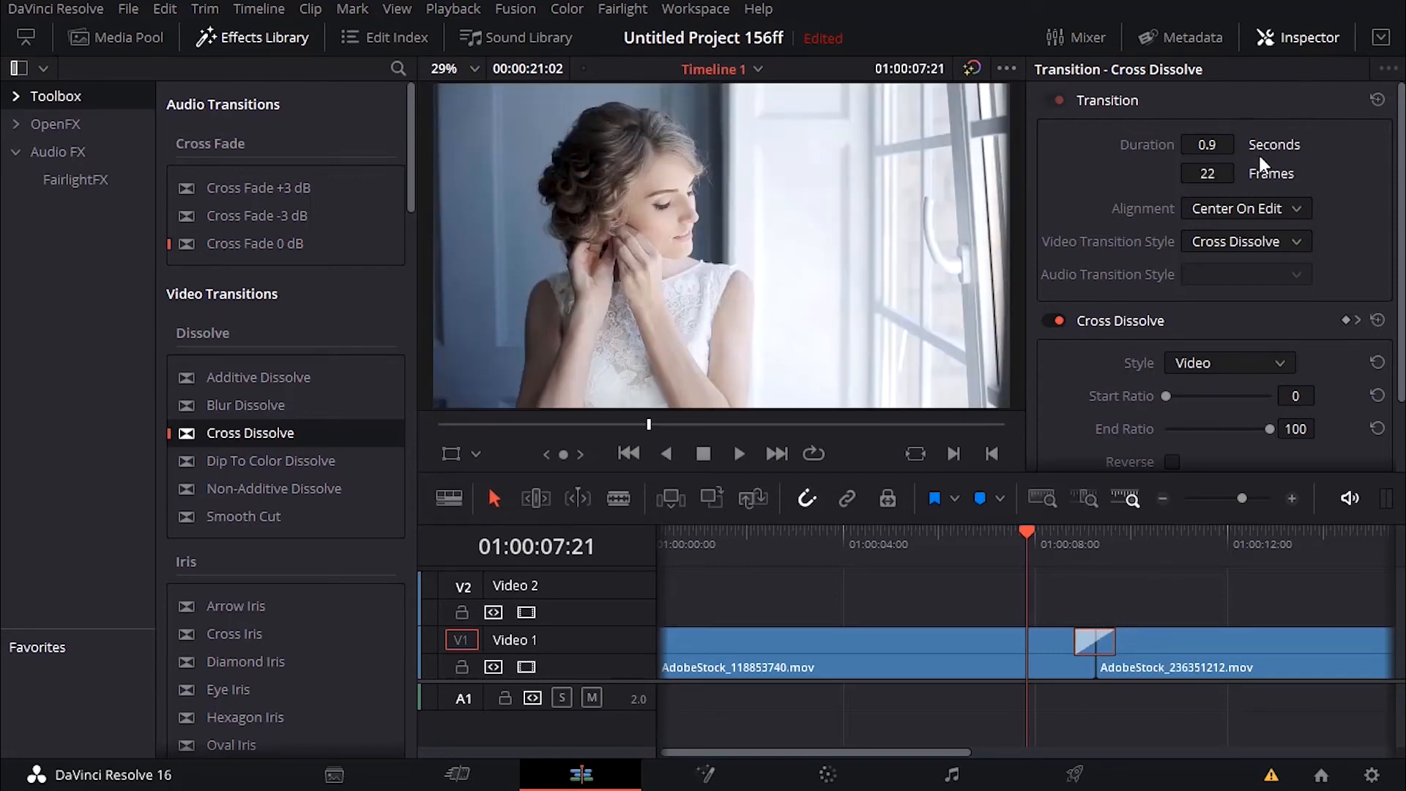
Step: Try Start On Edit alignment for the Cross Dissolve, then set it to Center On Edit
scroll(down, 3)
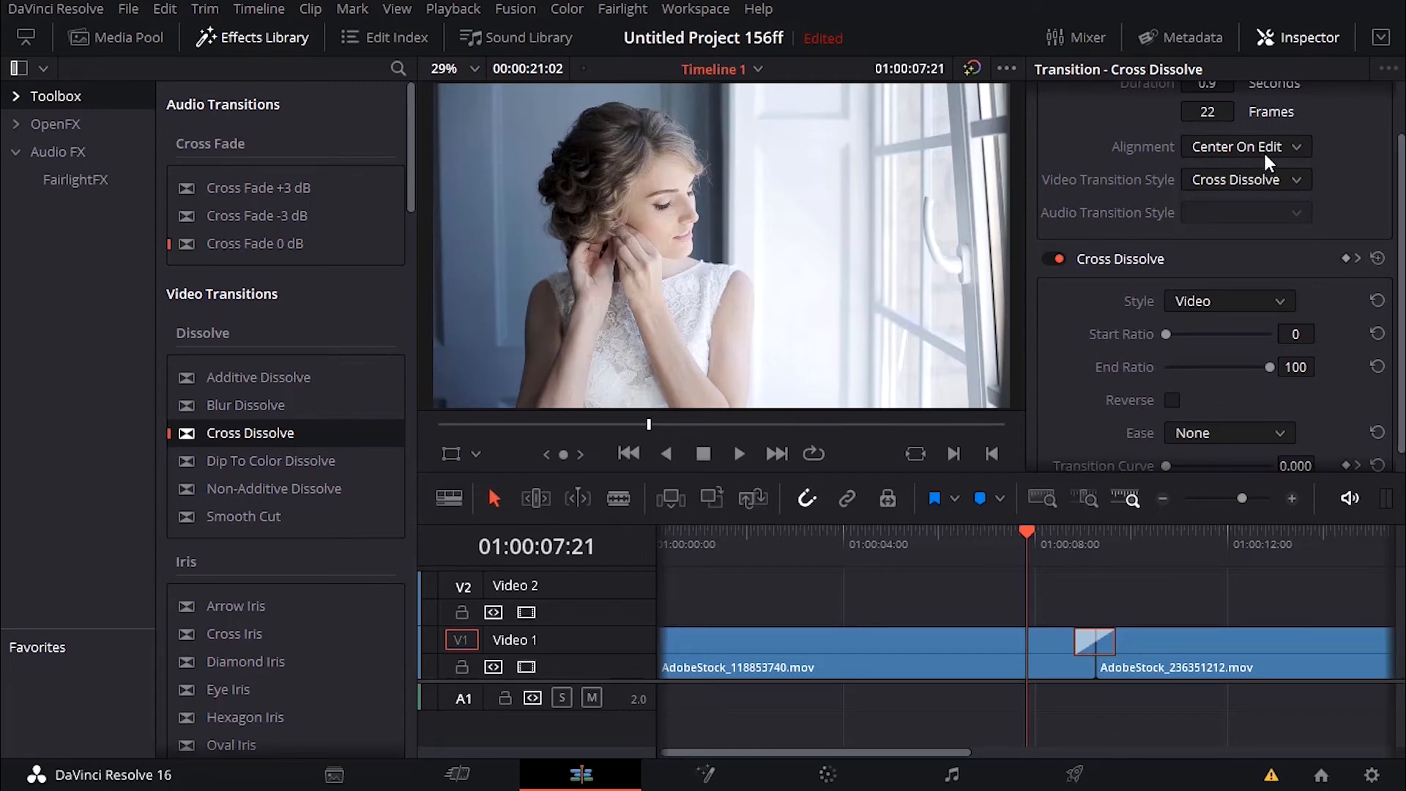
mouse_move(1124, 159)
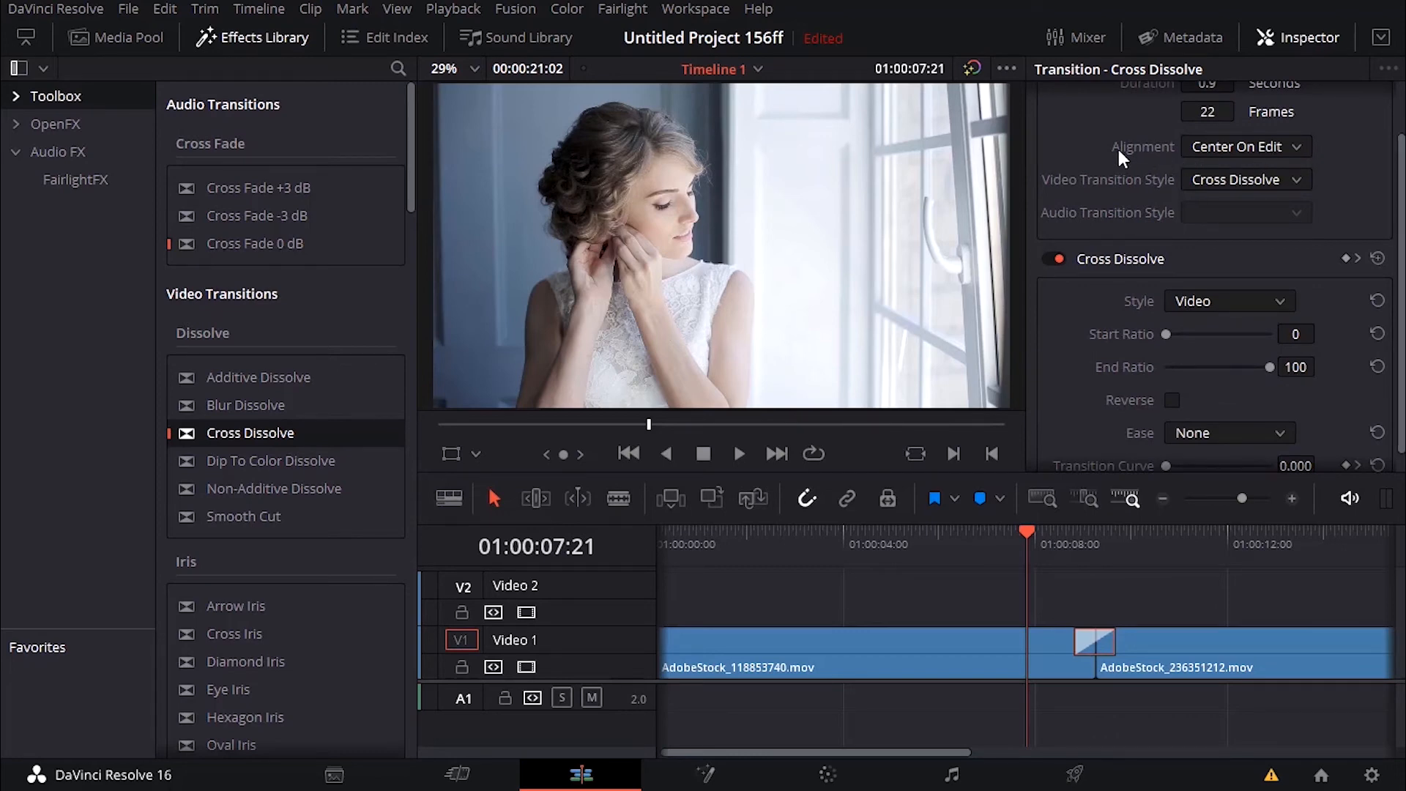
click(1245, 146)
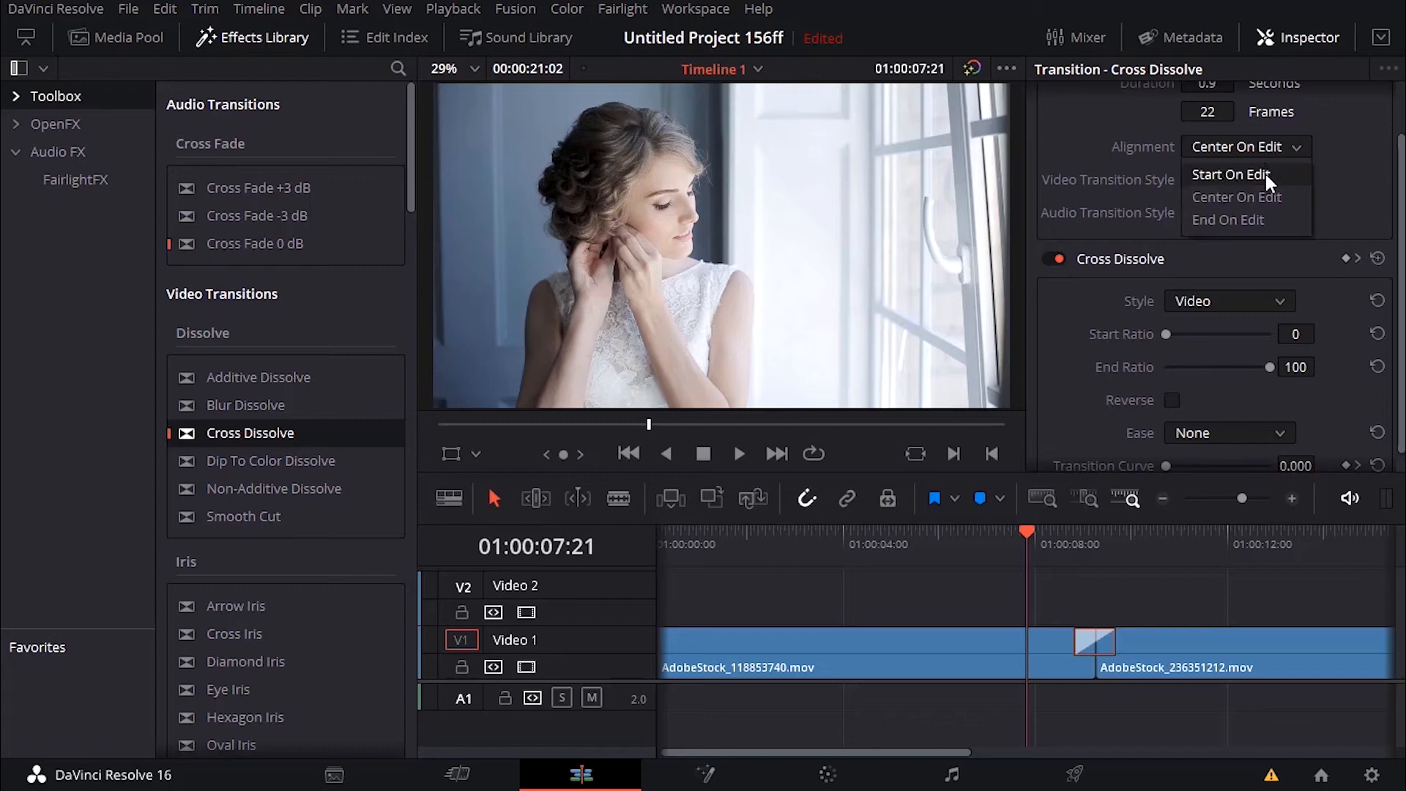
click(1232, 174)
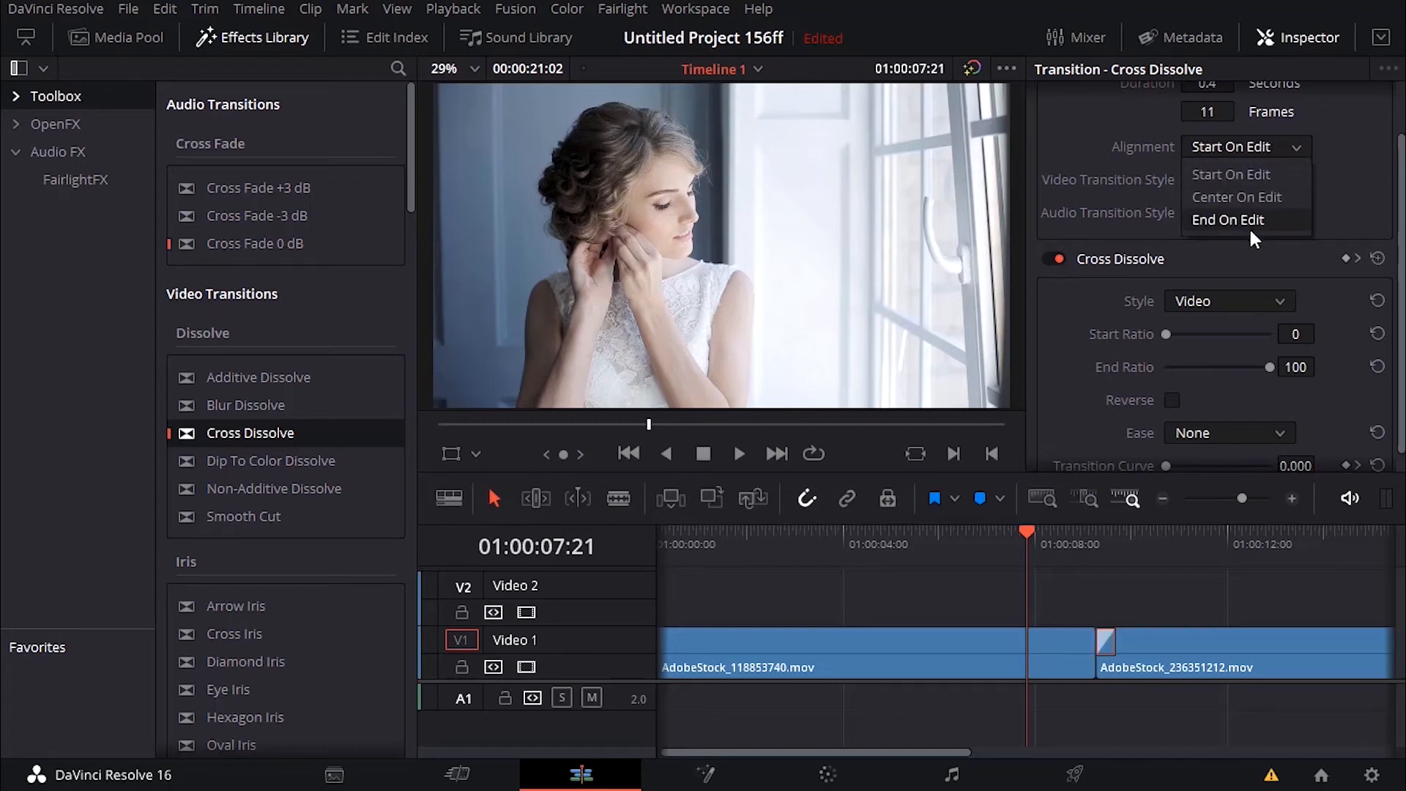
click(1228, 220)
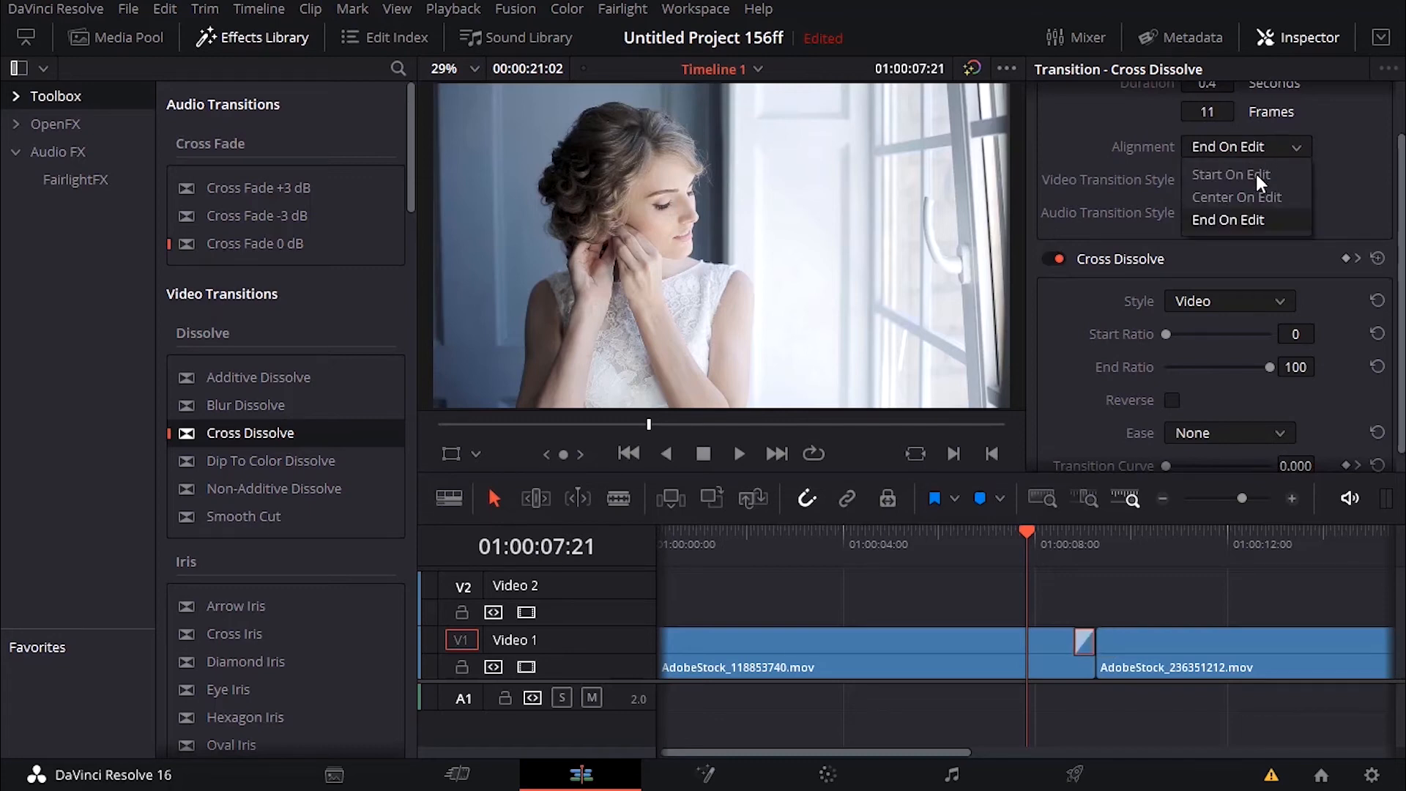
click(1237, 196)
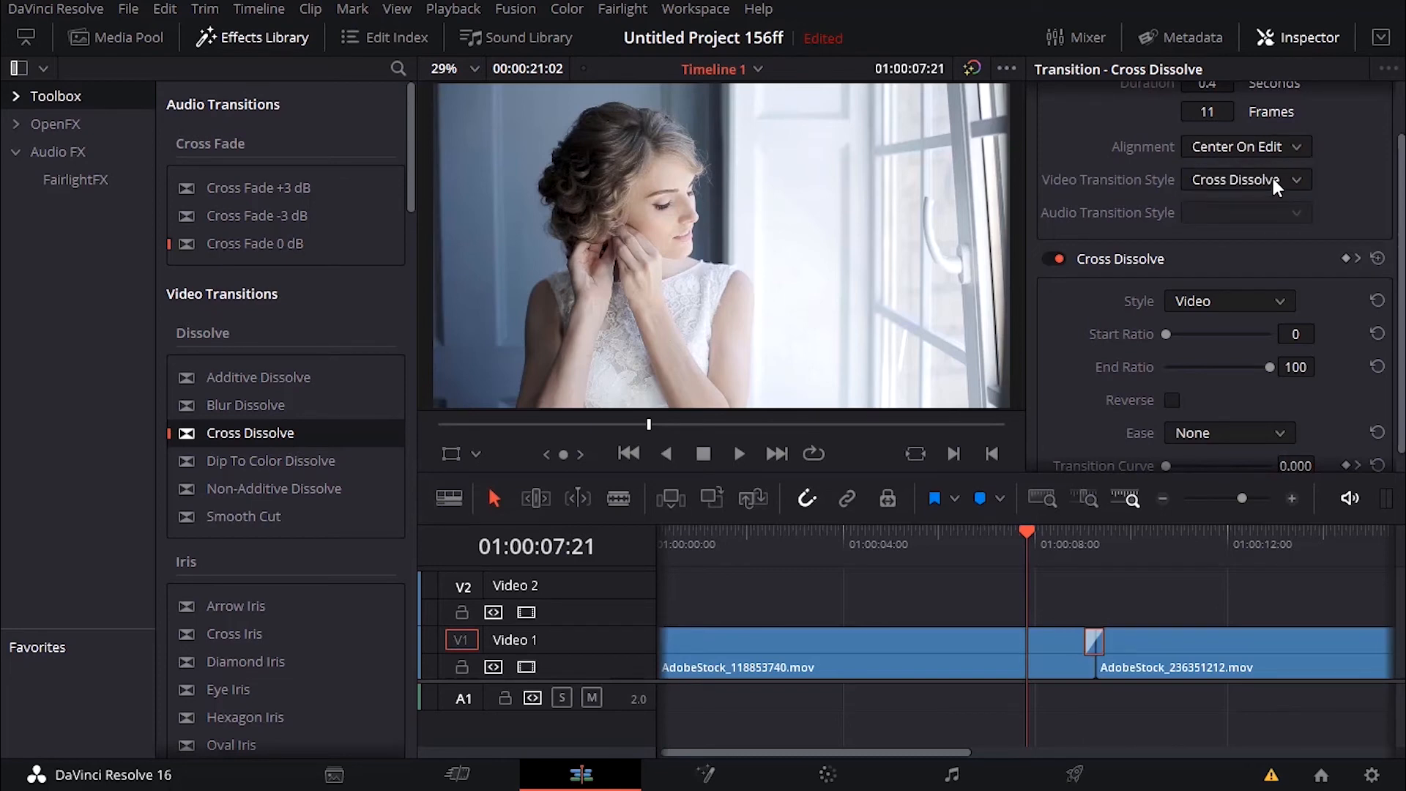
Step: Pick Band Wipe, then Spiral Wipe, from the Inspector's Video Transition Style list
click(1246, 179)
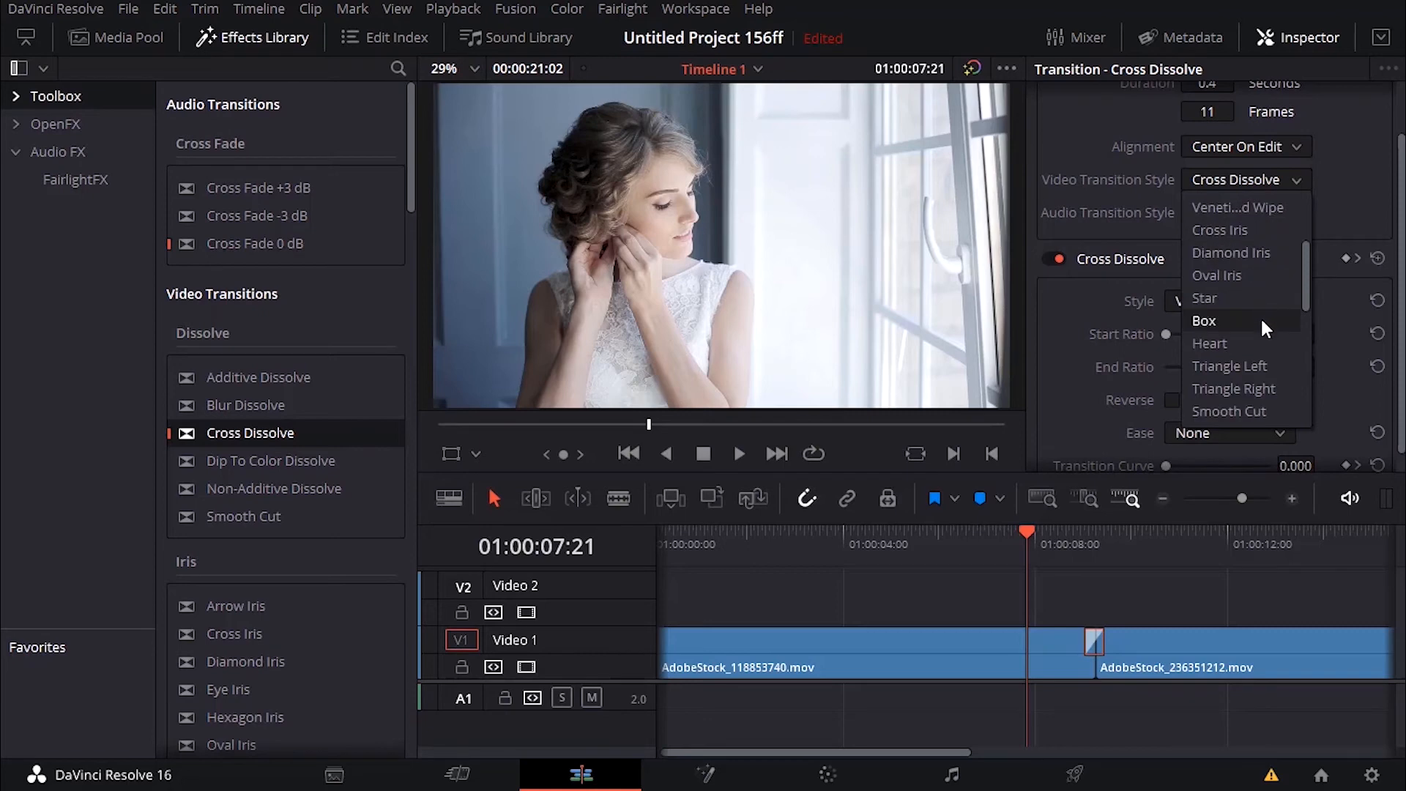
scroll(down, 3)
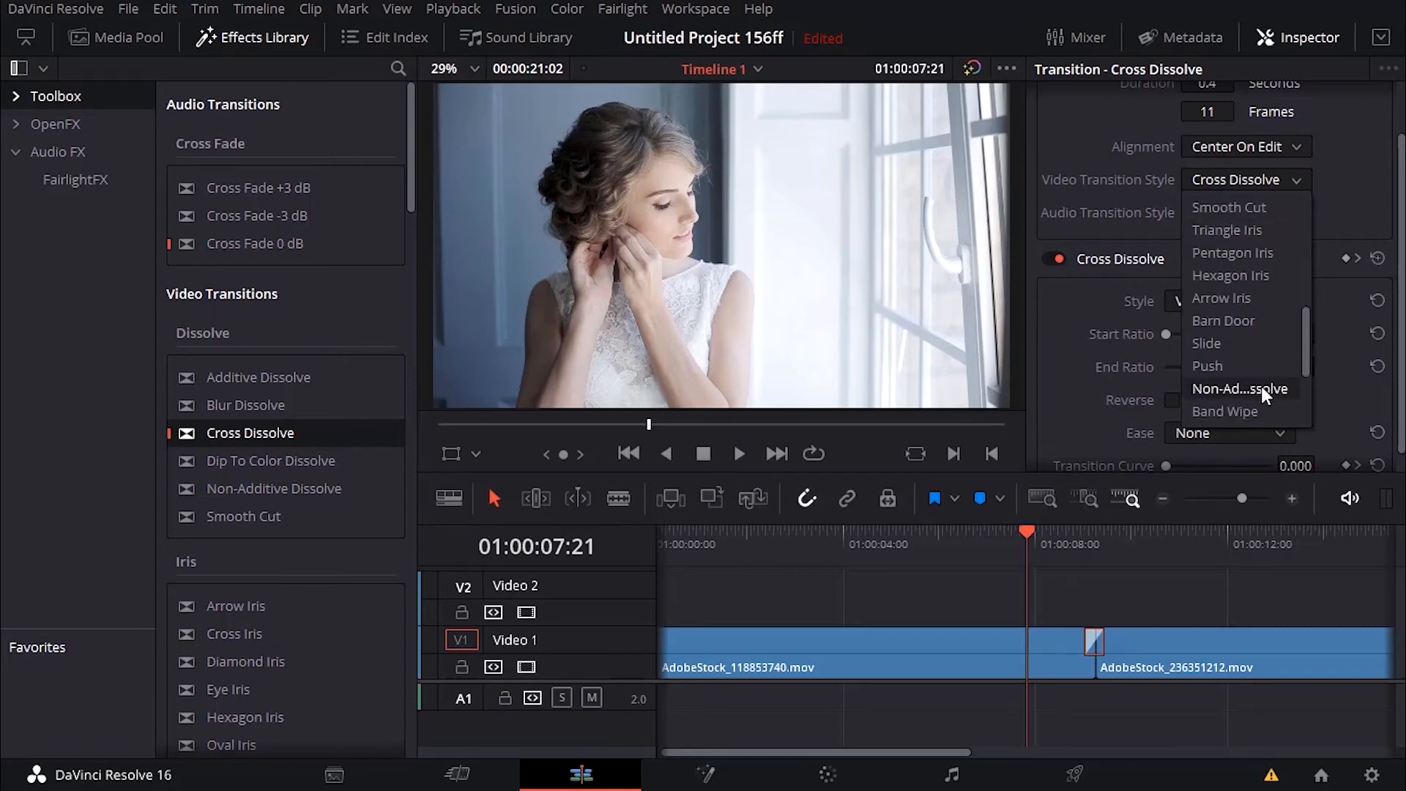
scroll(down, 3)
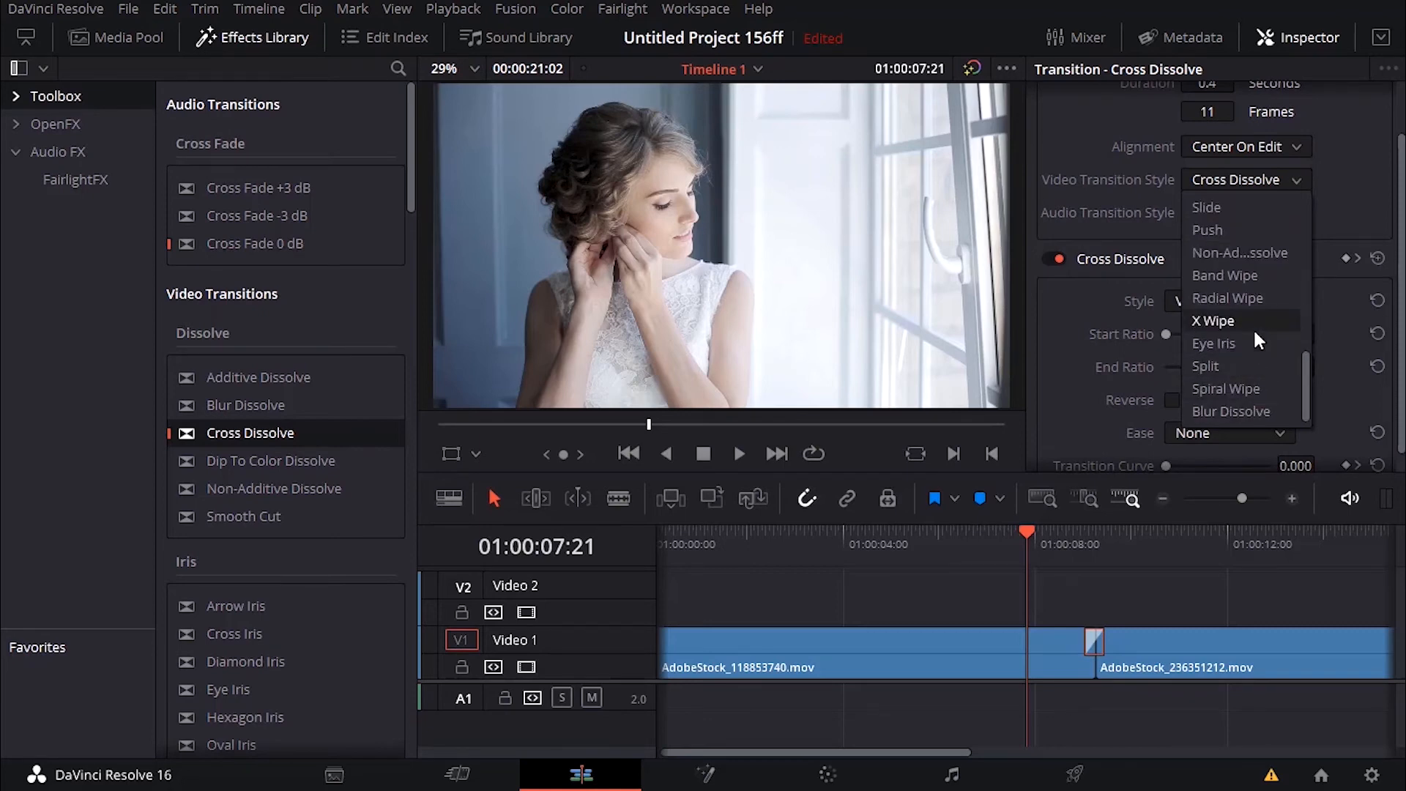
click(1224, 275)
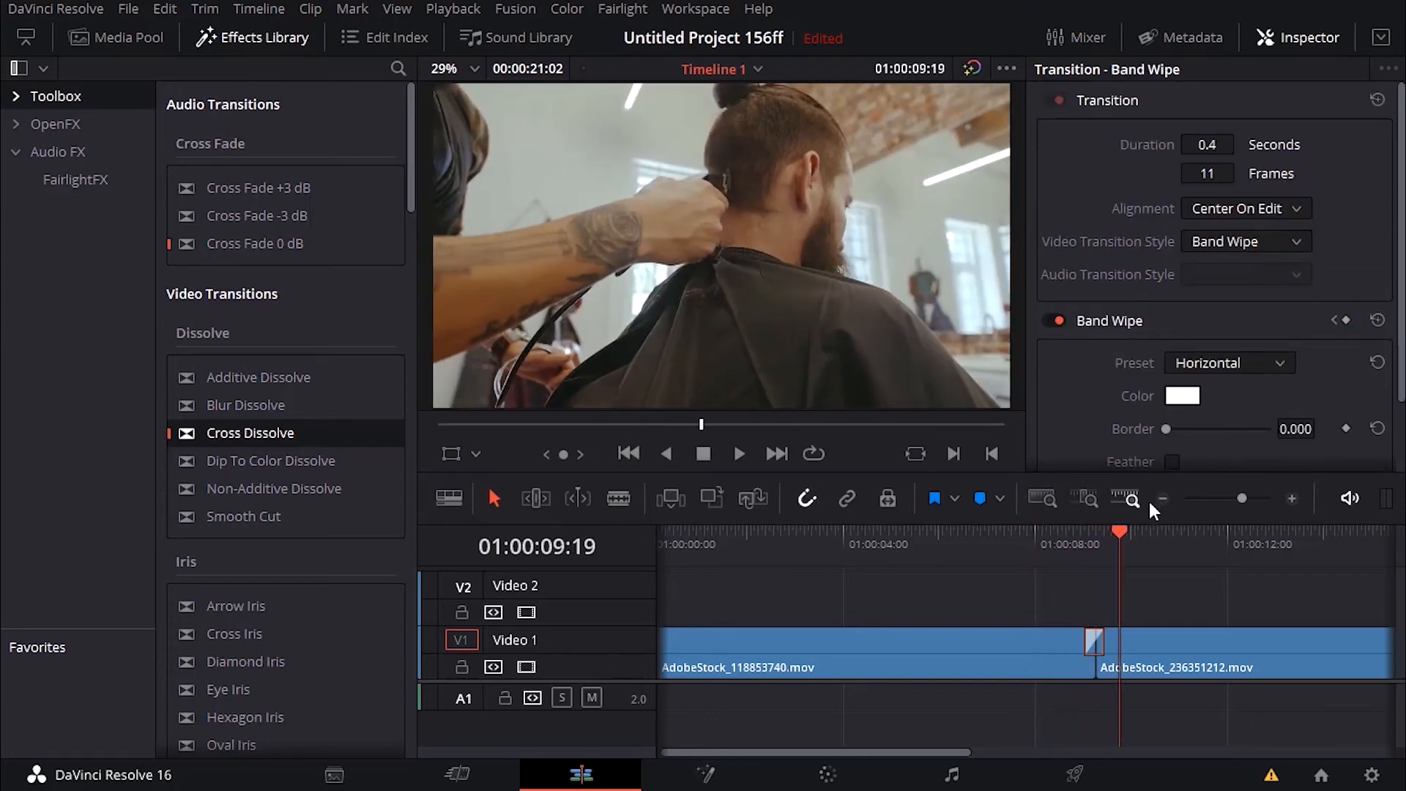
click(1245, 241)
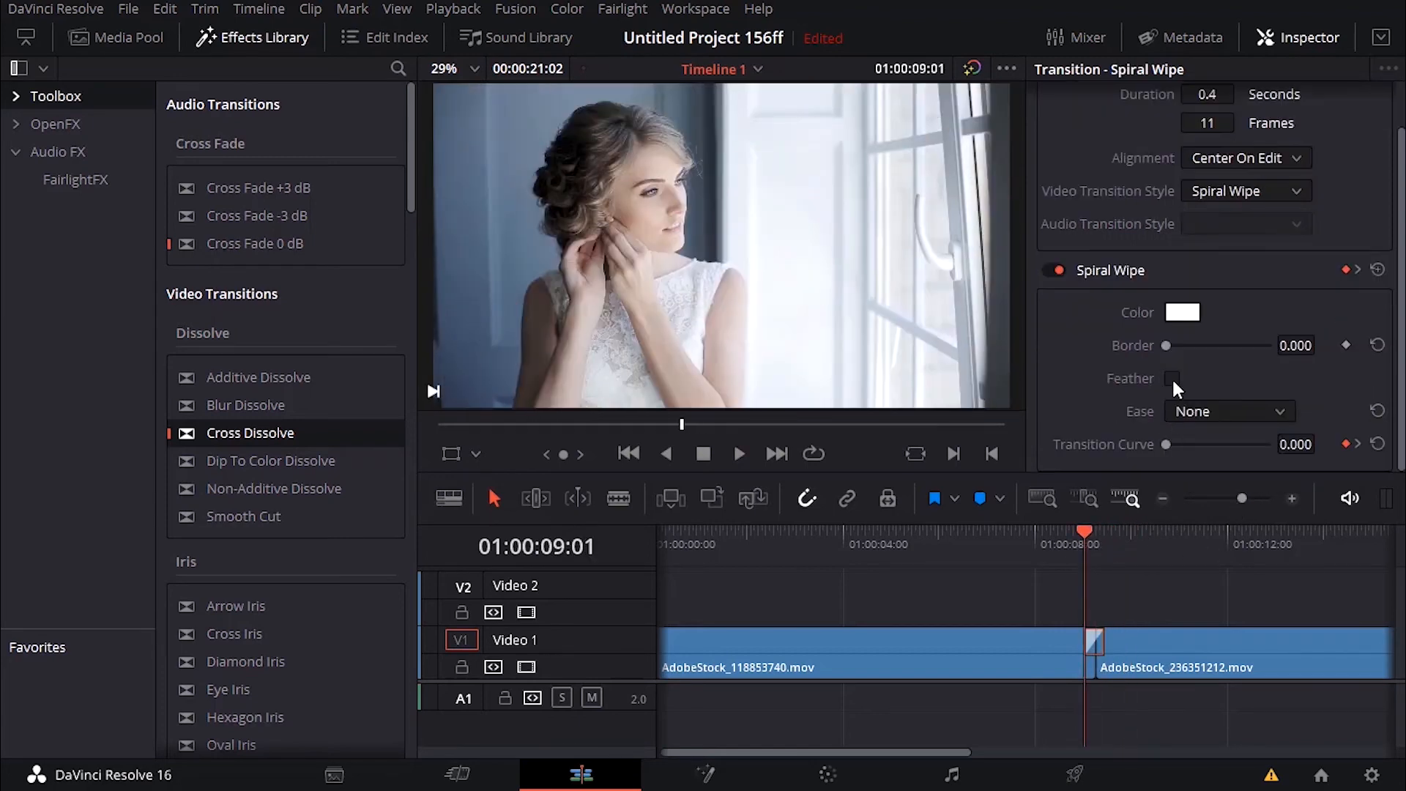
Step: Give the Spiral Wipe a 0.8 s (20-frame) duration, 0.200 transition curve and blue colour
click(1242, 144)
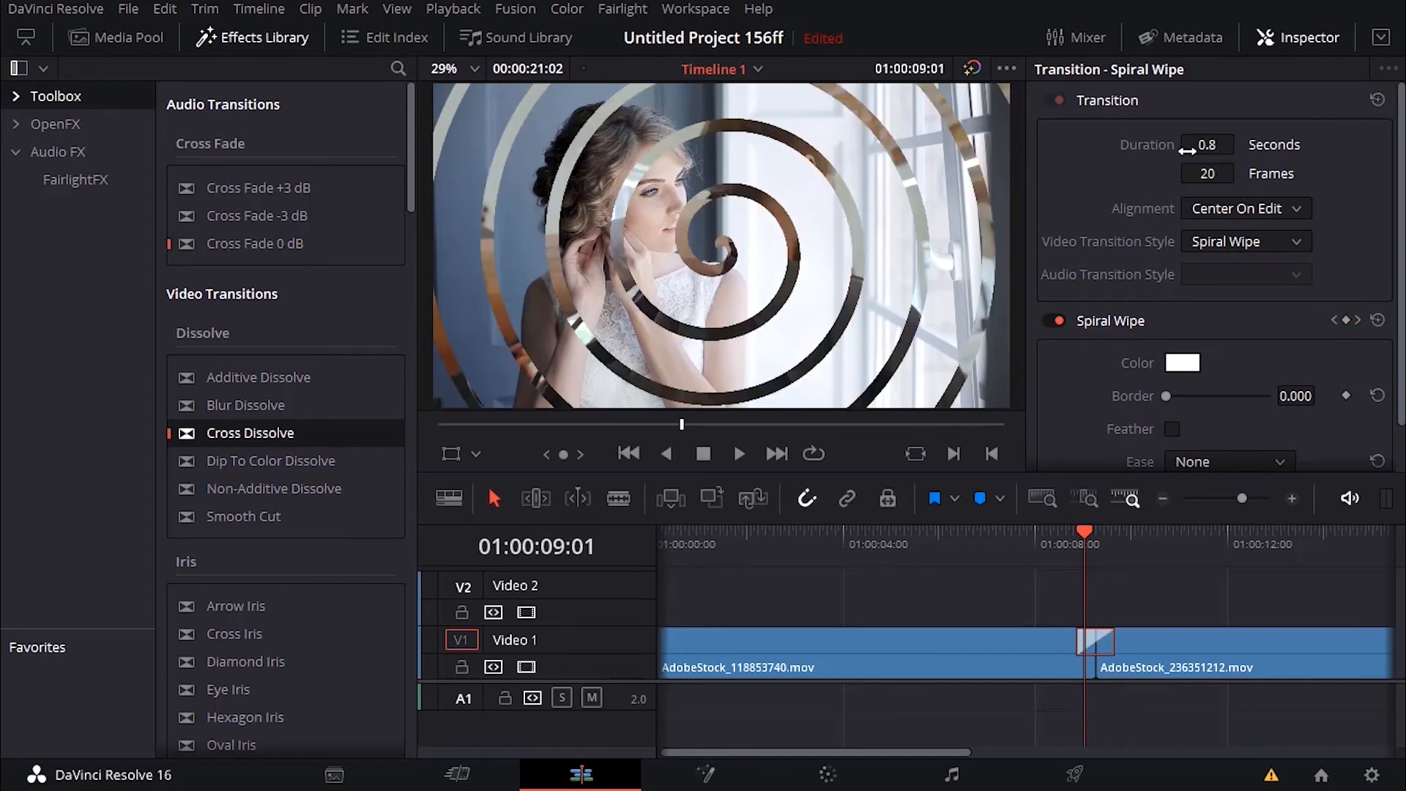
click(1207, 145)
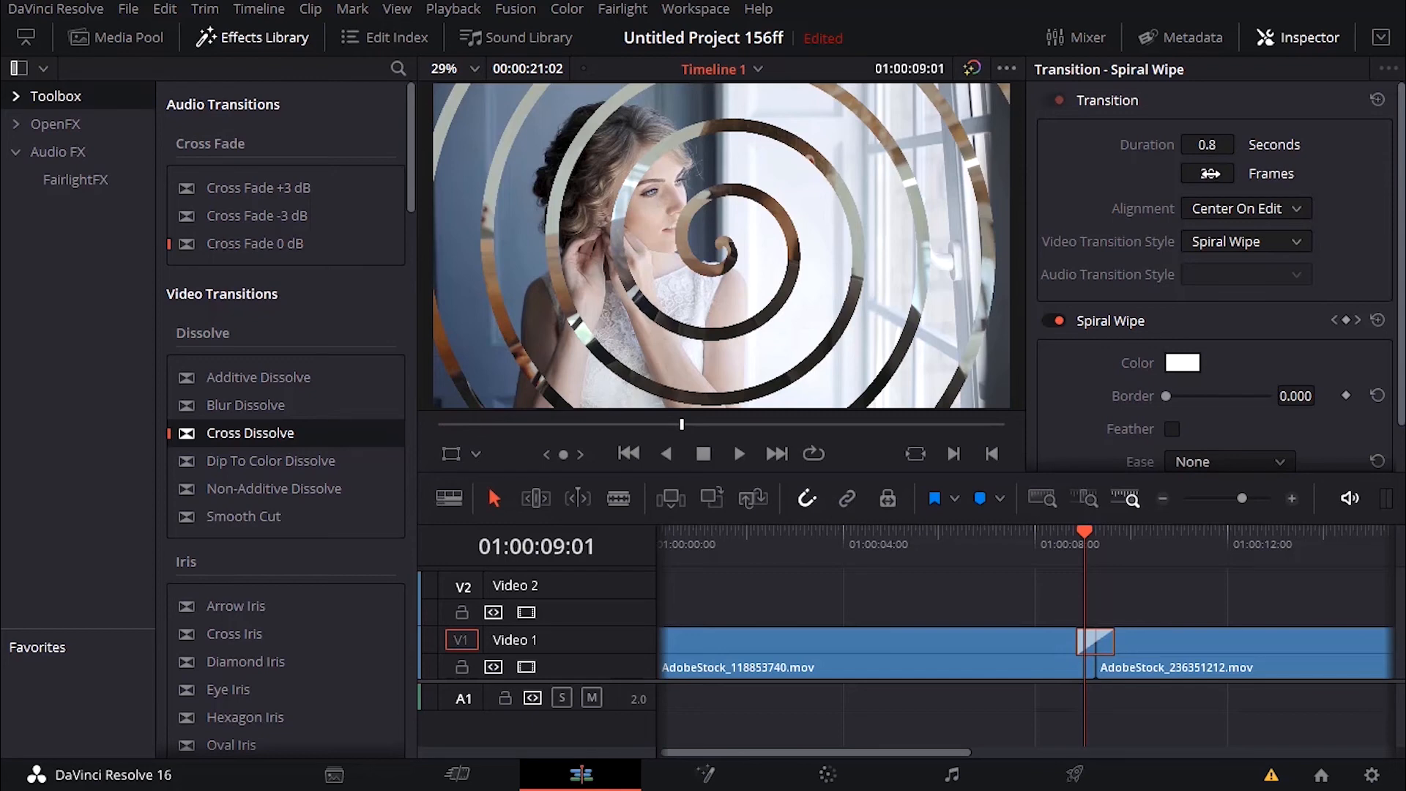
scroll(down, 3)
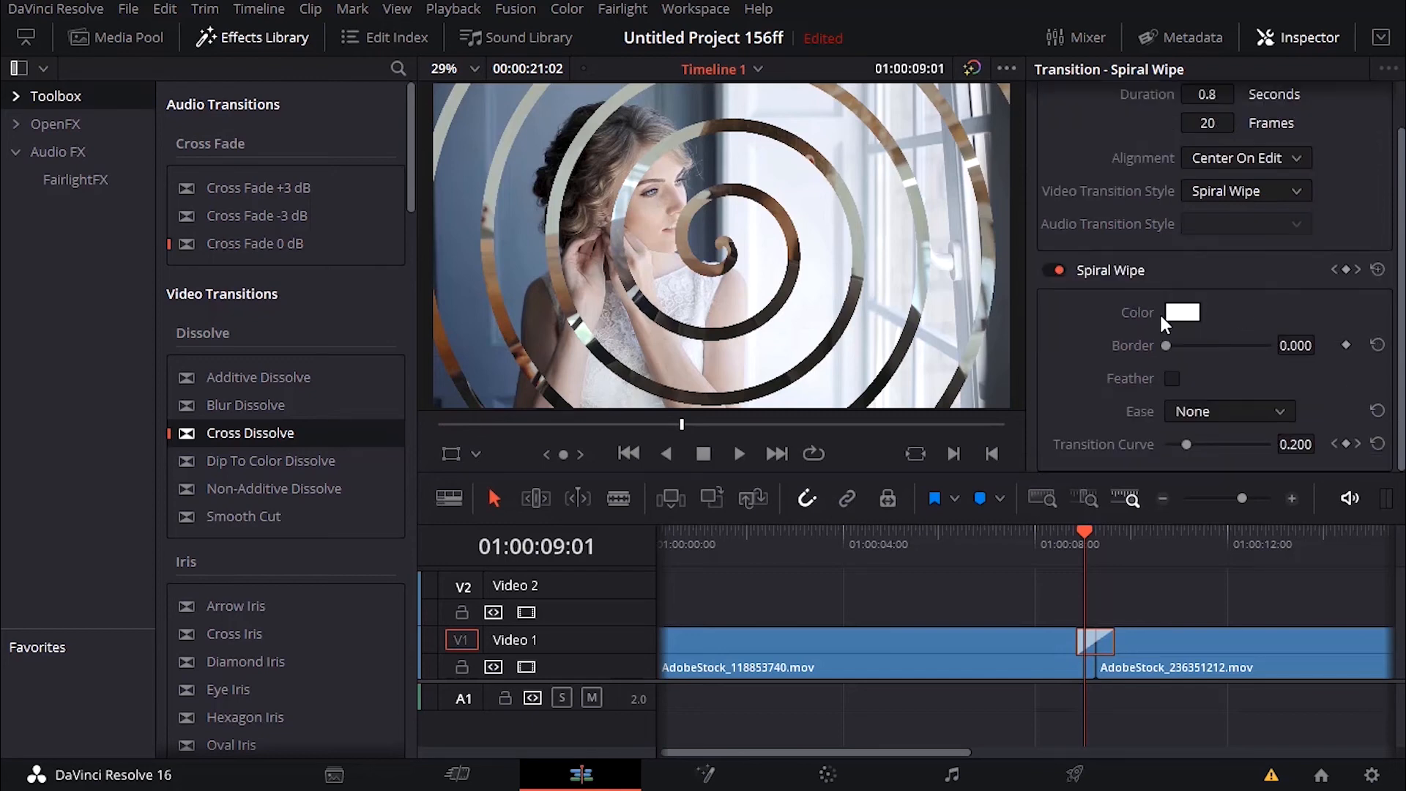
click(1183, 312)
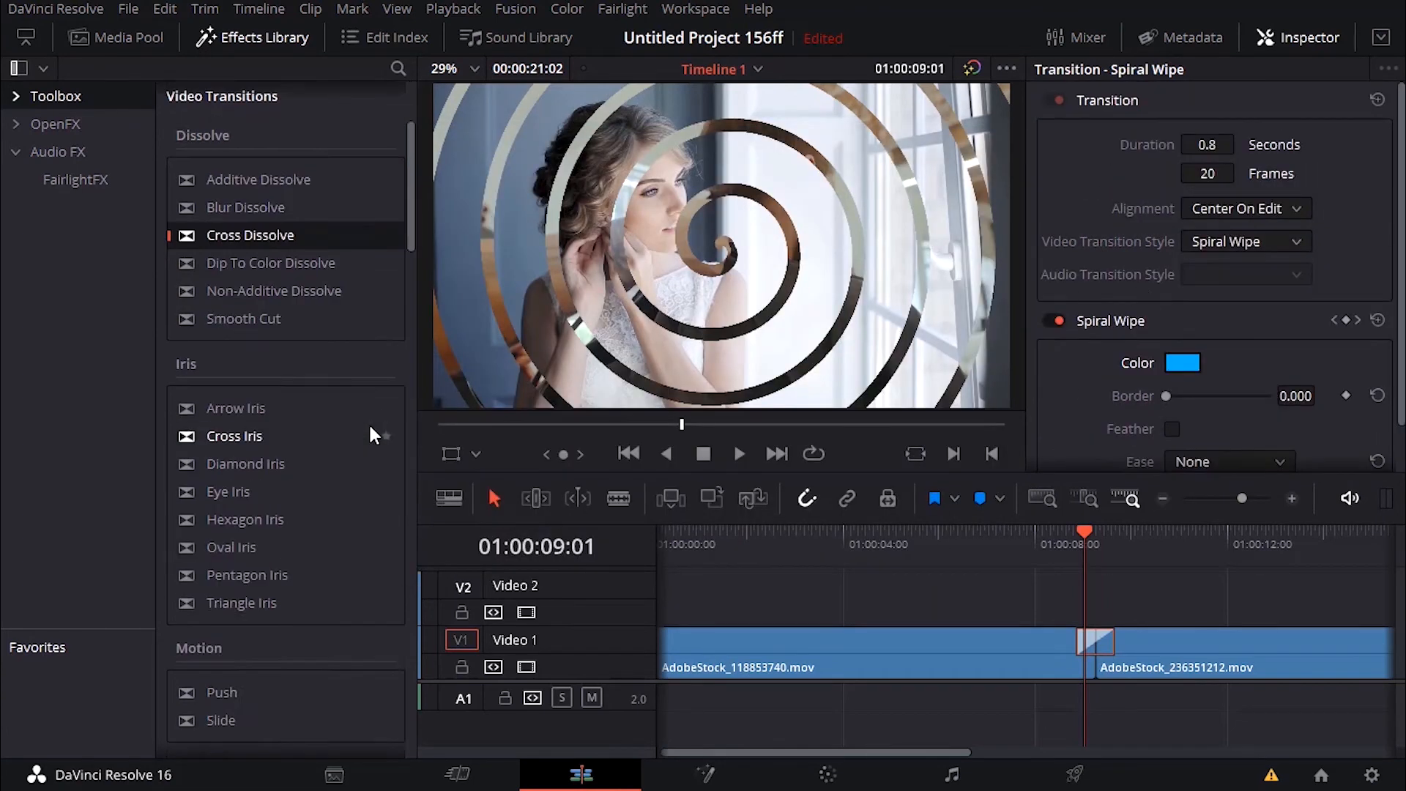
scroll(down, 3)
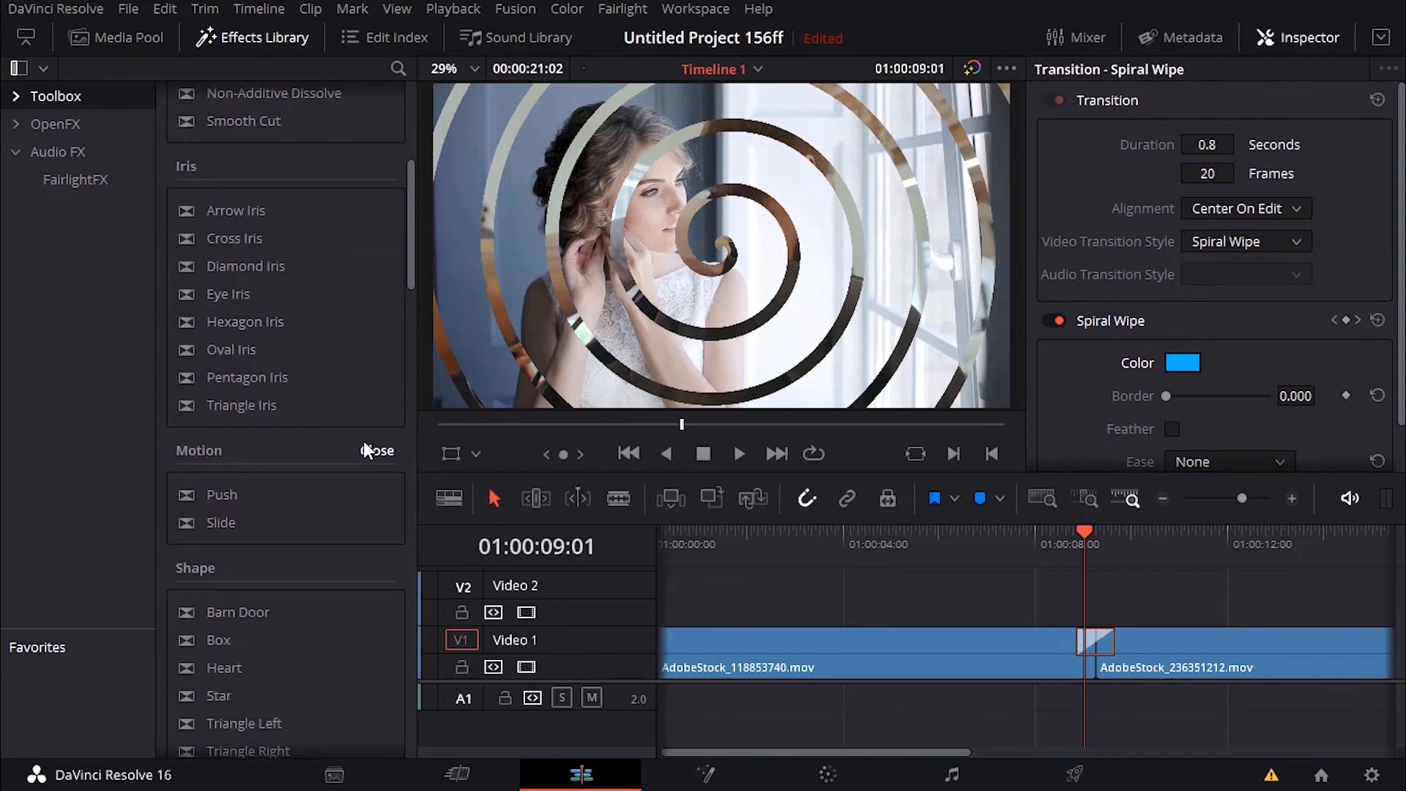
scroll(down, 3)
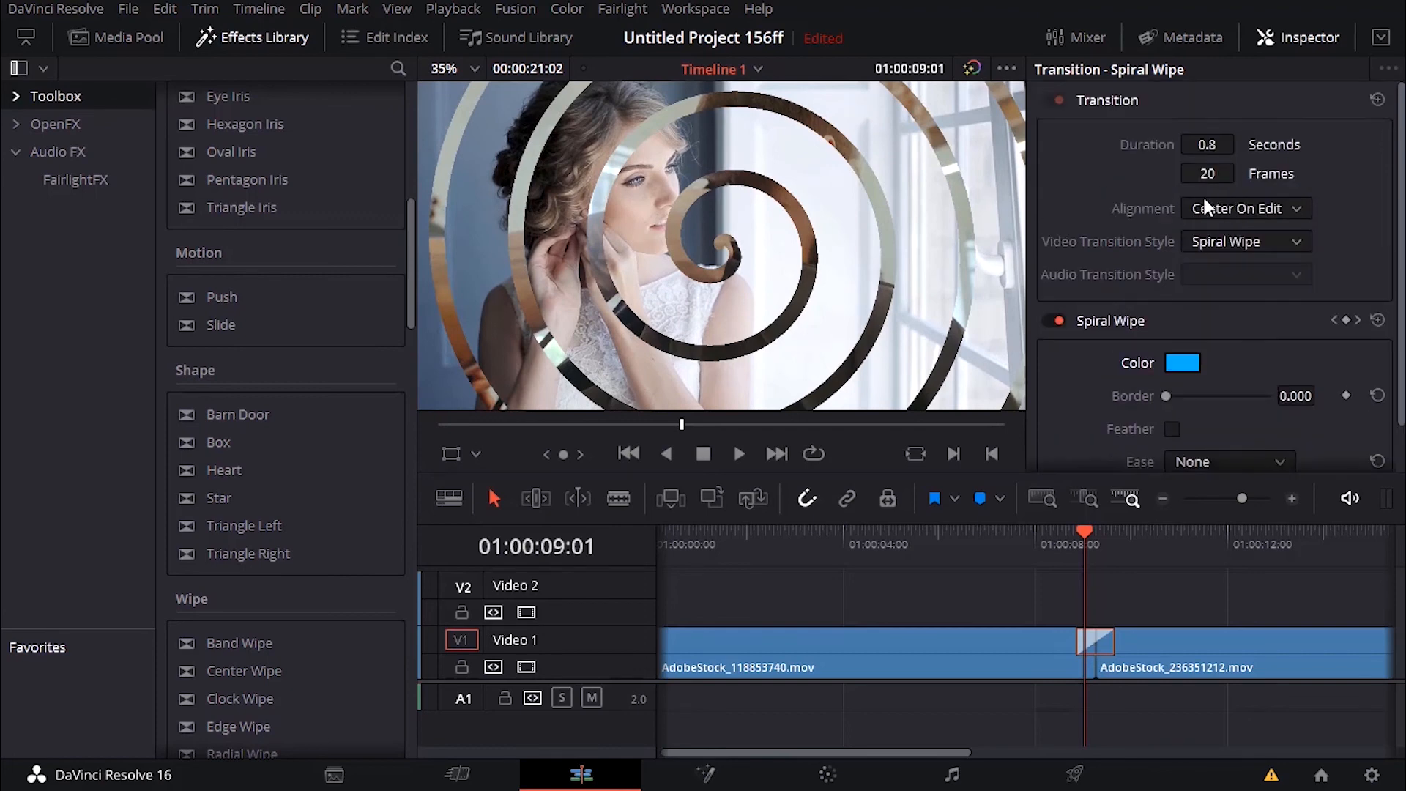
scroll(down, 3)
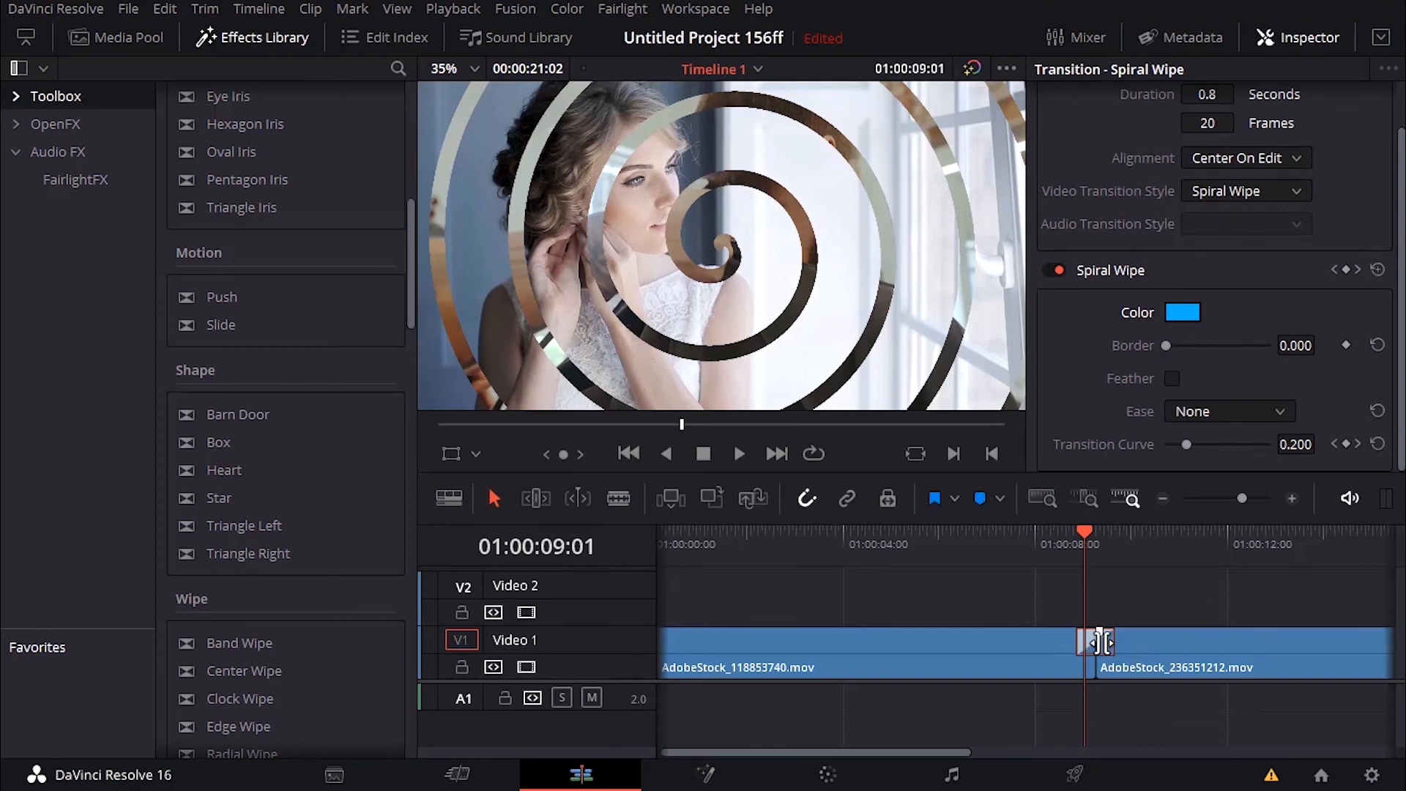
Step: Create a transition preset from the right-click menu, naming it 'Spiral Wipe Preset c'
right_click(1090, 642)
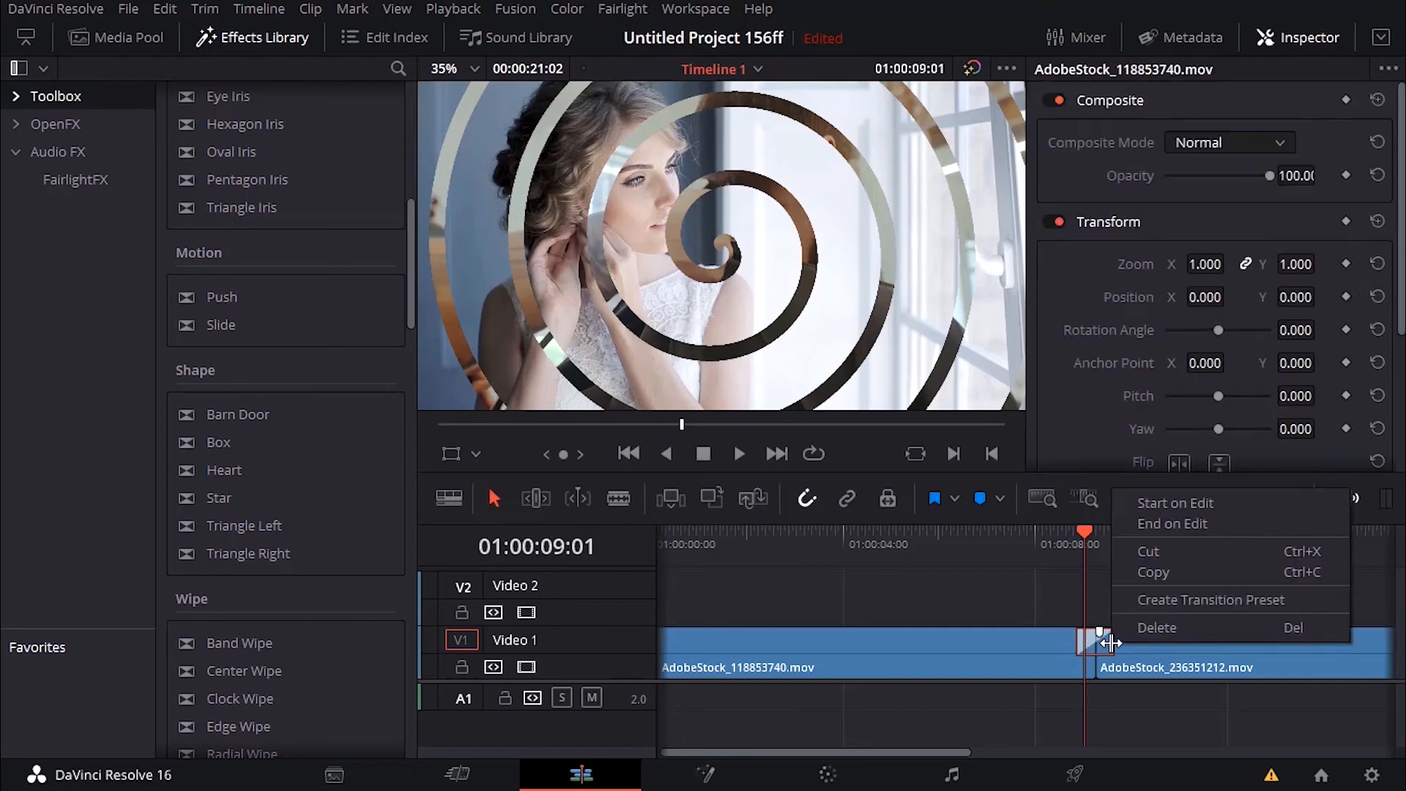
mouse_move(1209, 600)
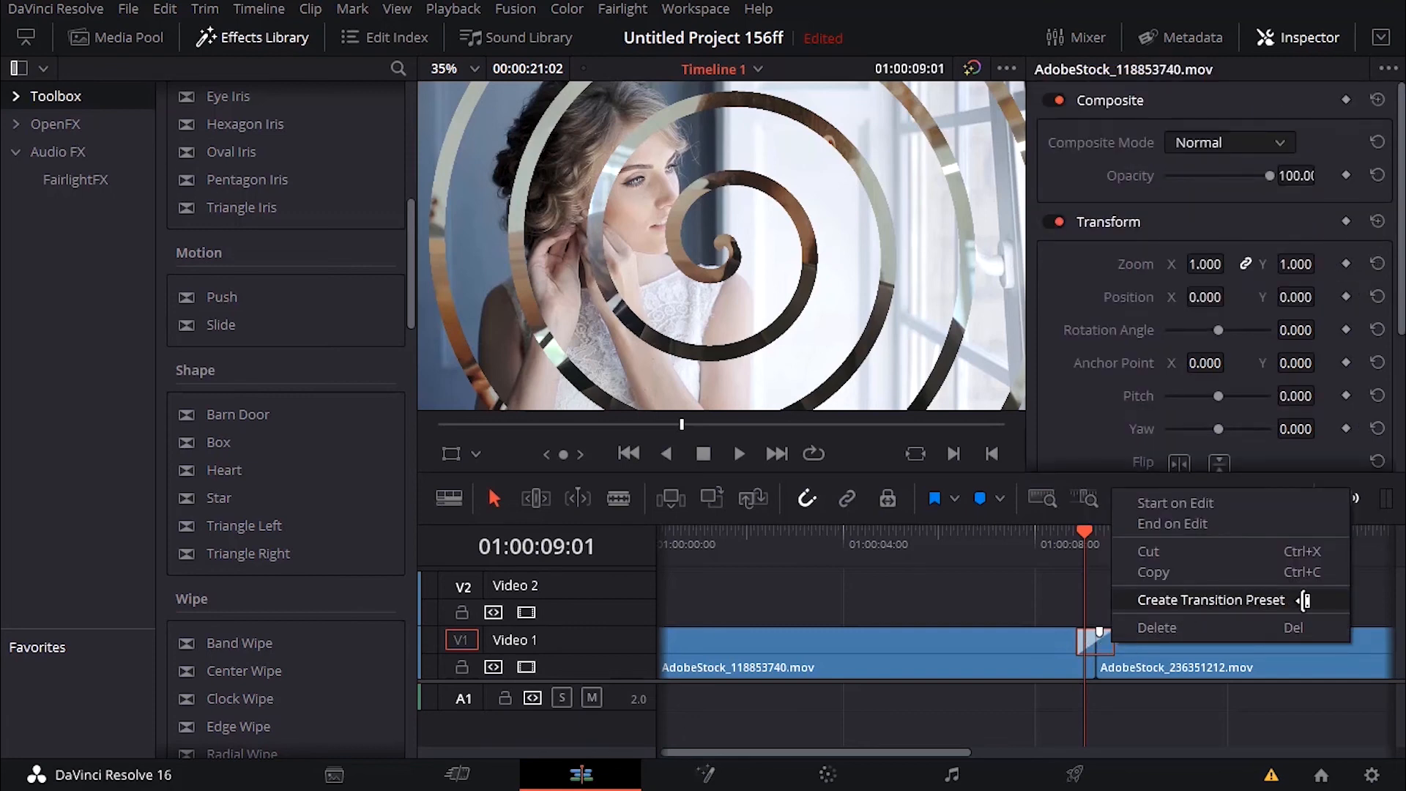
click(1210, 599)
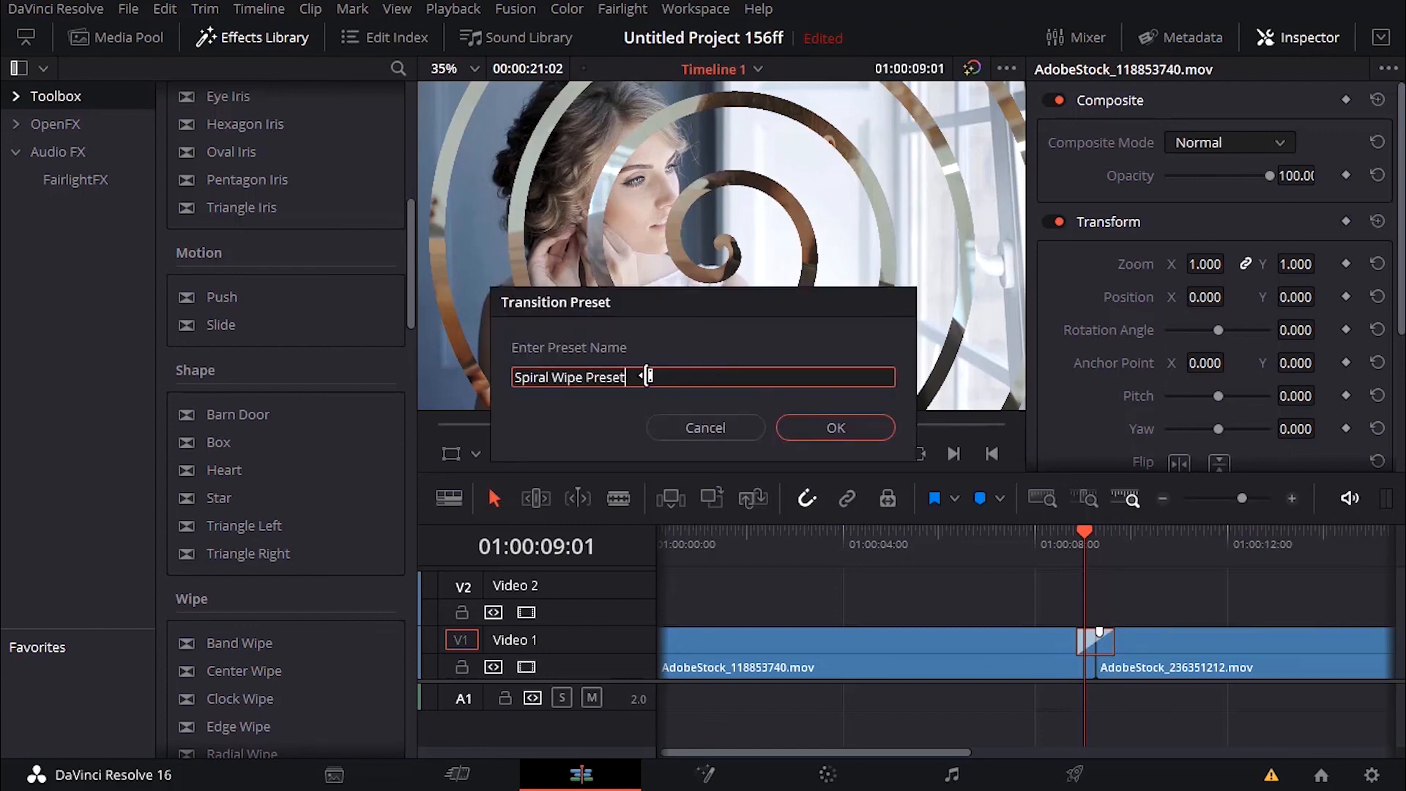
text(c)
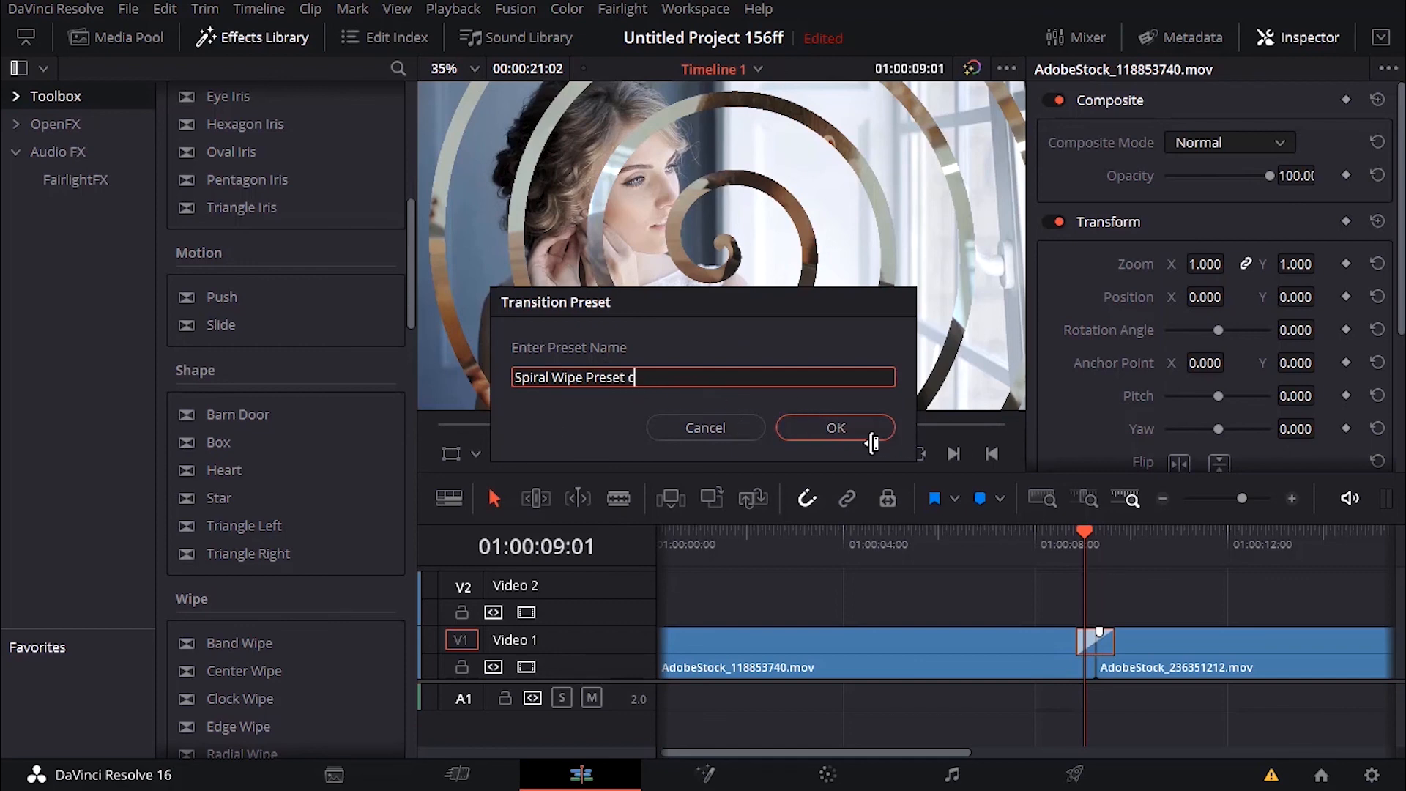
click(835, 427)
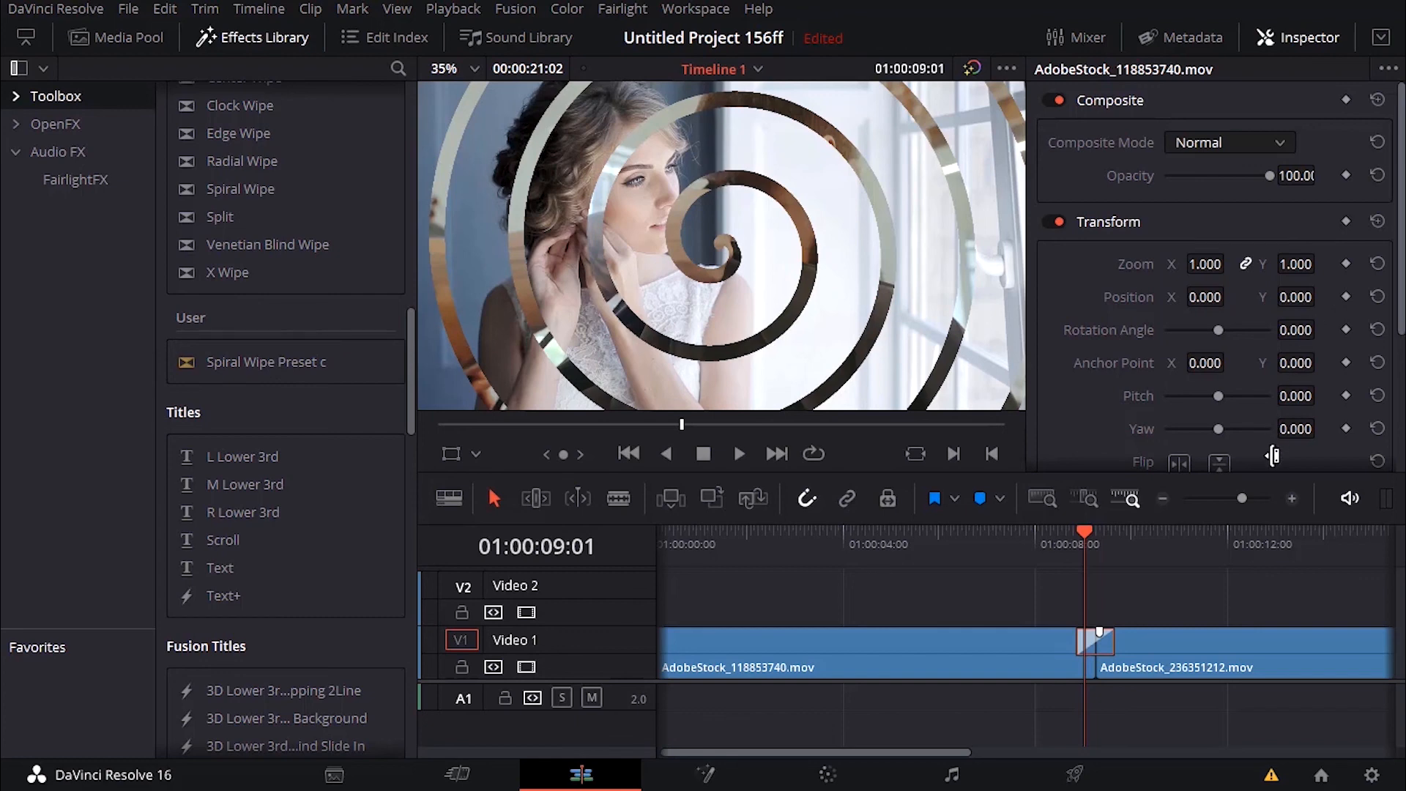
Step: Park the playhead on the timeline just before the Spiral Wipe transition
click(1054, 544)
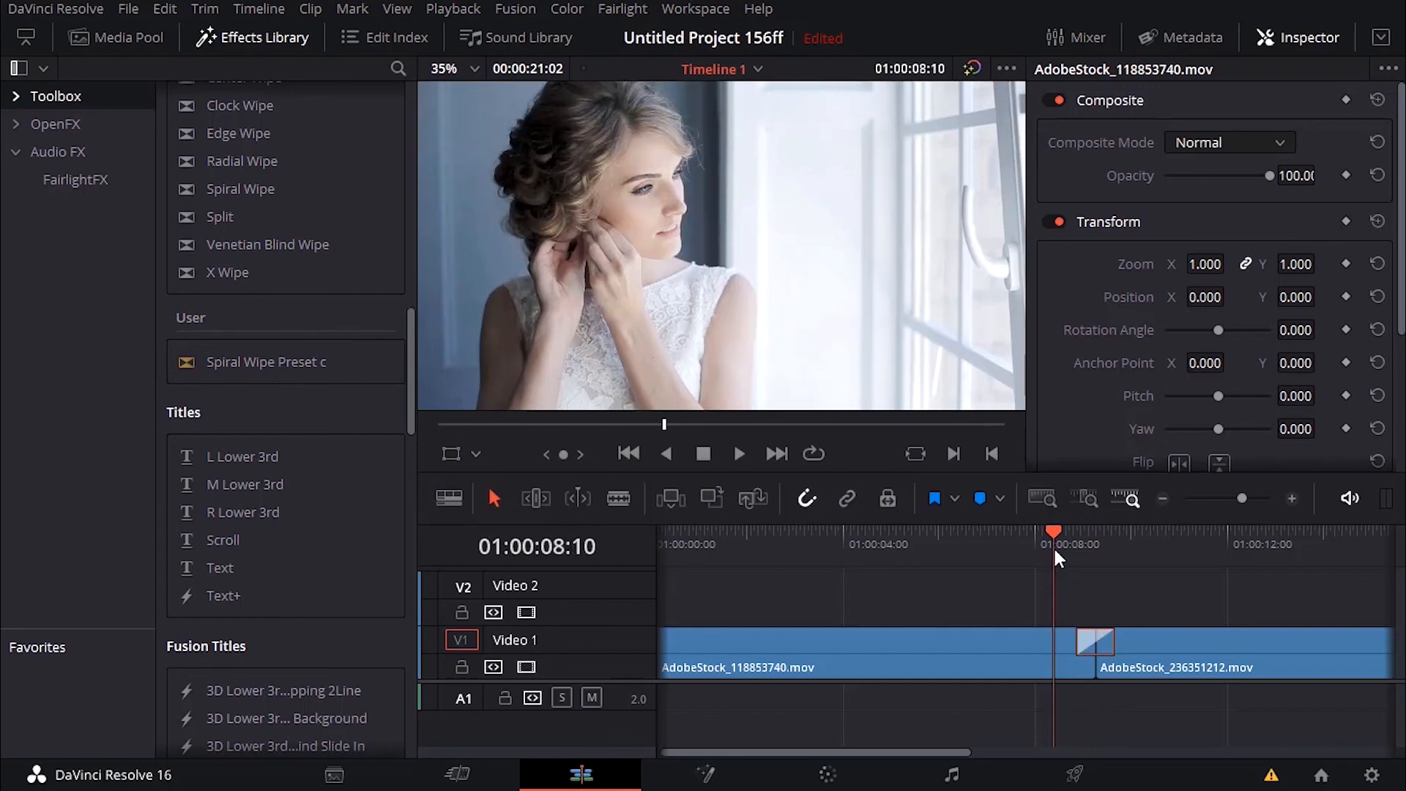
mouse_move(1030, 554)
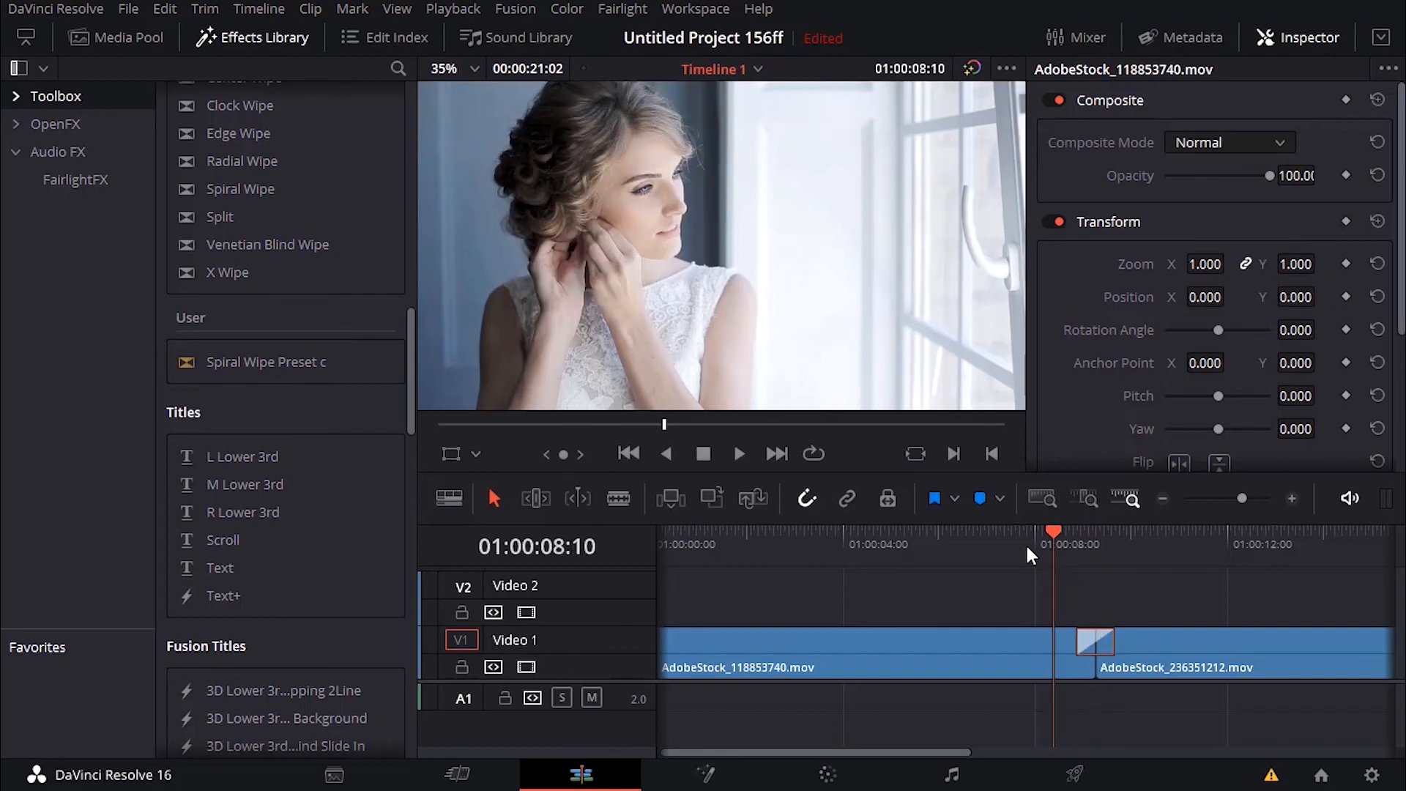